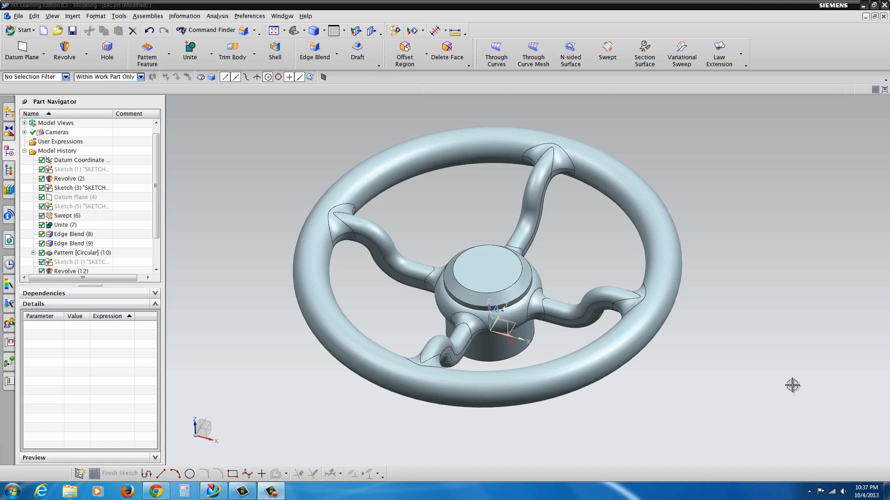
mouse_move(666, 318)
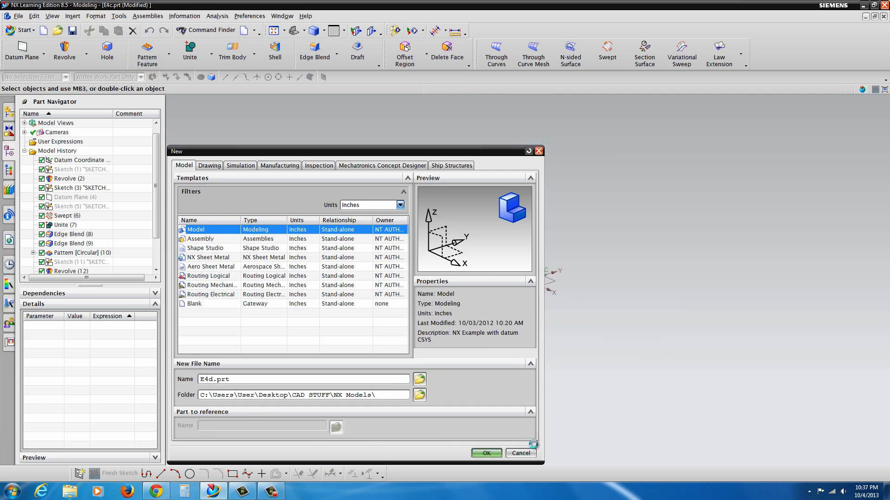
Create the new model part E4d.prt and open a sketch on the XZ datum plane.
click(485, 453)
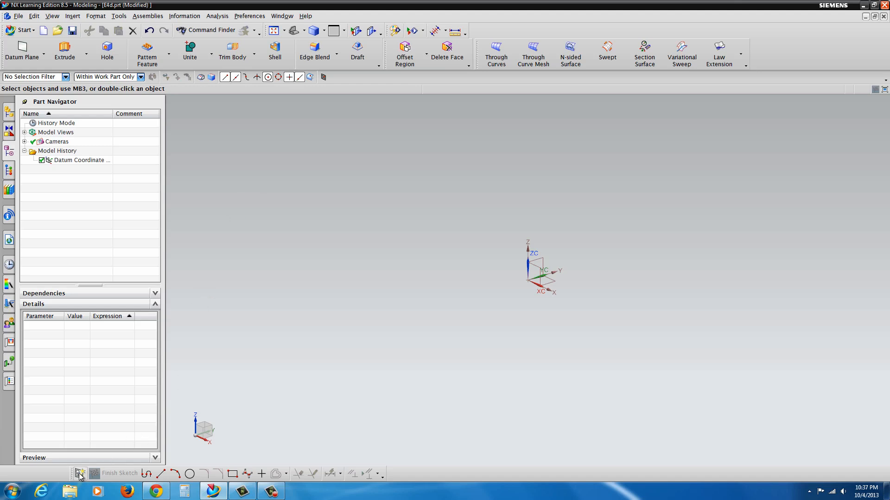
click(79, 473)
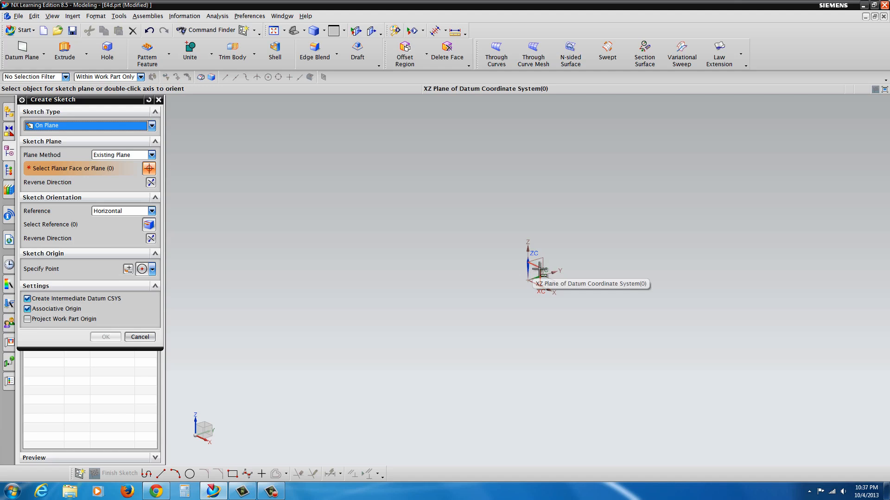
click(541, 267)
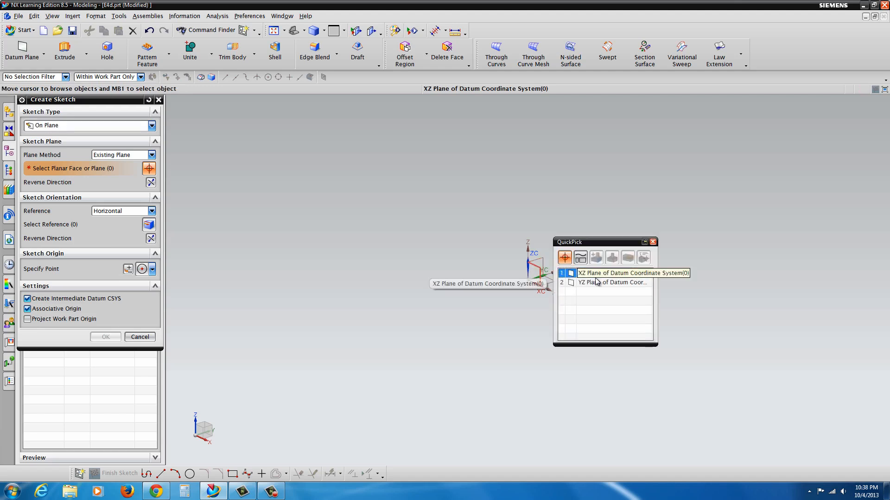
click(632, 273)
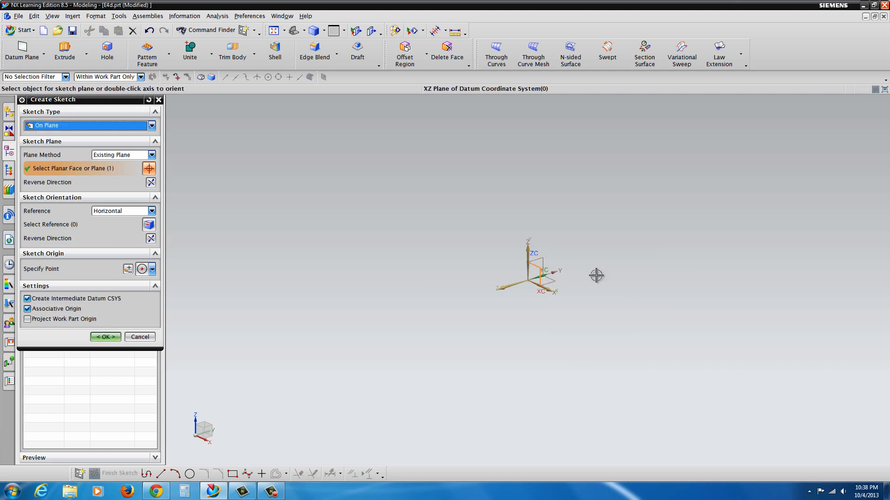
click(105, 337)
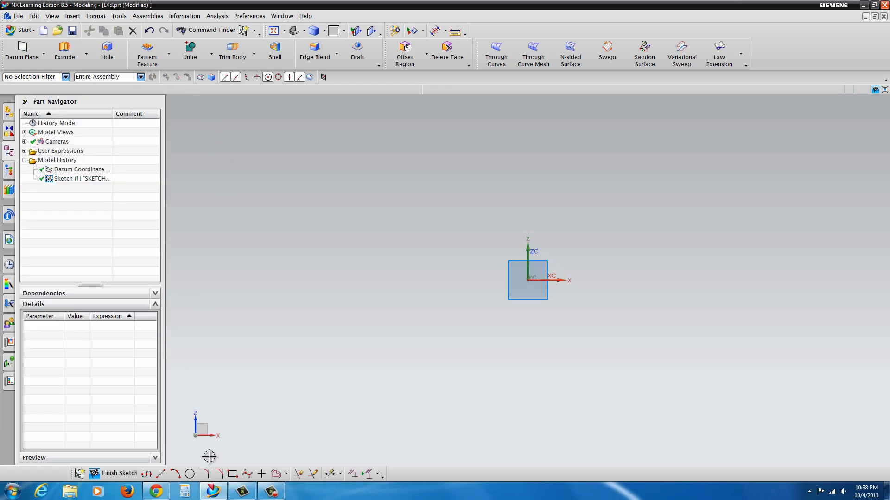
mouse_move(232, 473)
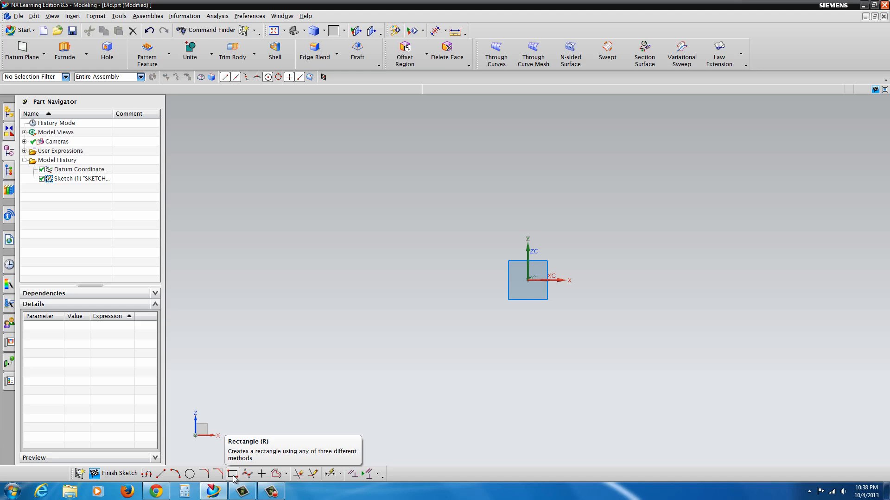
Draw a rectangle of width 1 and height 3 with a corner at the origin.
click(232, 473)
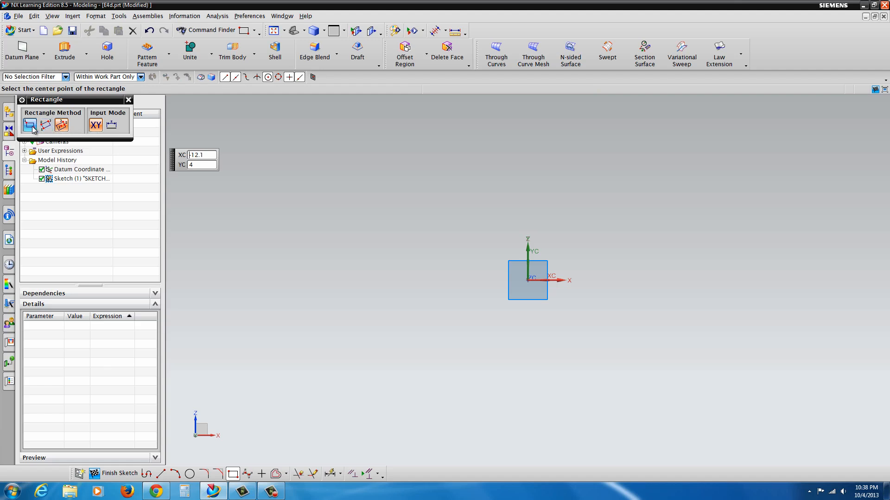
mouse_move(30, 125)
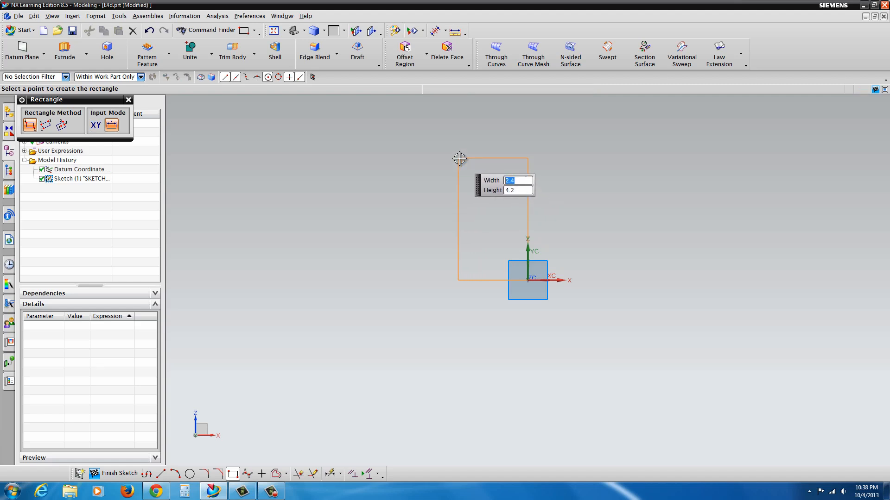
text(1)
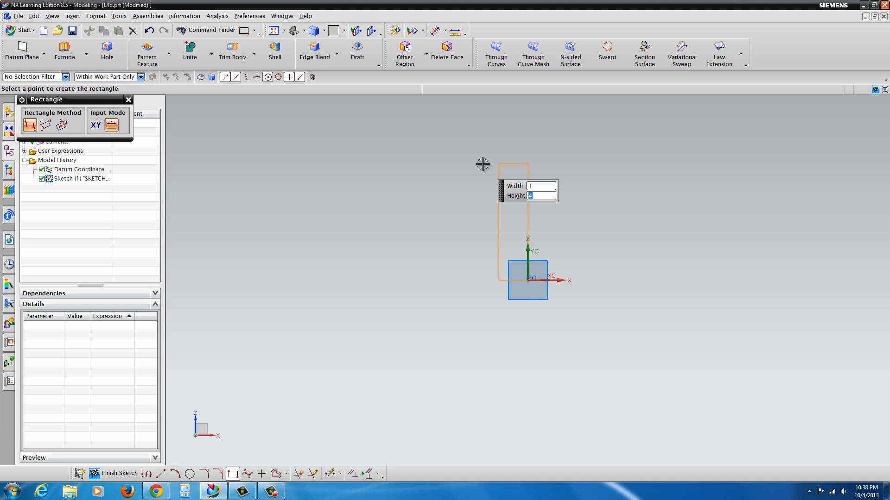
text(3)
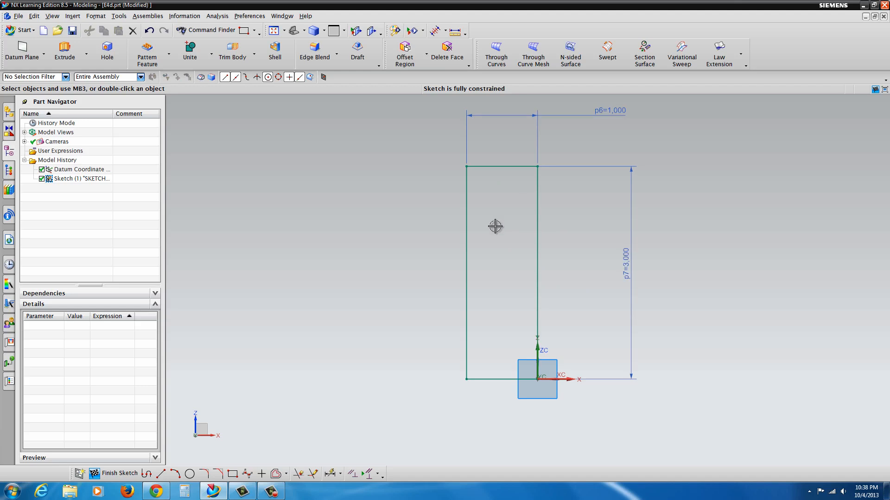
mouse_move(492, 242)
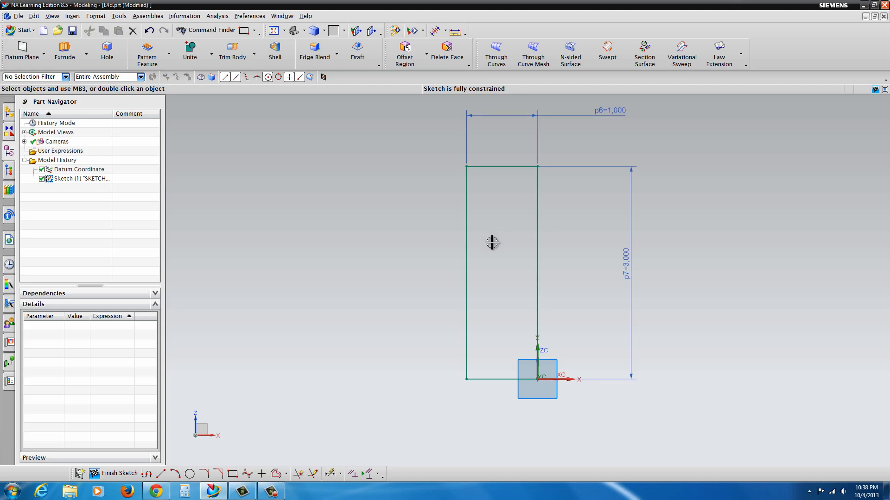
mouse_move(428, 203)
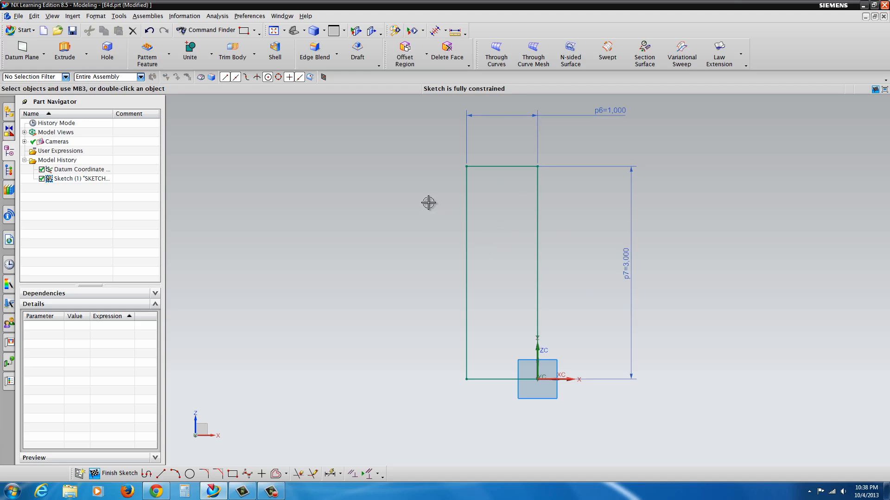
mouse_move(265, 338)
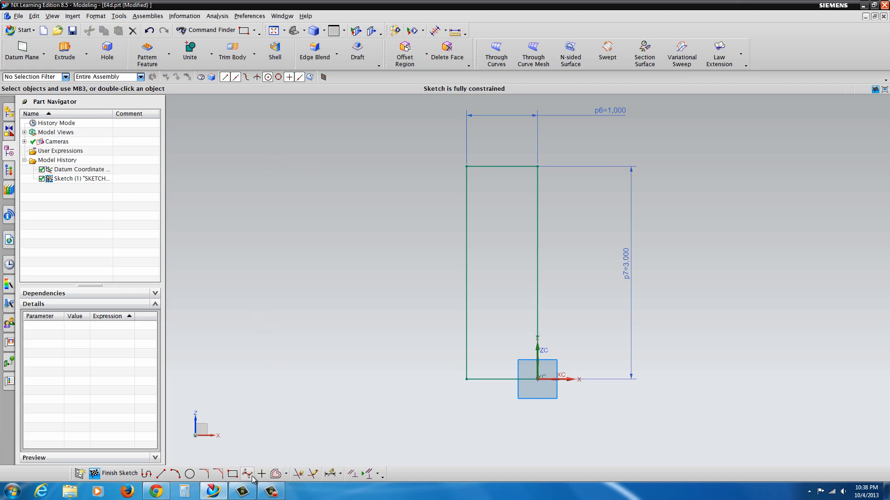
mouse_move(218, 473)
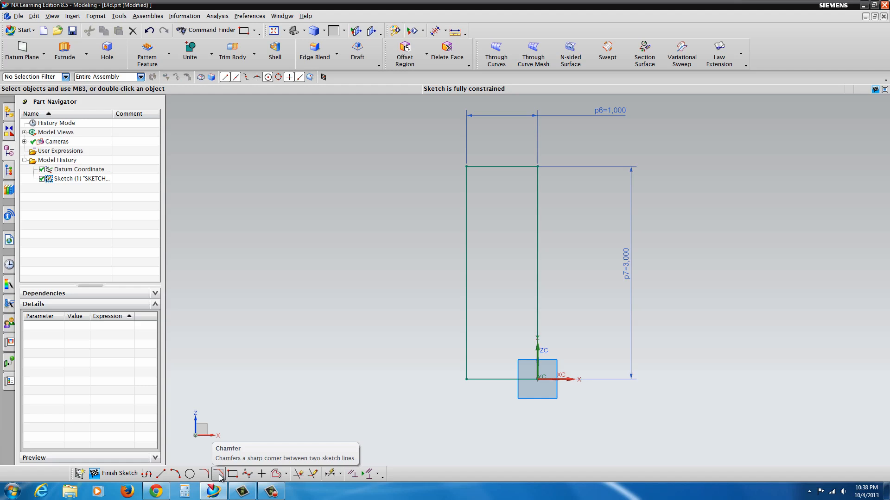
Chamfer the rectangle's top-left corner with a symmetric 0.25 distance.
click(218, 473)
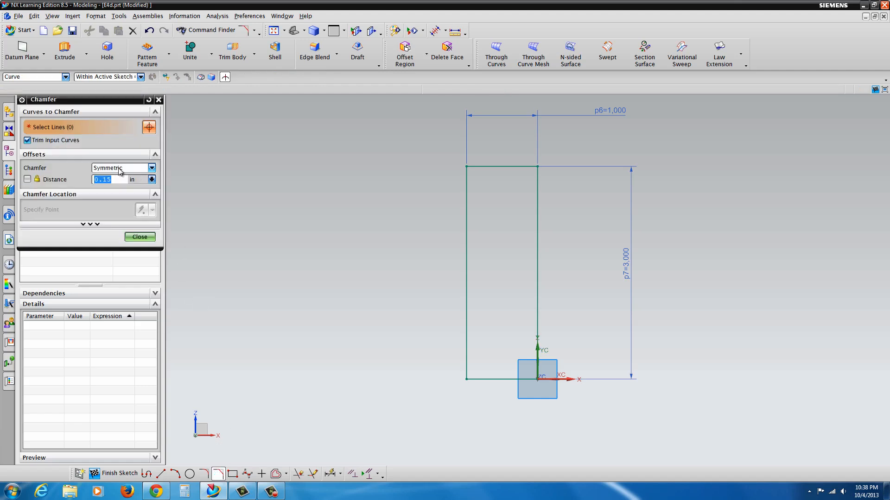
text(.)
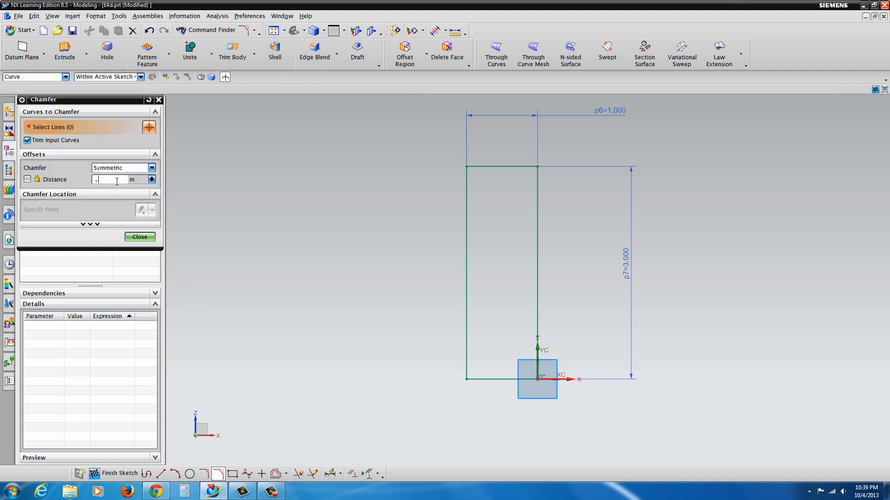
text(25)
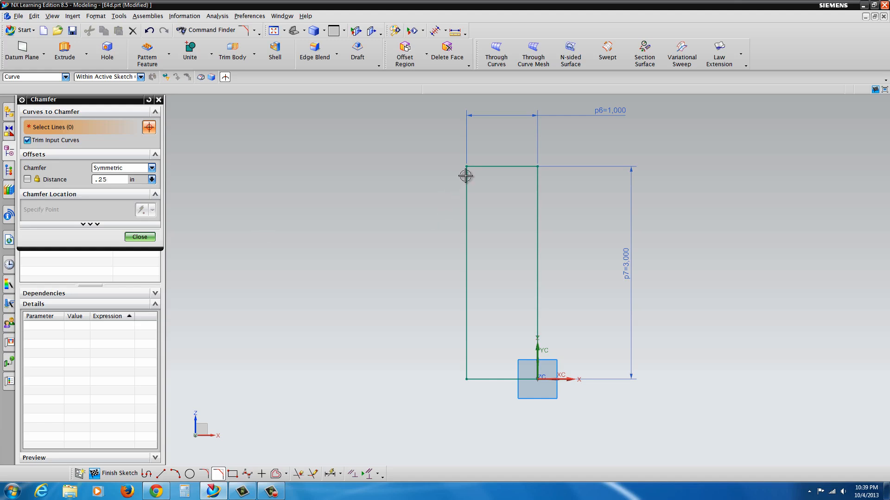
click(466, 169)
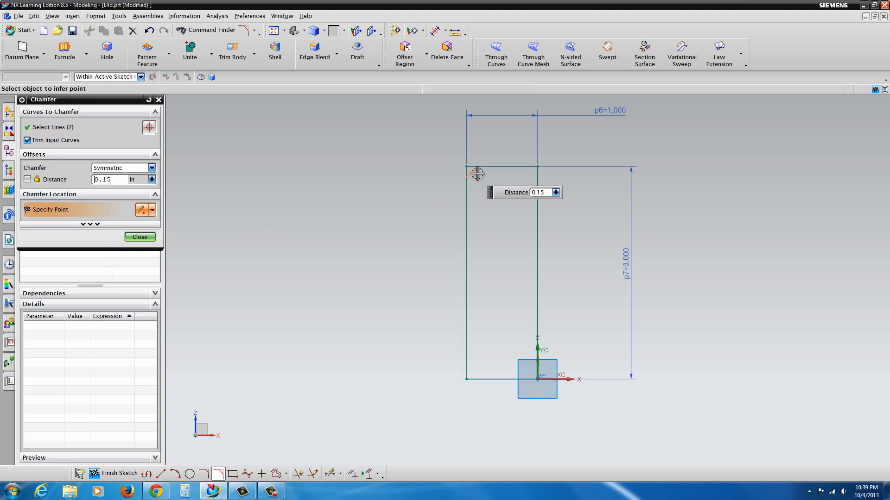
text(0.25)
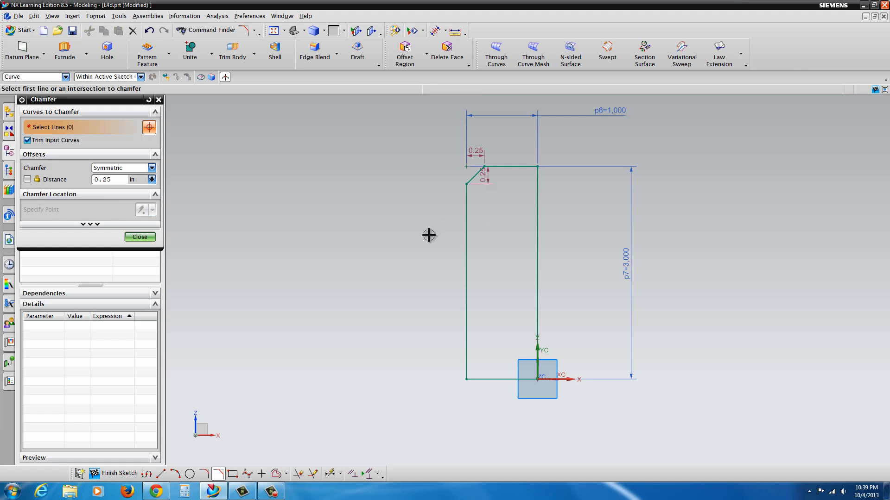
click(140, 237)
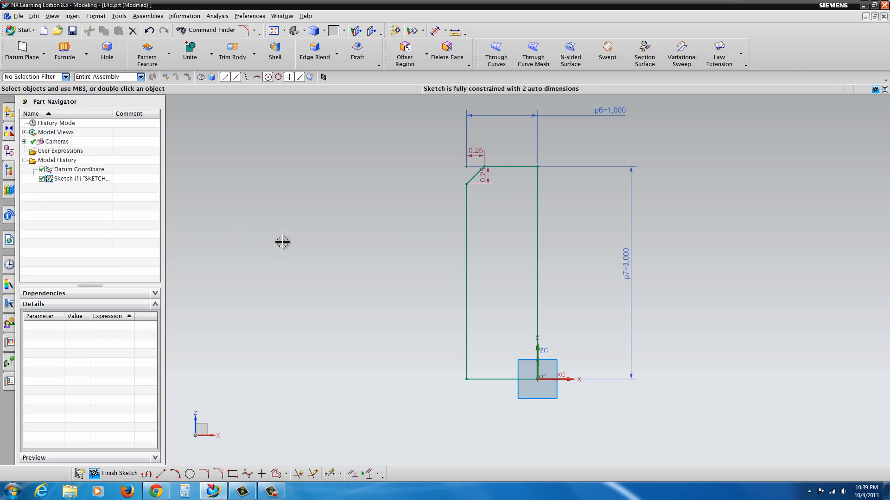
mouse_move(253, 129)
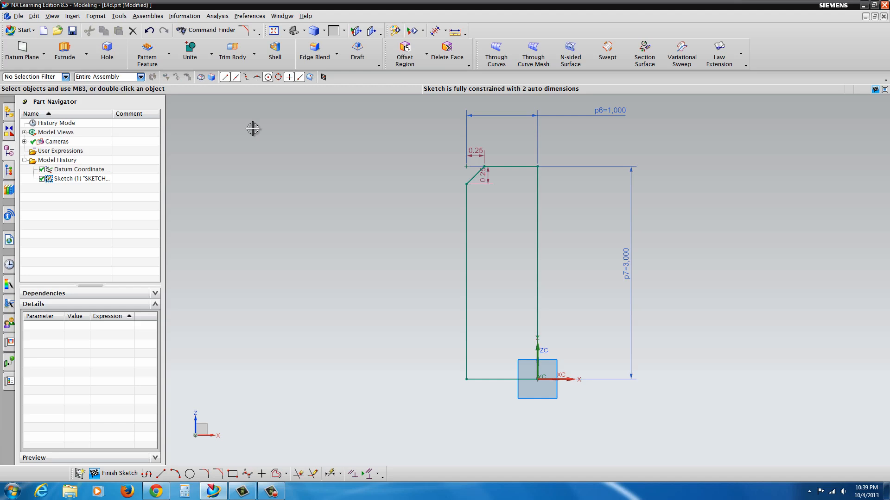
mouse_move(222, 450)
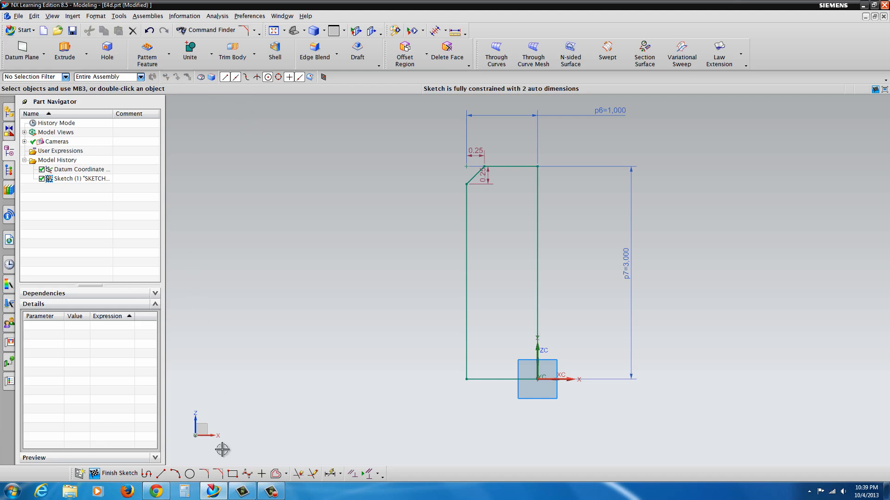
Add an arc of radius 0.5 bulging from the rectangle's left edge.
click(175, 473)
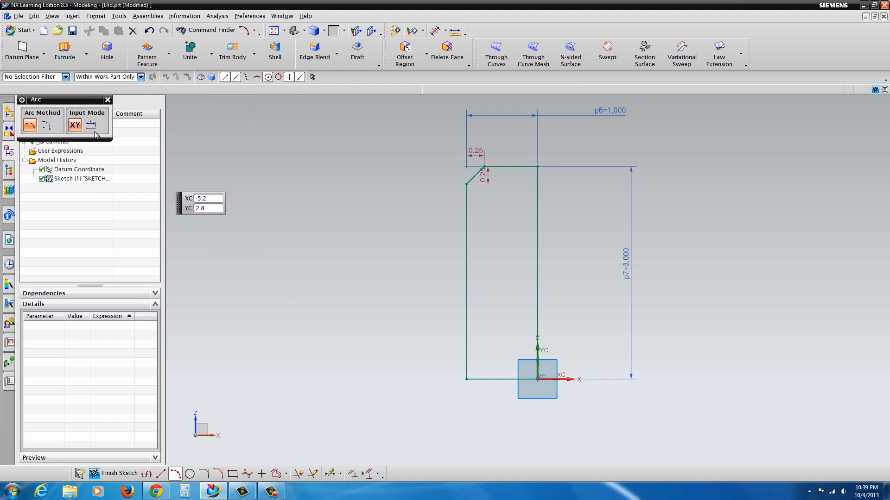
mouse_move(29, 124)
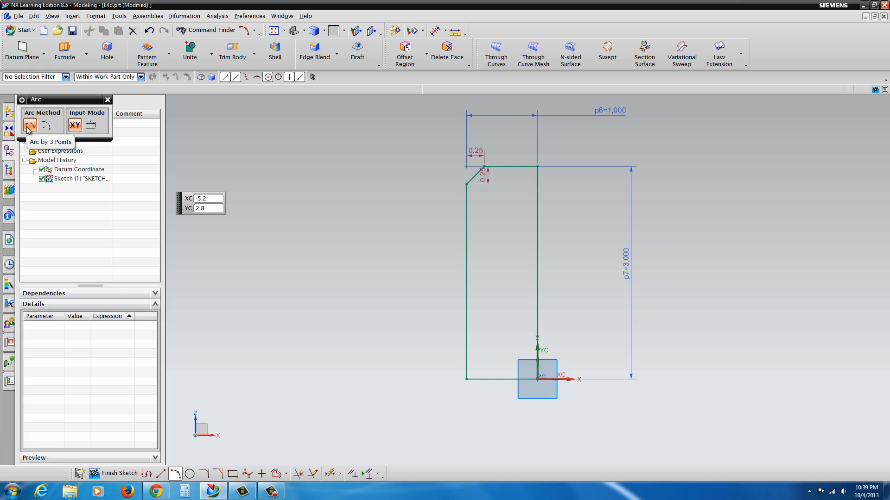
mouse_move(465, 285)
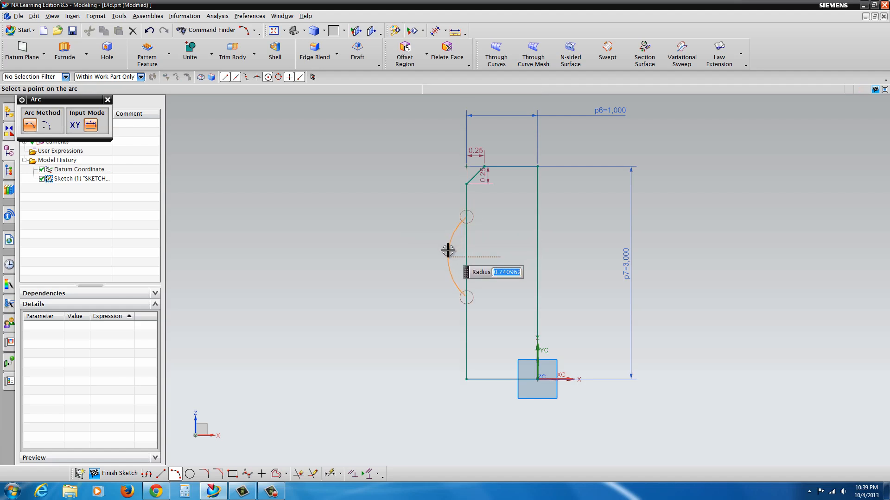
text(.5)
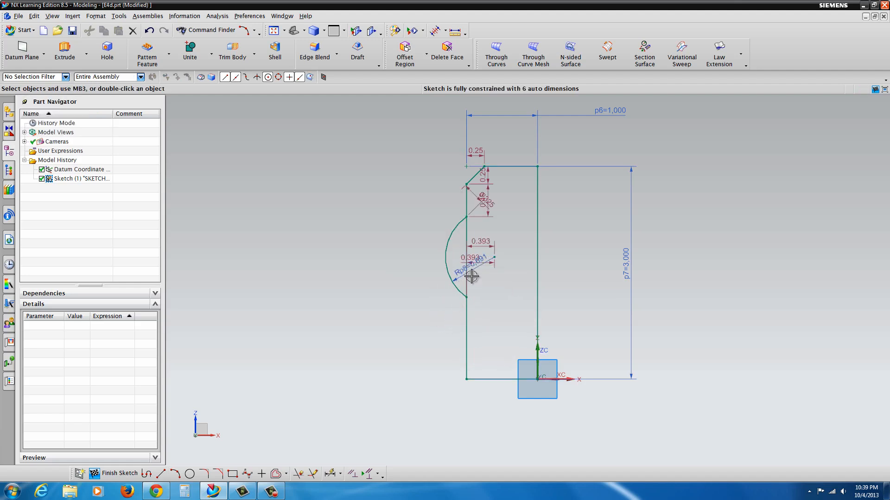
mouse_move(479, 261)
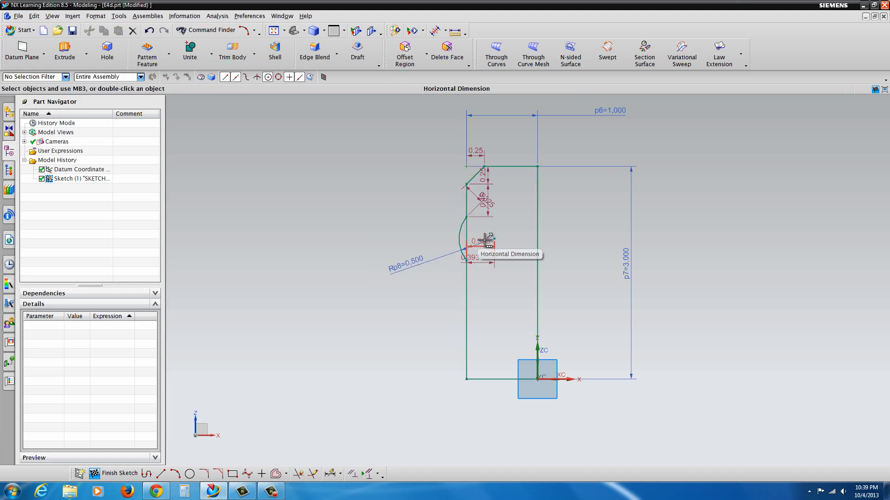
Check the reference drawing and dimension the arc centre 1.750 above the base.
click(485, 241)
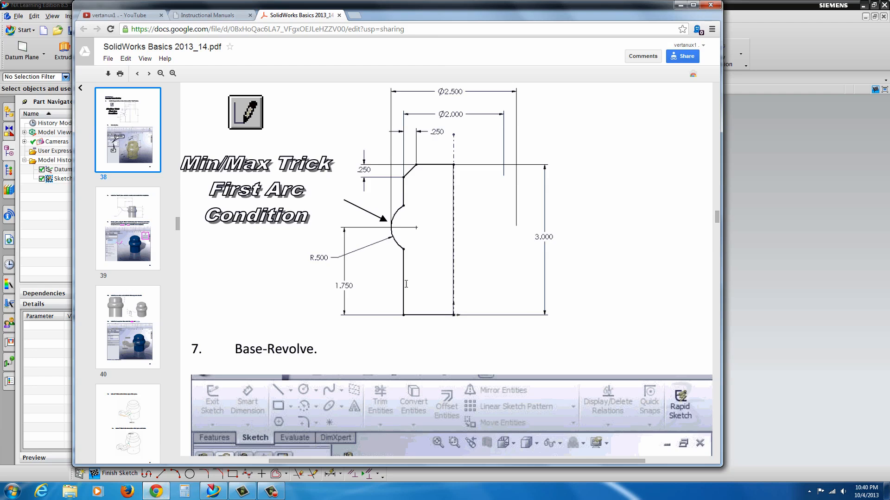
mouse_move(639, 322)
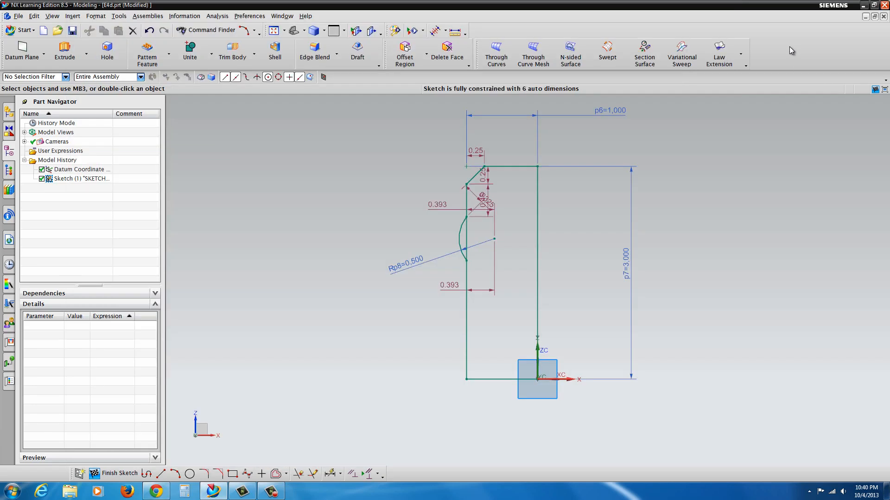
mouse_move(320, 485)
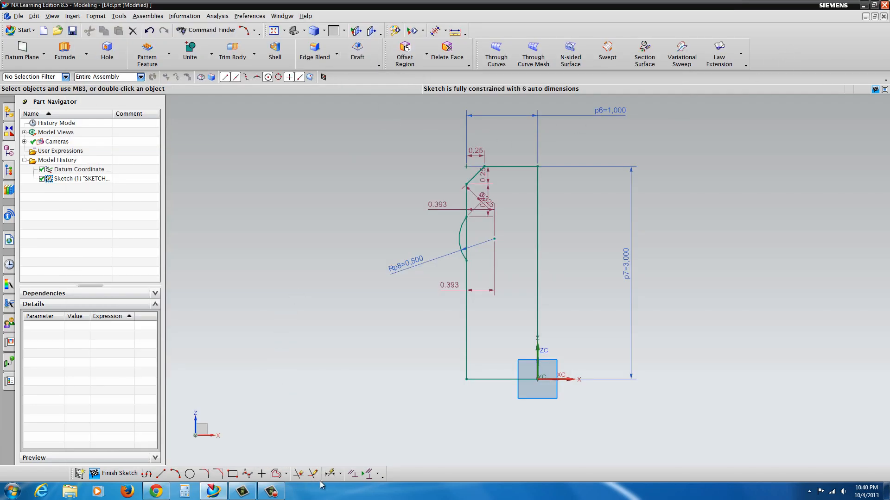
mouse_move(261, 474)
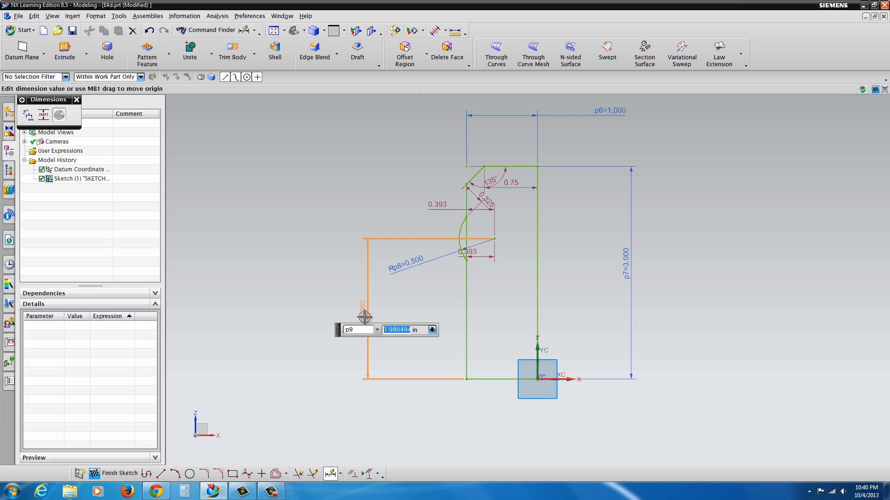
text(1.75)
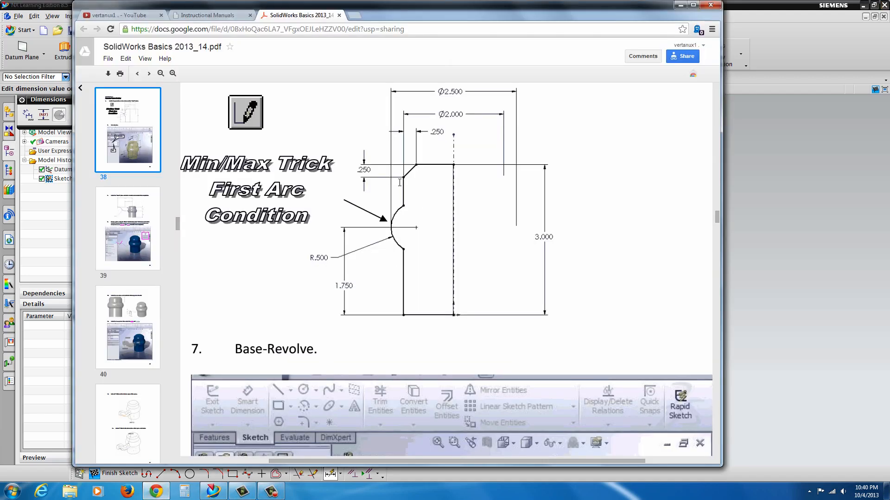
mouse_move(417, 220)
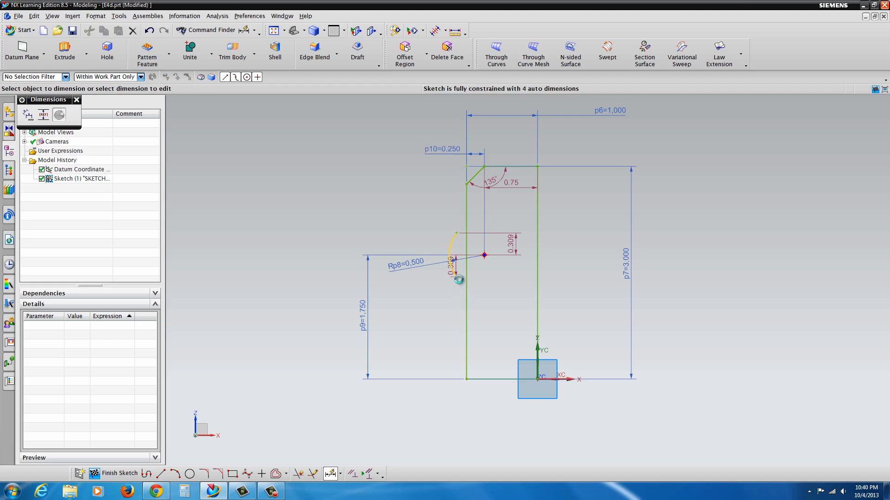
Finish the dimensions and begin trimming the straight segment behind the arc.
click(76, 100)
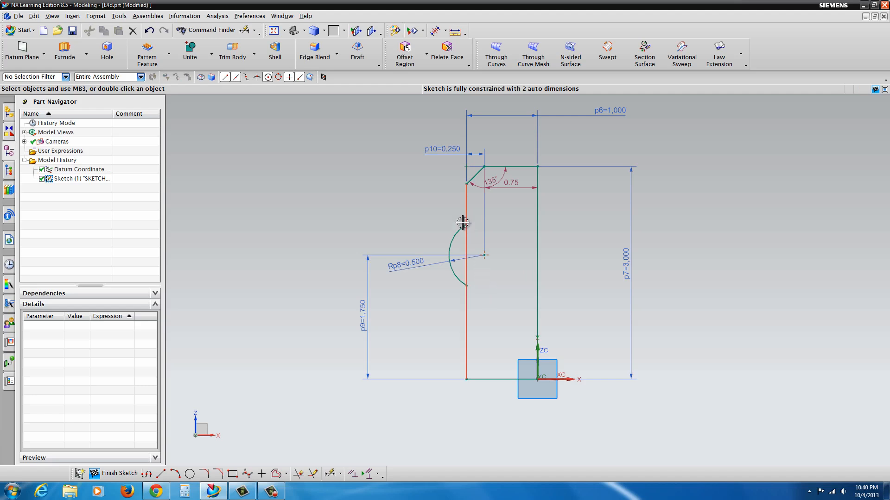
mouse_move(514, 184)
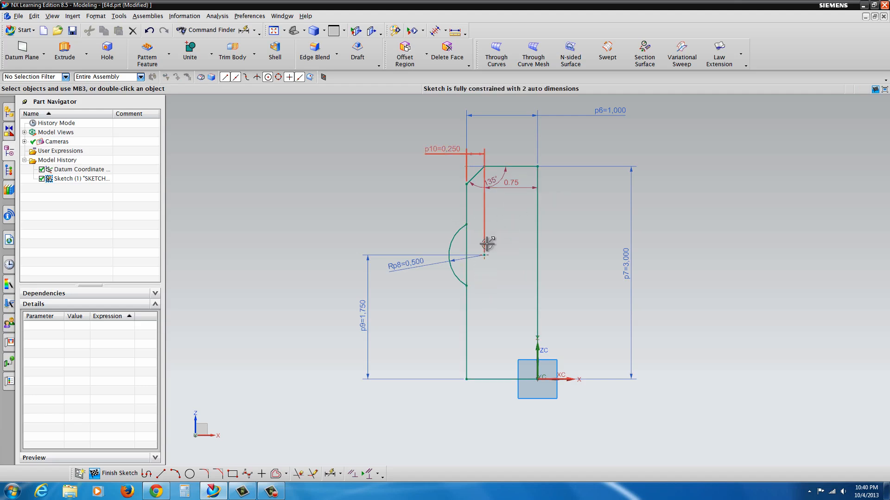
mouse_move(465, 272)
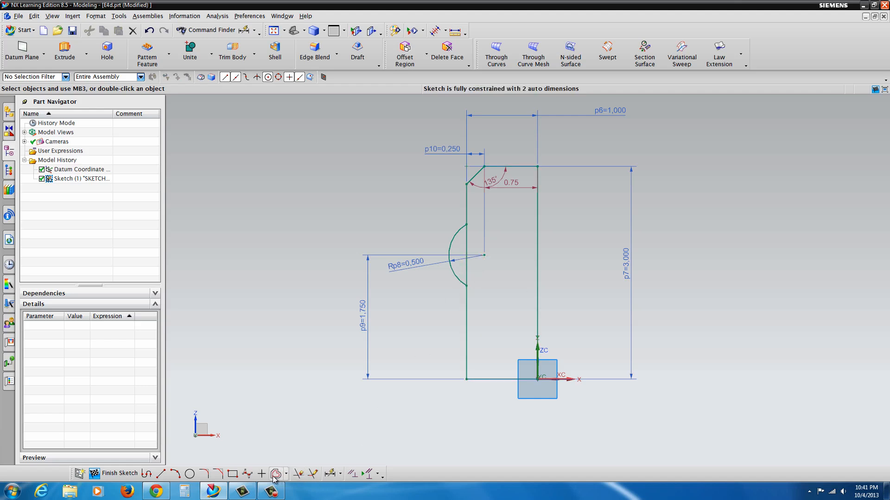
mouse_move(311, 473)
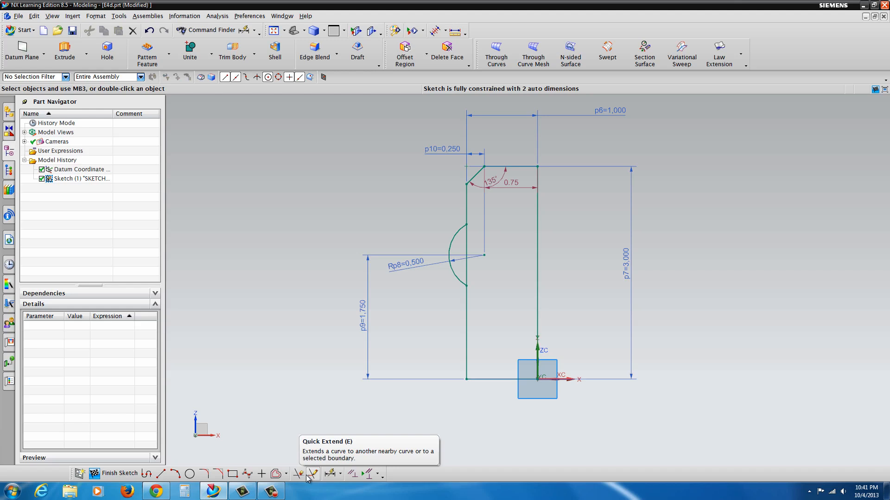
click(298, 474)
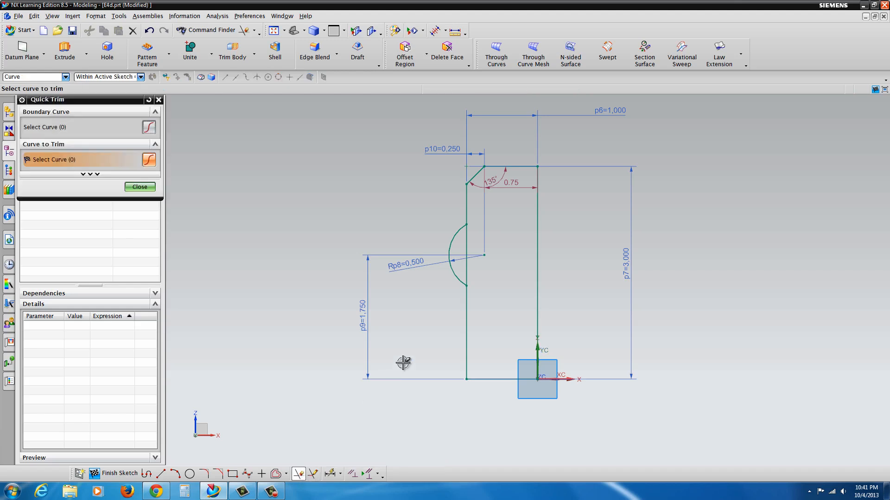
mouse_move(362, 255)
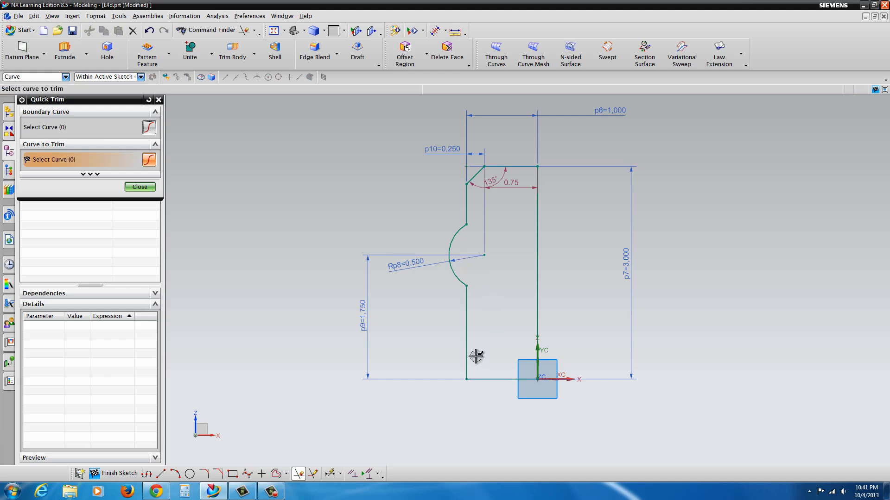
mouse_move(481, 190)
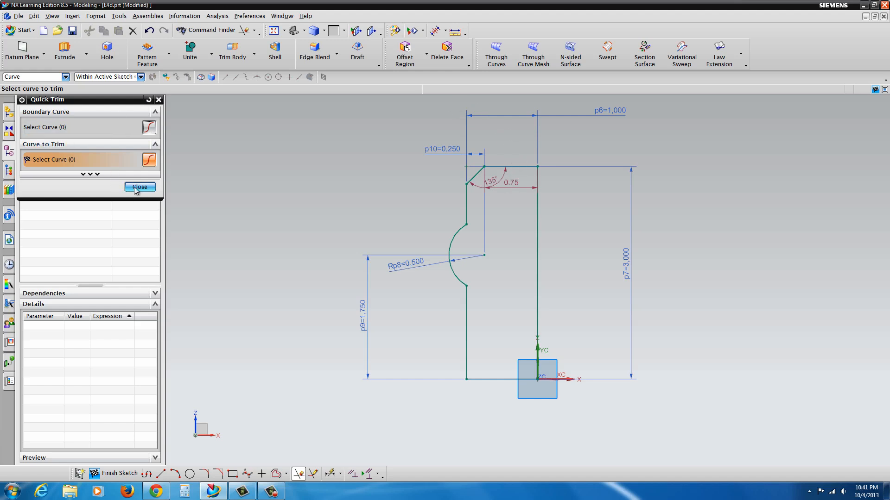
Complete the trim and lock the chamfer dimensions at 135° and 0.750.
click(139, 187)
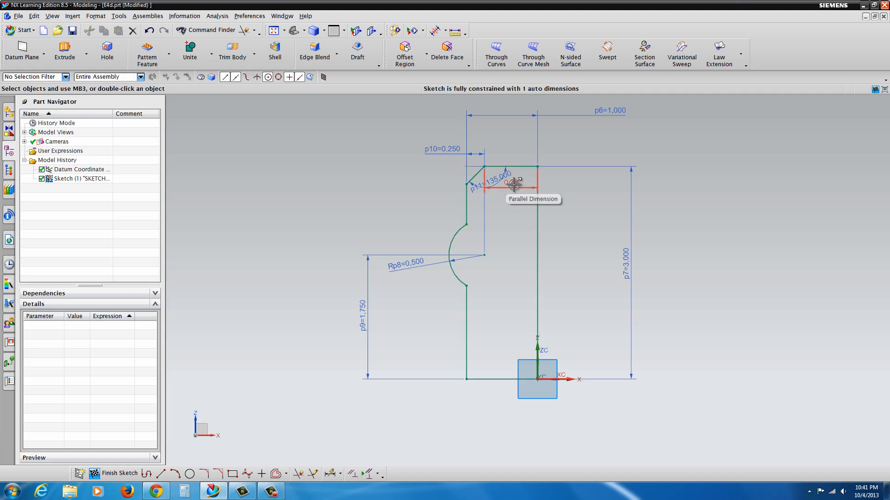
mouse_move(514, 184)
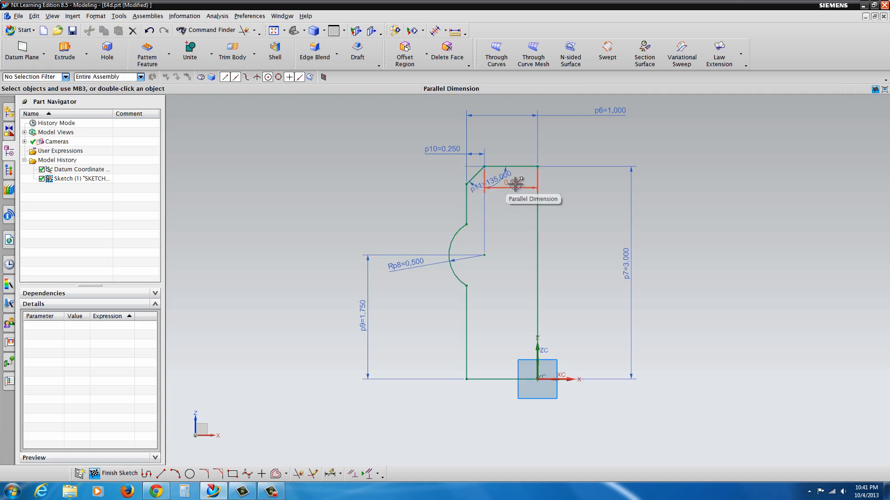
click(516, 184)
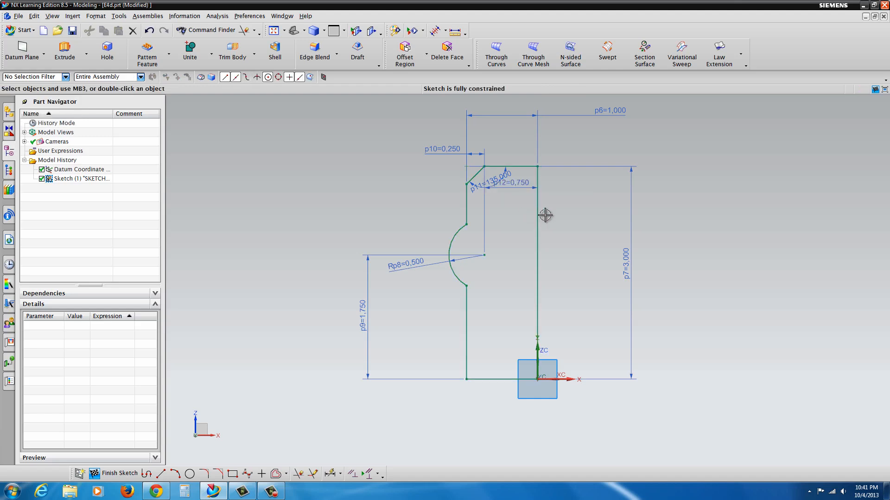
mouse_move(573, 281)
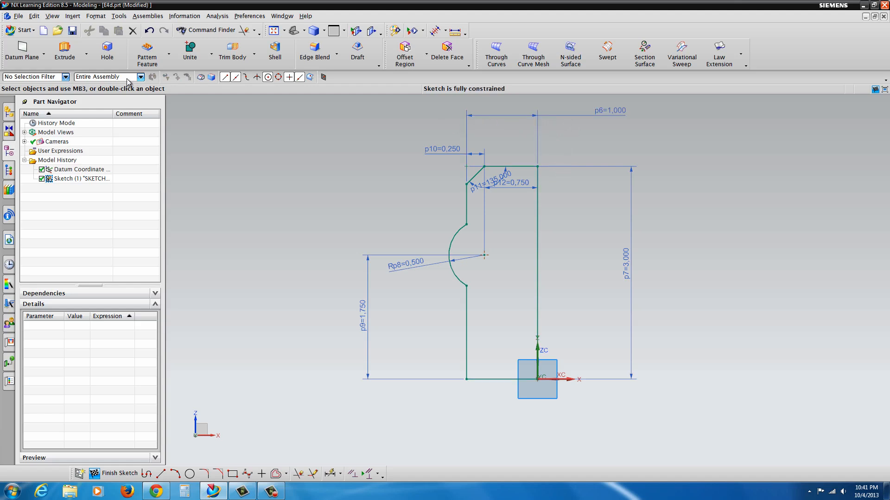
mouse_move(85, 56)
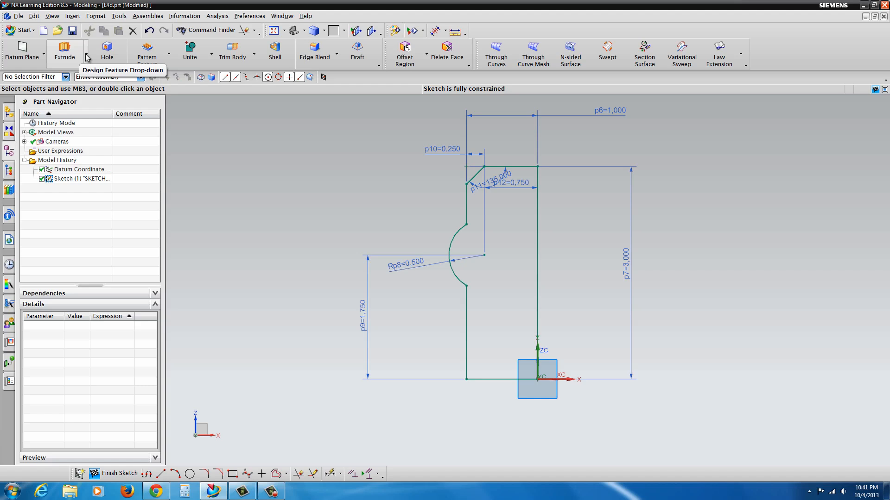
Revolve the profile 0–360° about a two-point axis along its right edge.
click(78, 56)
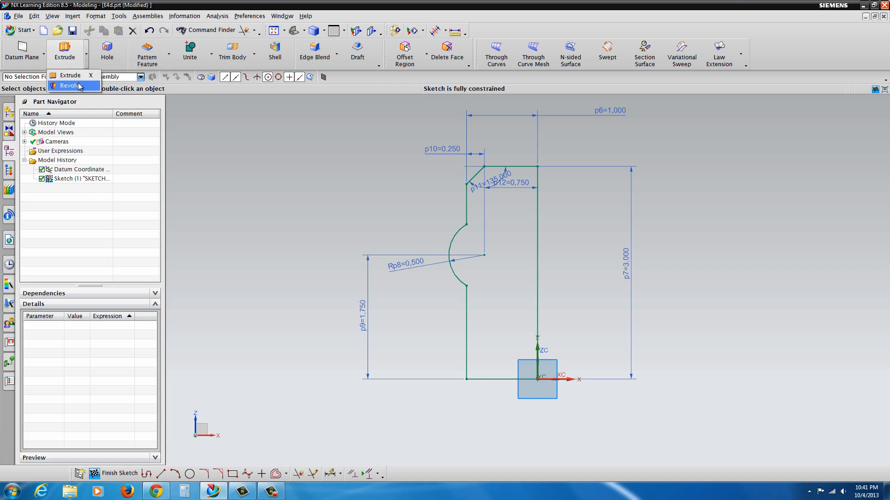
click(68, 86)
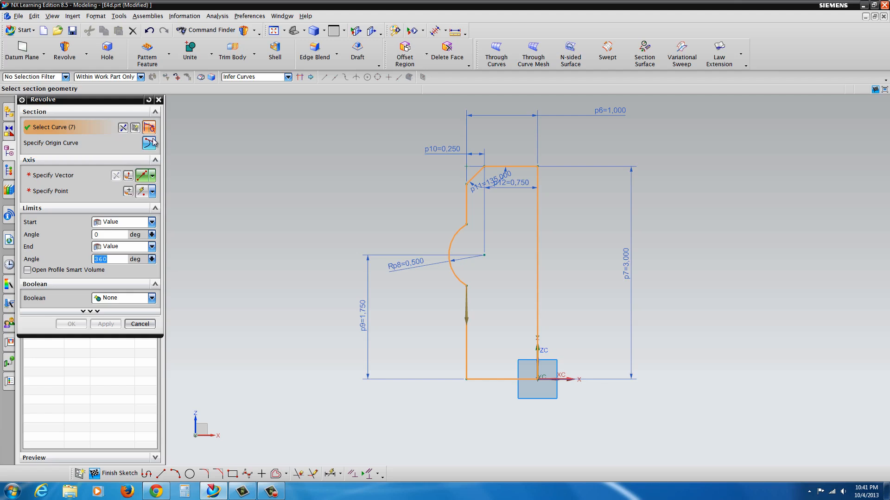
mouse_move(145, 175)
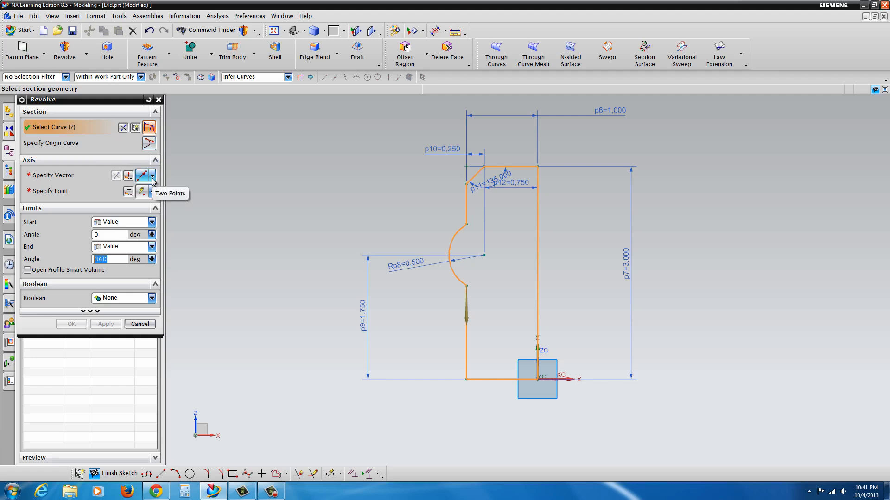
click(152, 174)
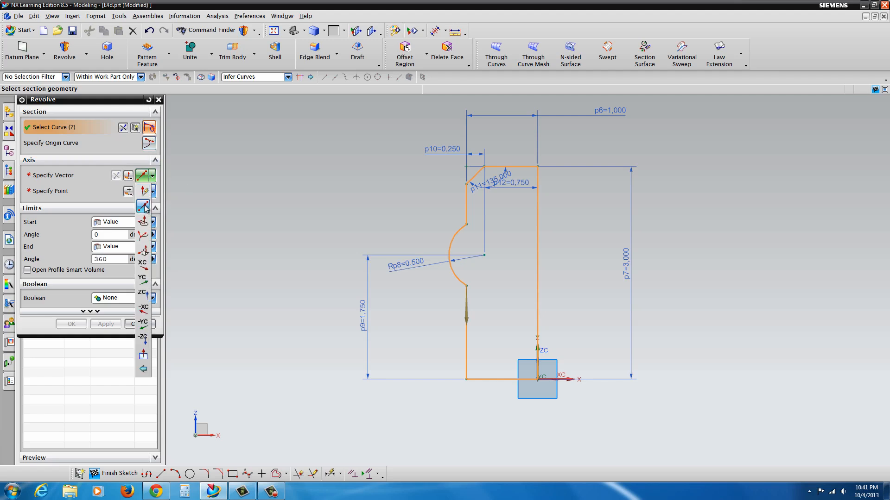
mouse_move(144, 207)
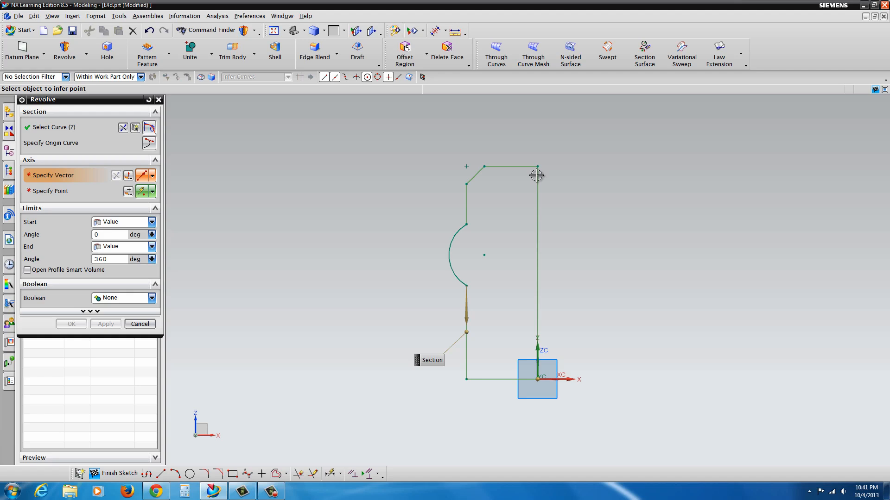
click(537, 175)
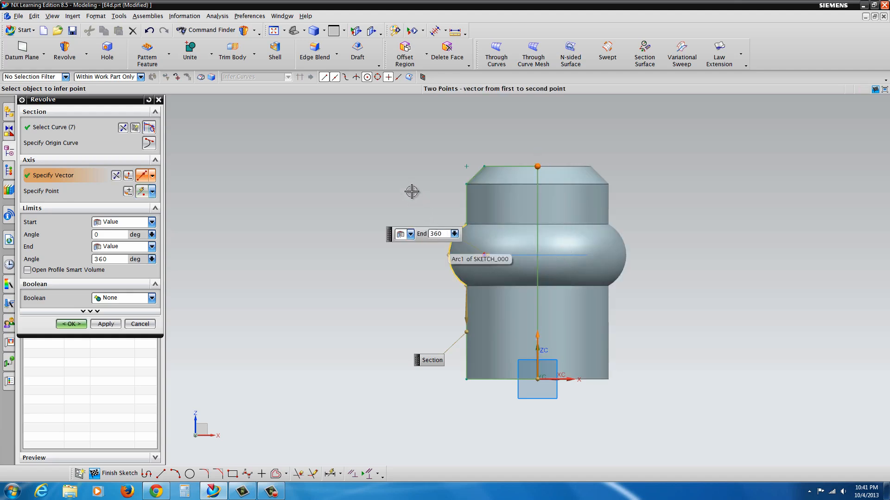
mouse_move(443, 193)
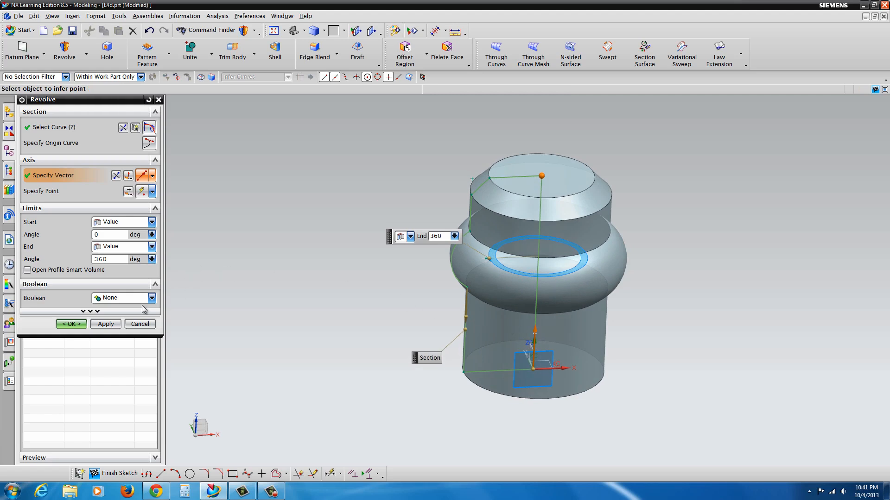
click(71, 323)
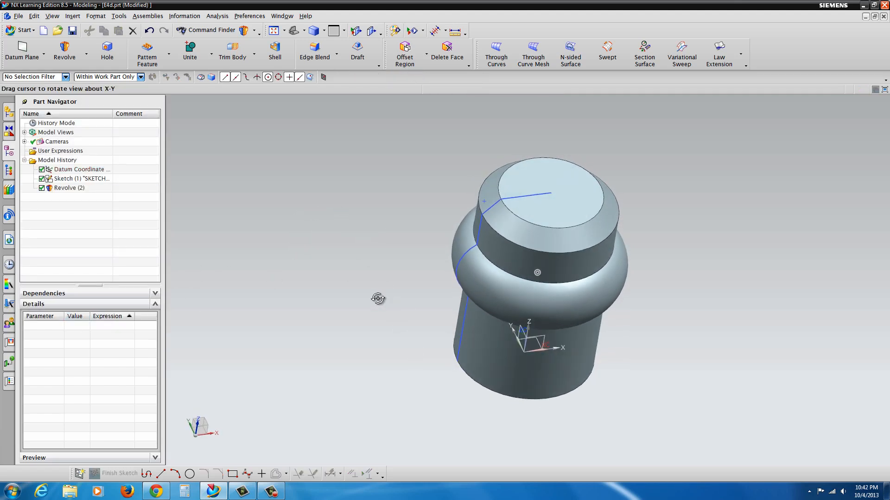
click(79, 178)
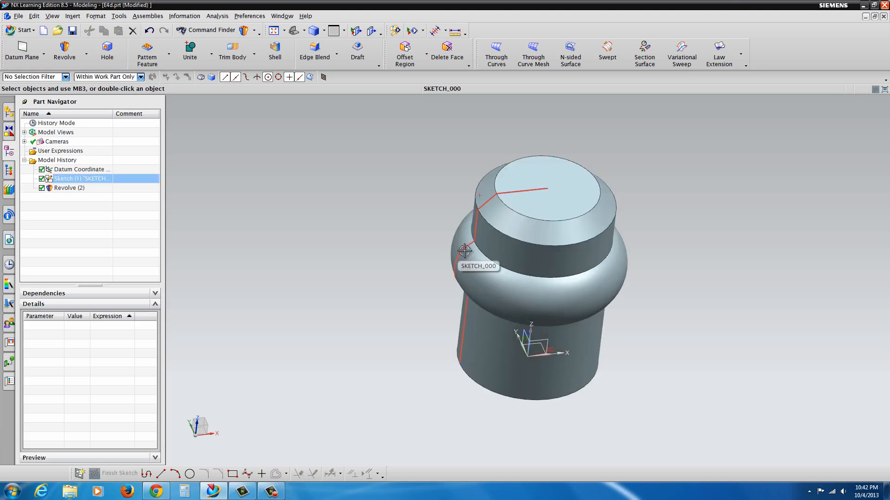
click(81, 178)
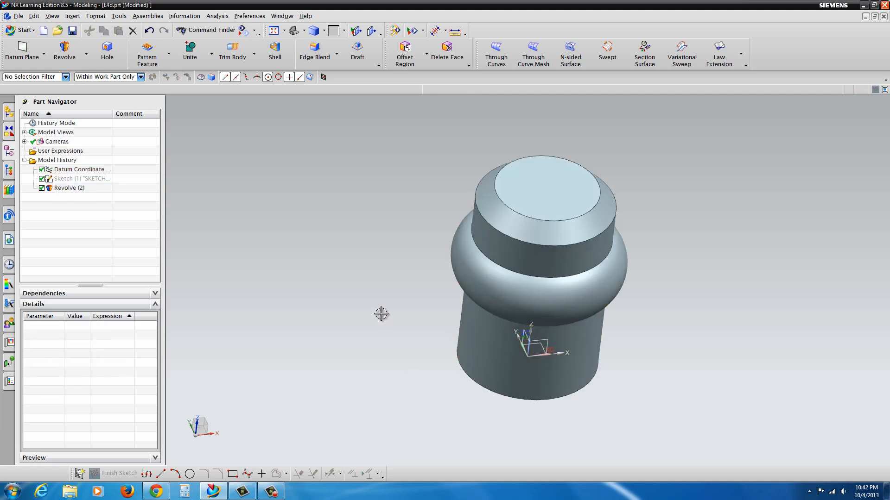
mouse_move(356, 259)
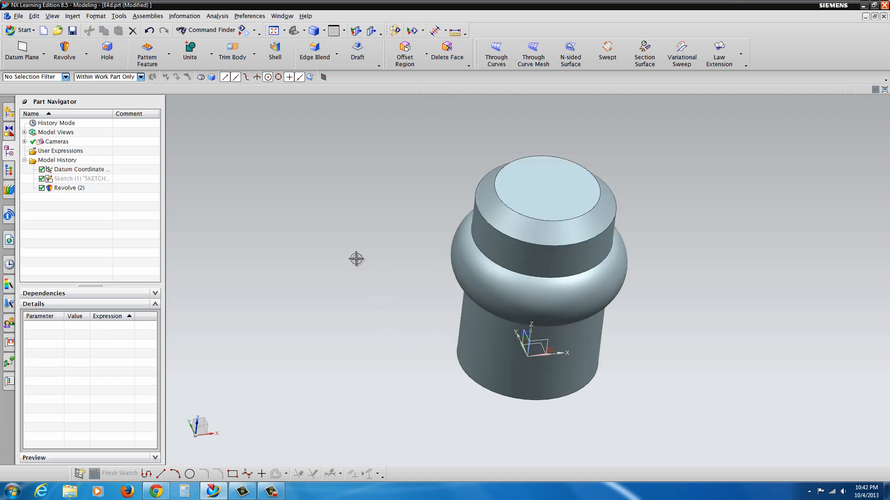
mouse_move(237, 421)
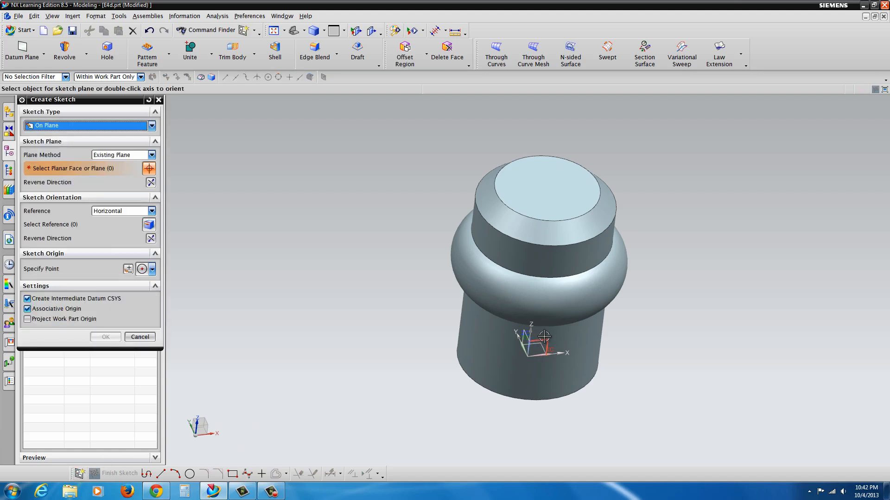
mouse_move(522, 333)
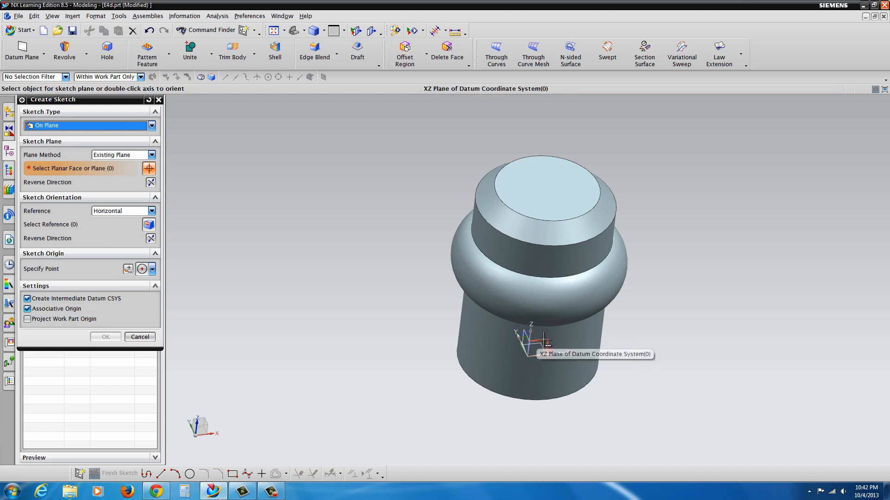
Place the new sketch on the XZ datum plane at the hub's origin.
click(542, 343)
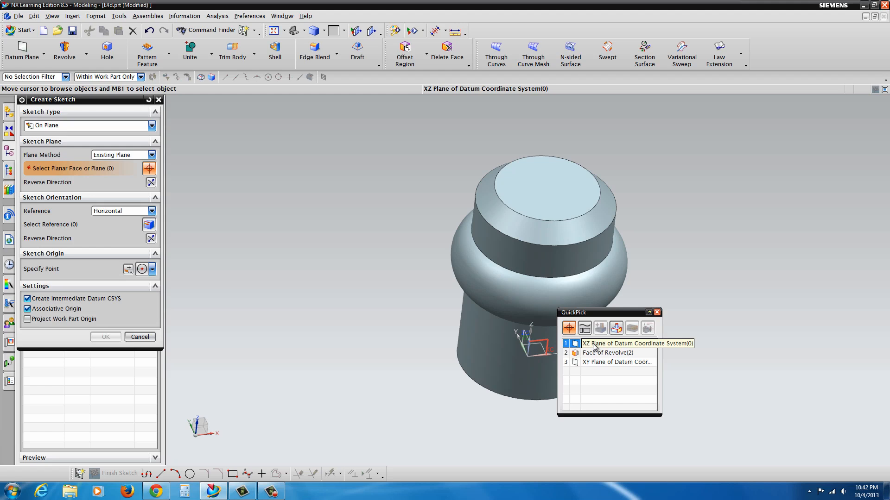
click(635, 343)
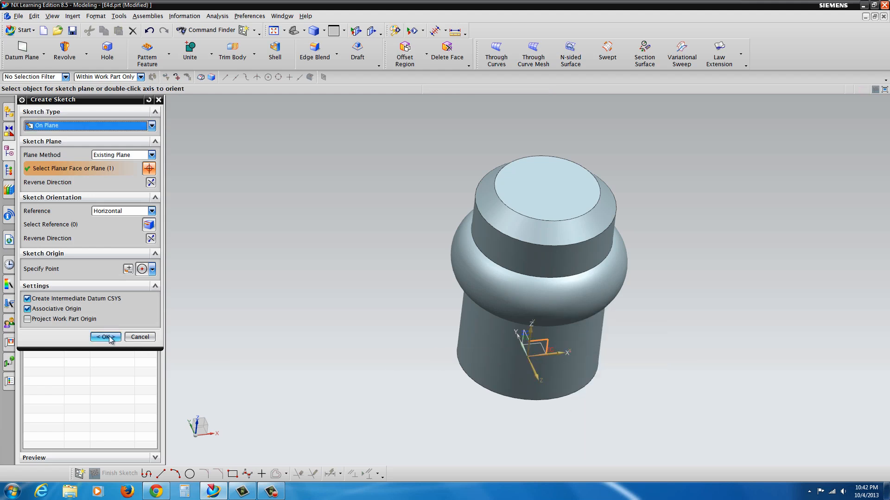
click(105, 336)
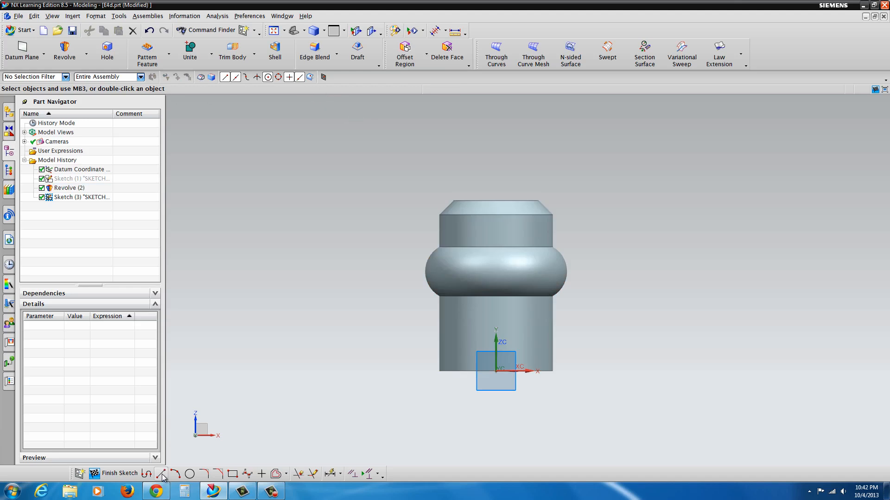
Draw a 2-long line leftward from the hub axis at height 1.750.
click(161, 475)
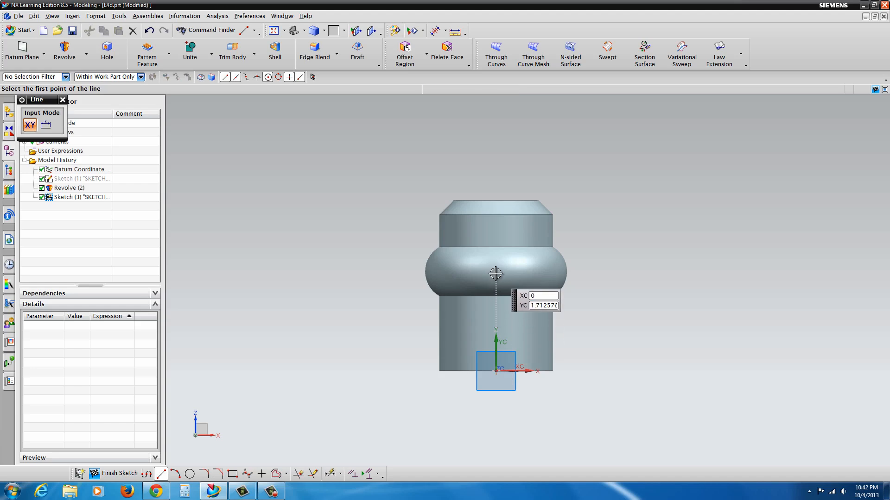
click(494, 272)
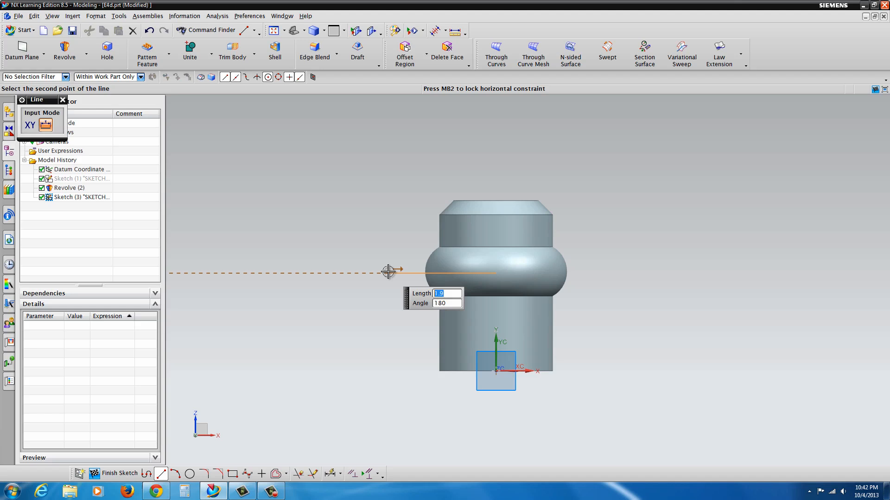
text(2)
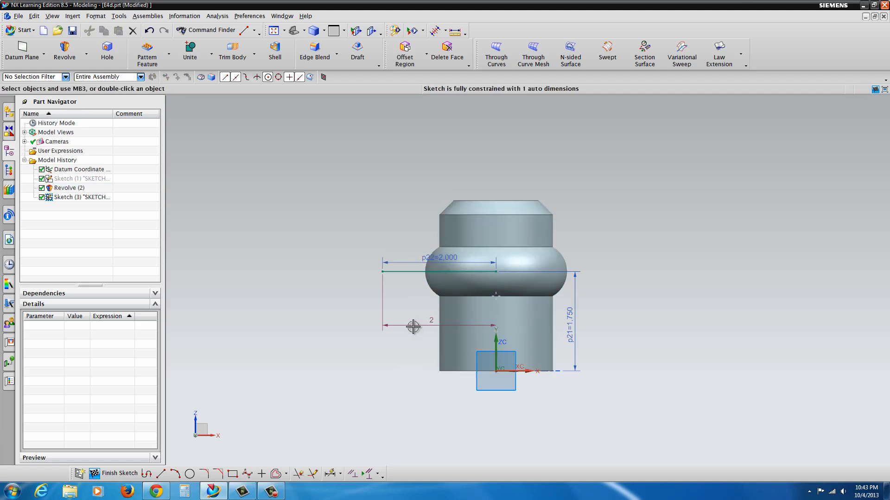
mouse_move(237, 409)
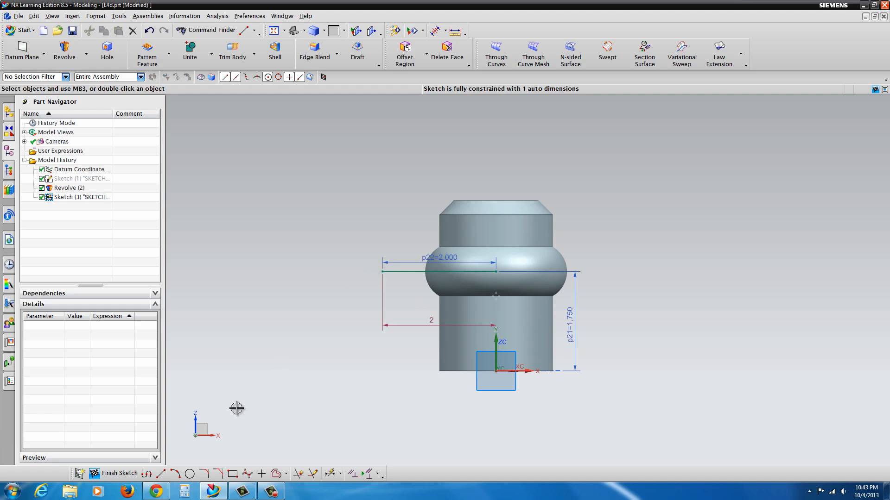
Draw two tangent S-curve arcs from the line's end and begin the short outer line.
click(174, 473)
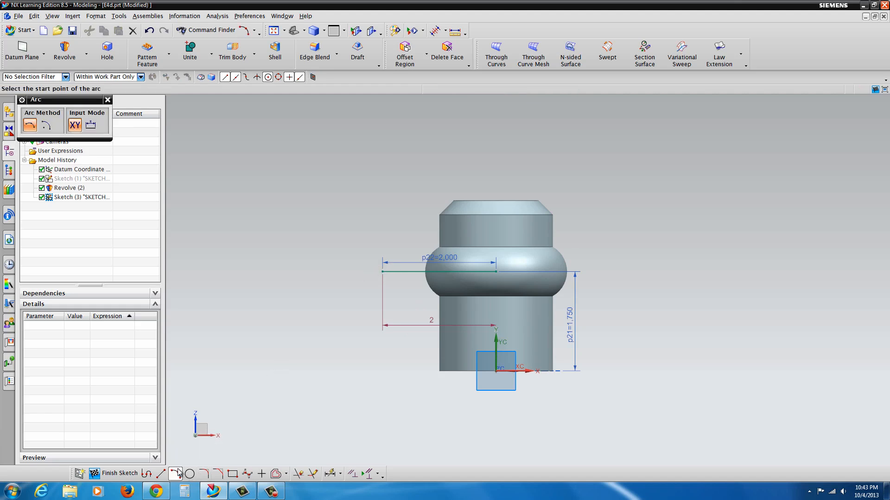
click(29, 124)
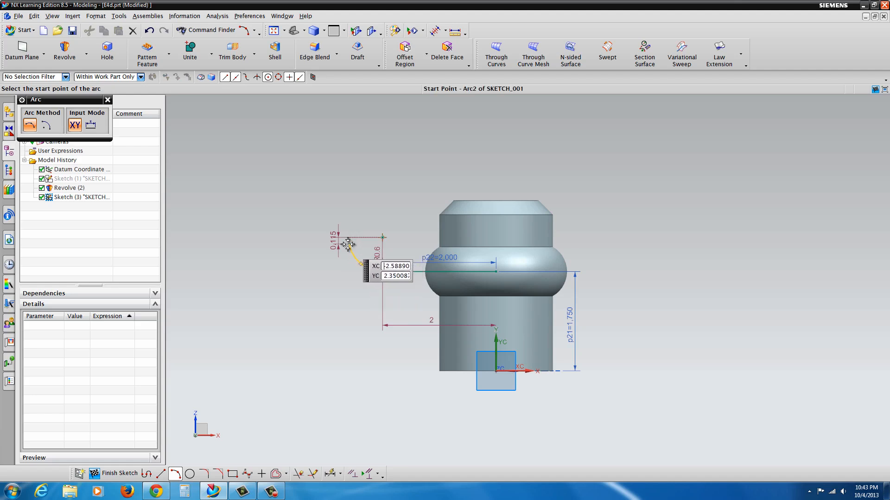
click(349, 245)
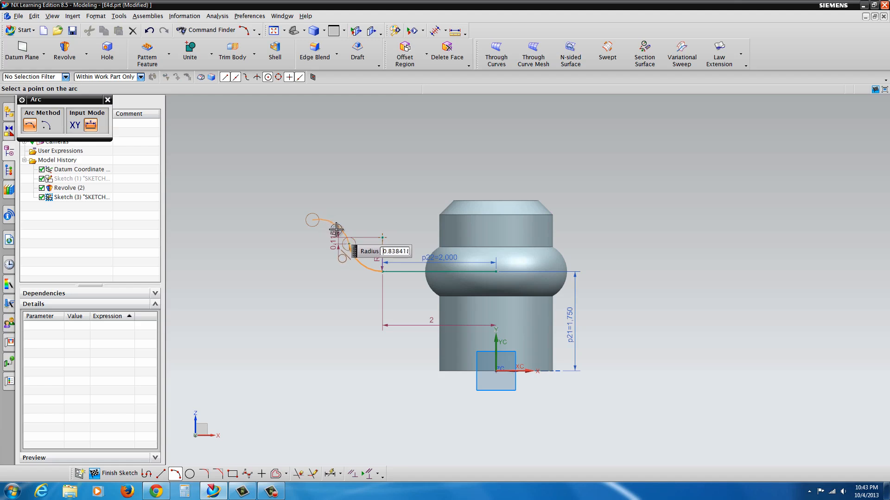
triple_click(395, 250)
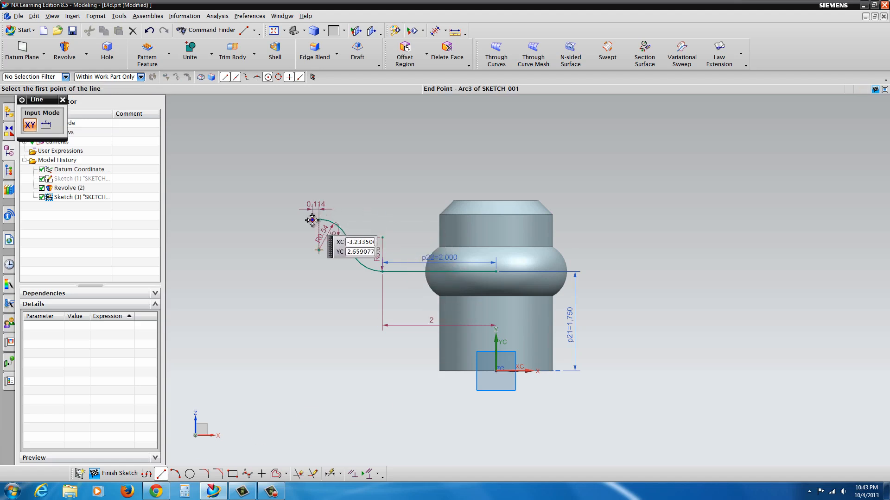
click(311, 220)
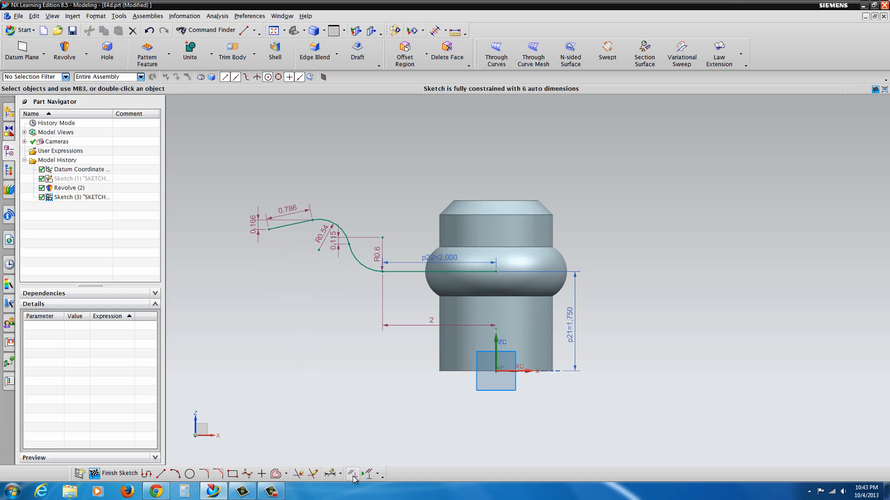
mouse_move(352, 474)
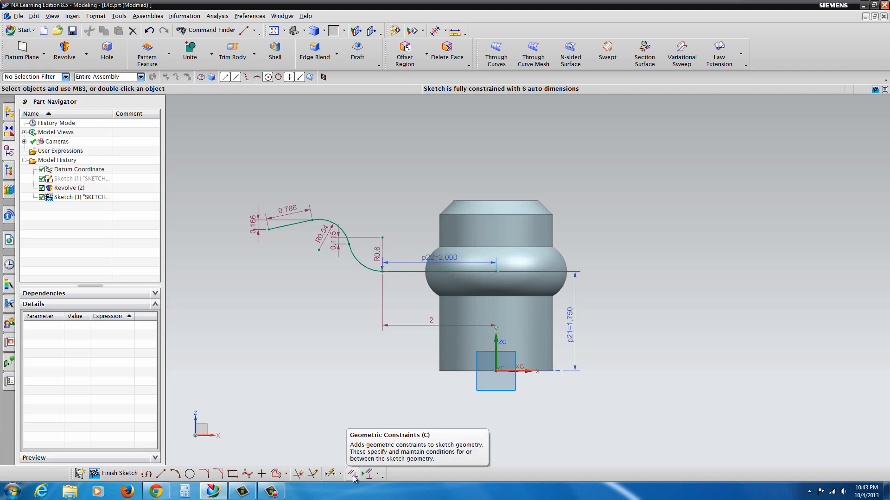
Constrain the spoke profile's outer end line to be horizontal.
click(352, 473)
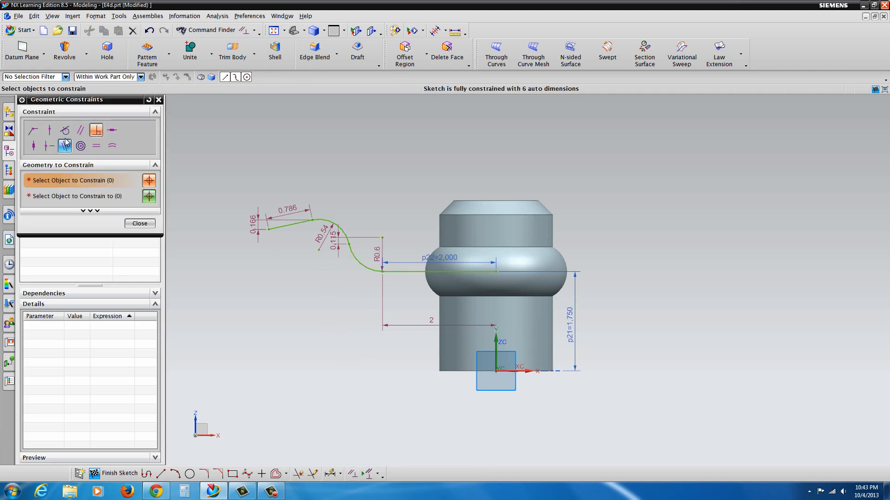
click(112, 131)
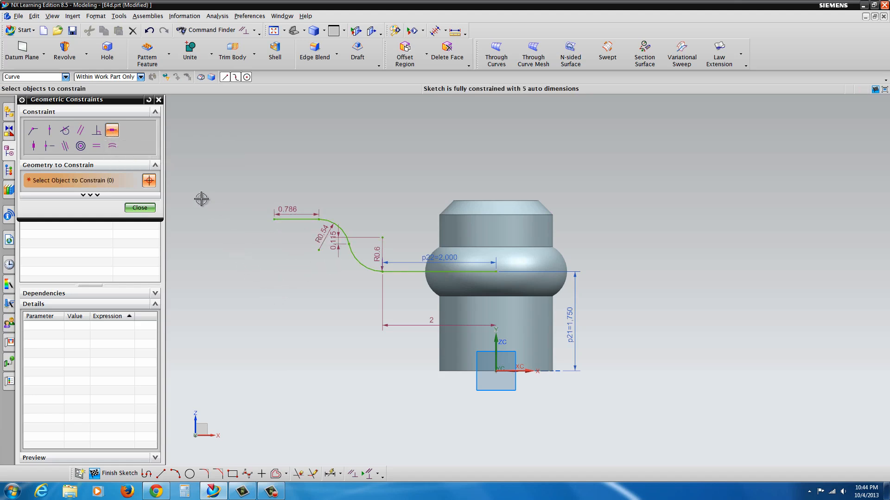
mouse_move(136, 140)
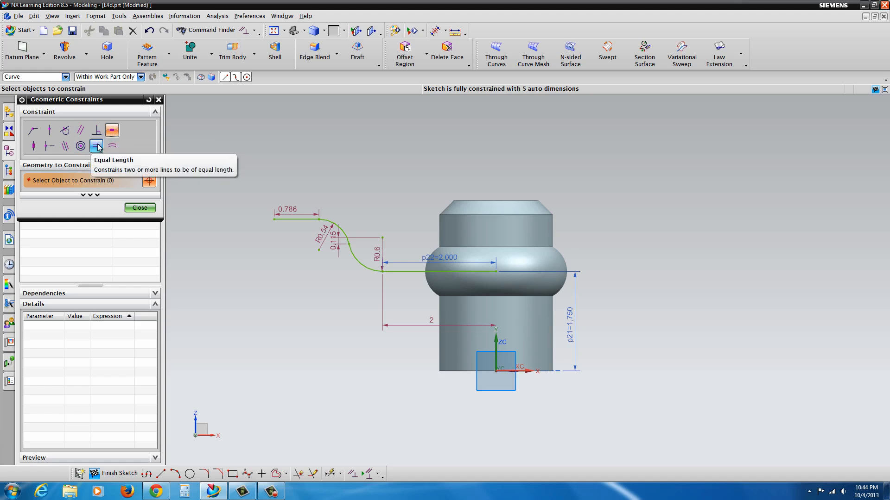
click(97, 146)
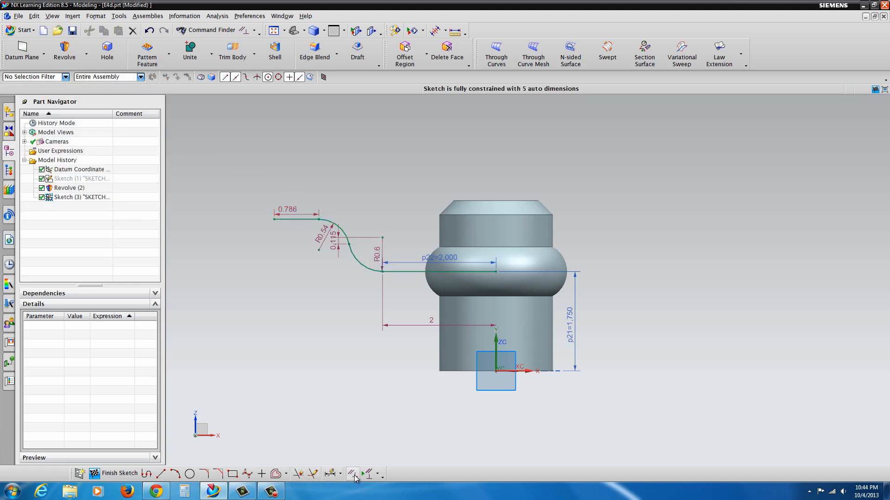
Make both S-curve arcs equal radius and dimension them at 0.750.
click(352, 474)
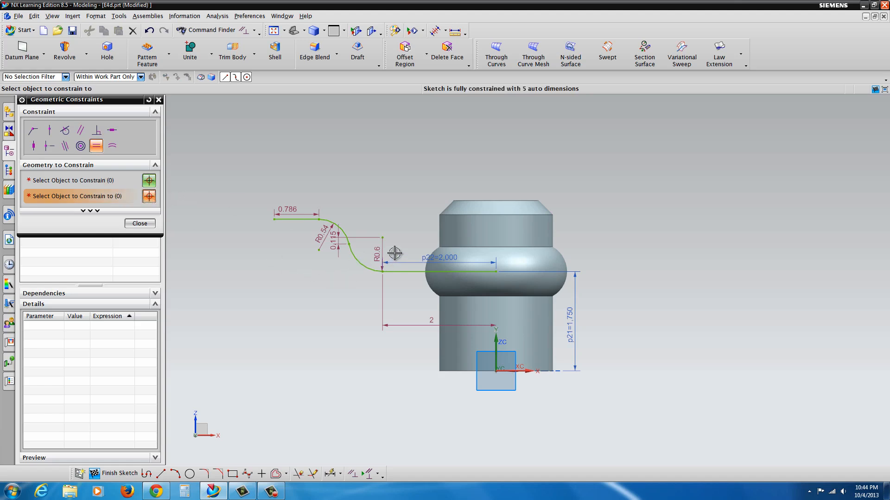
mouse_move(96, 146)
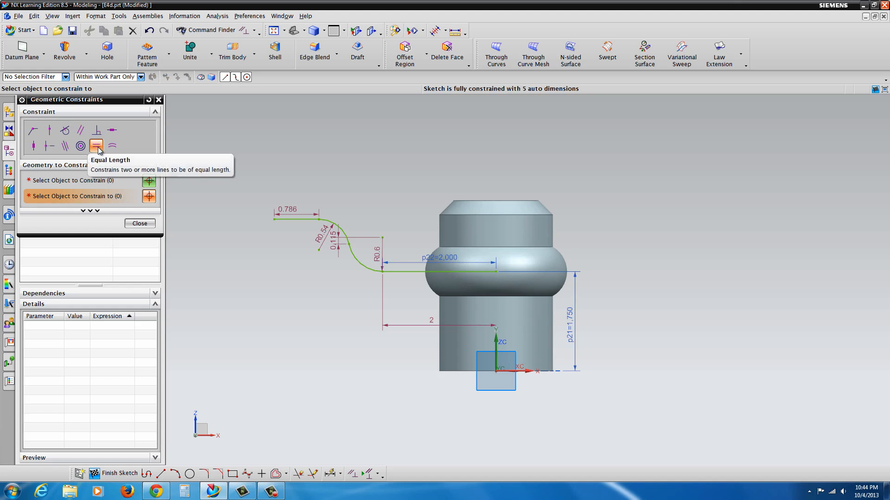
click(139, 223)
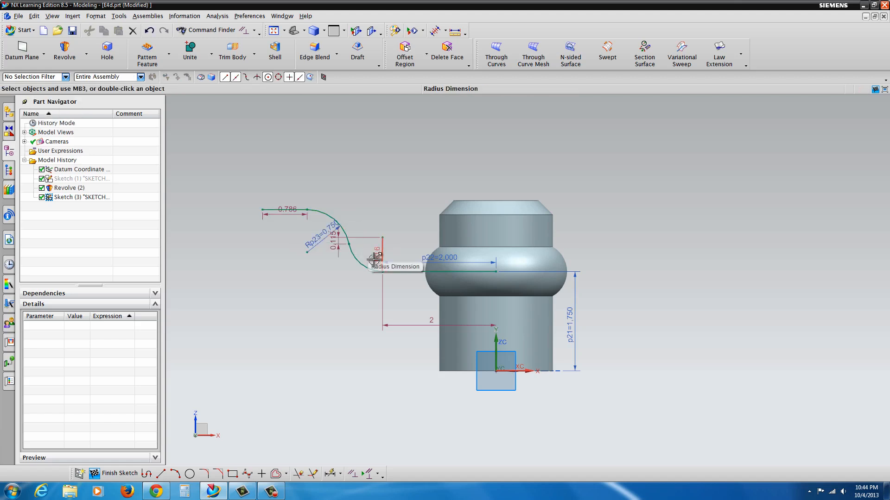
click(374, 250)
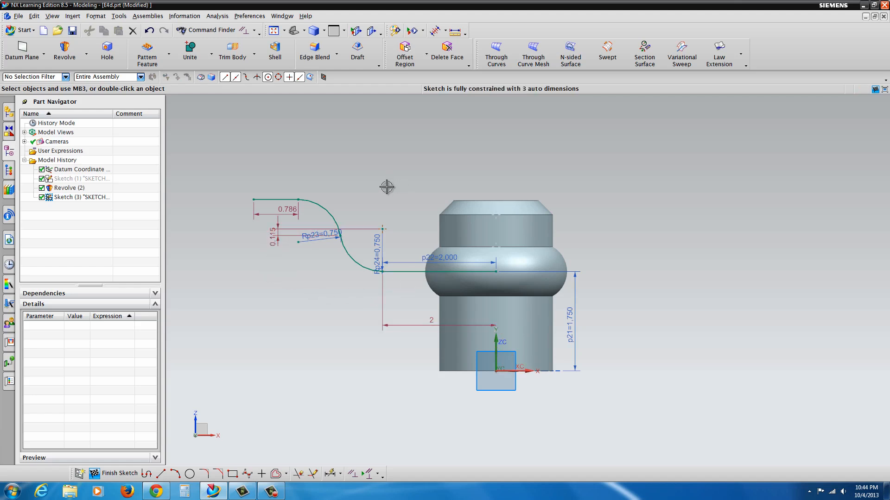
mouse_move(340, 471)
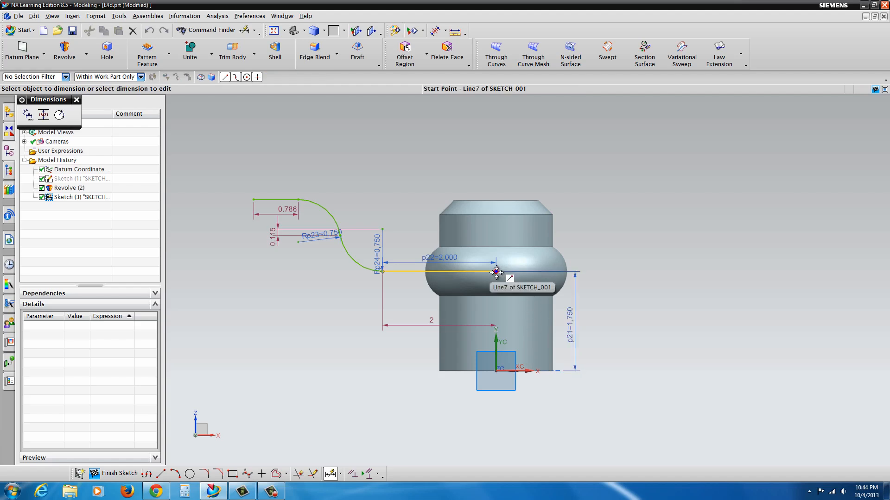
Dimension the outer line's rise to 1 on the 4.000-long spoke profile.
click(496, 272)
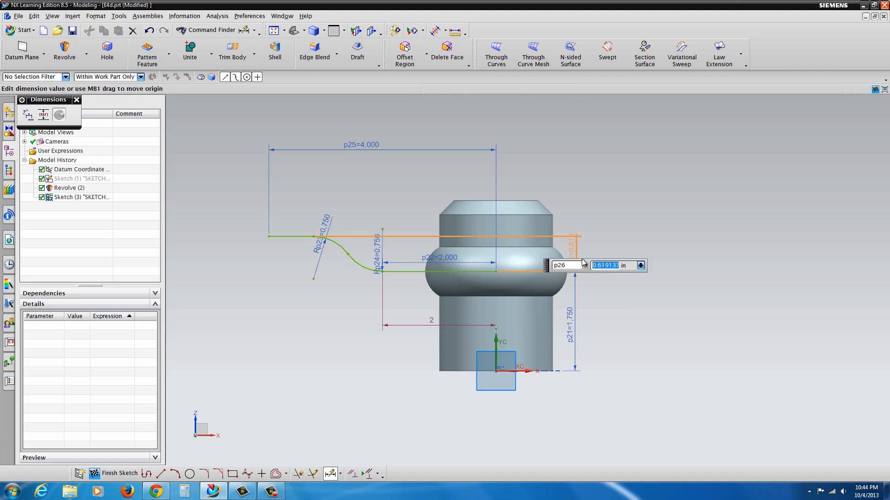
text(1)
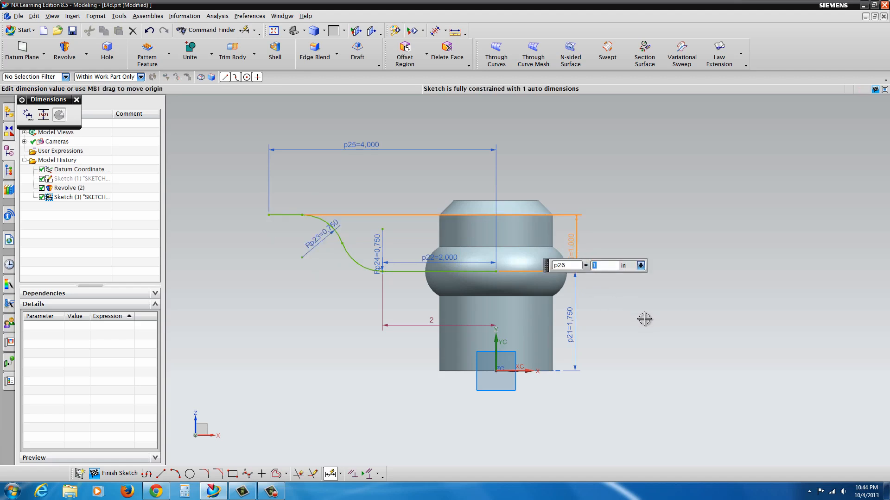
mouse_move(641, 320)
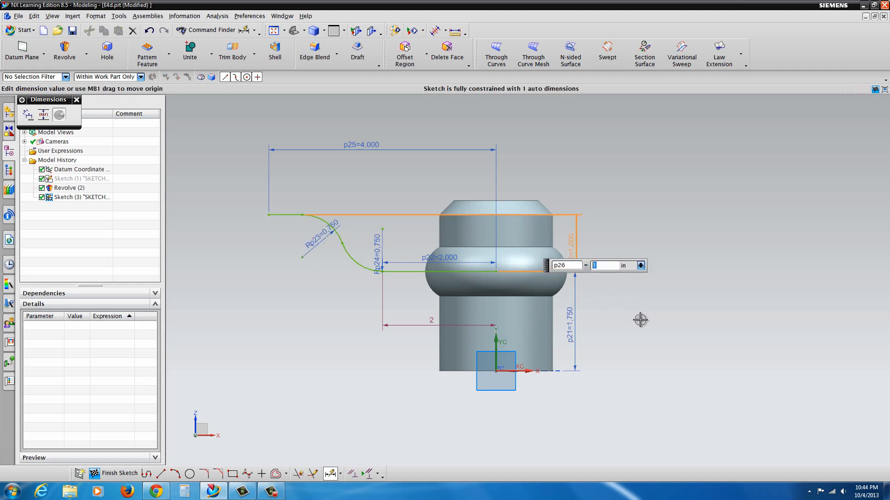
mouse_move(484, 312)
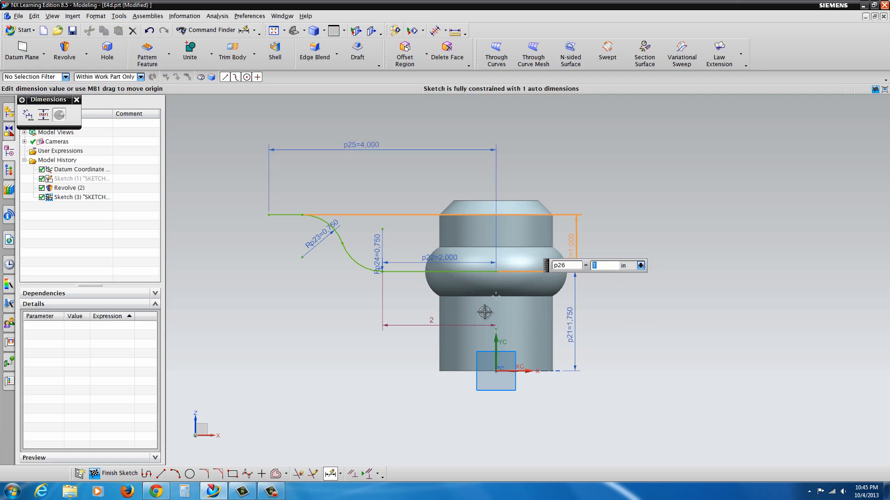
mouse_move(592, 318)
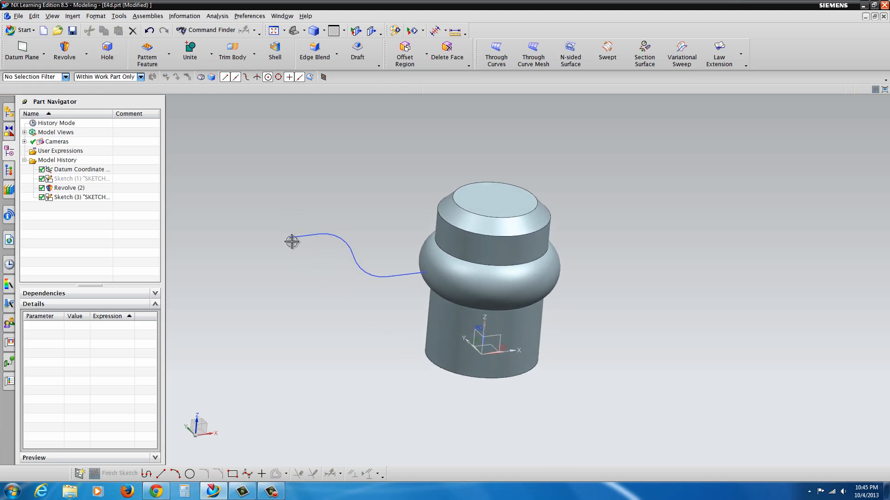
mouse_move(300, 265)
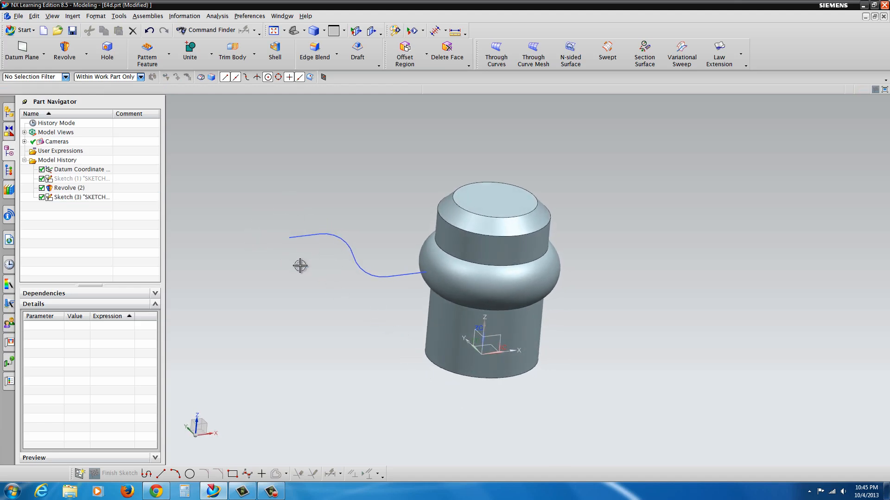
mouse_move(291, 278)
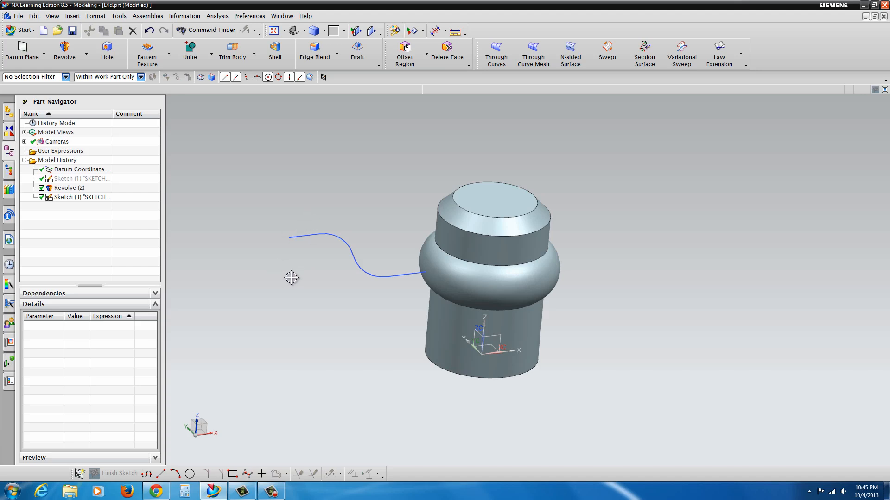
mouse_move(293, 267)
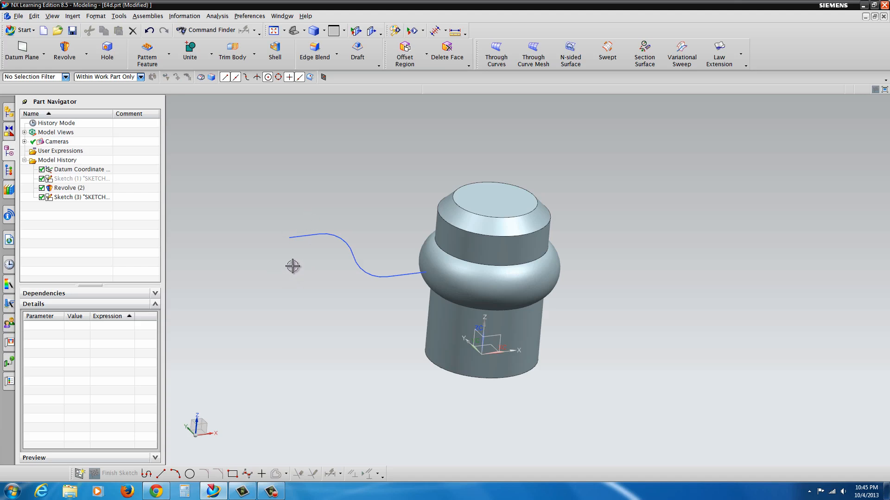
mouse_move(269, 319)
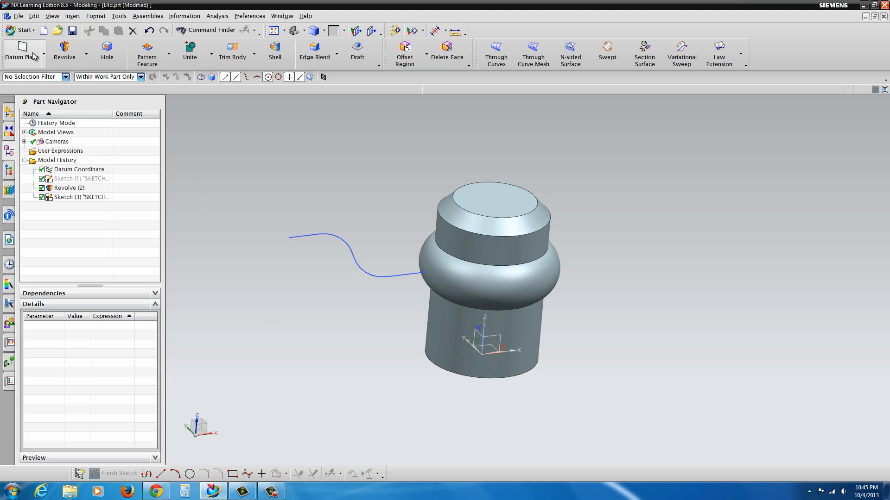
Create a Point and Direction datum plane at the spoke curve's outer end, normal to it.
click(23, 54)
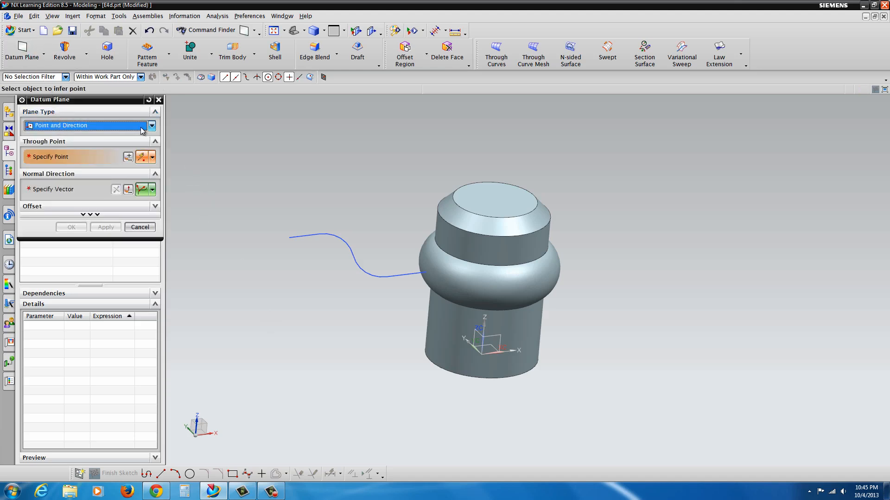
click(151, 125)
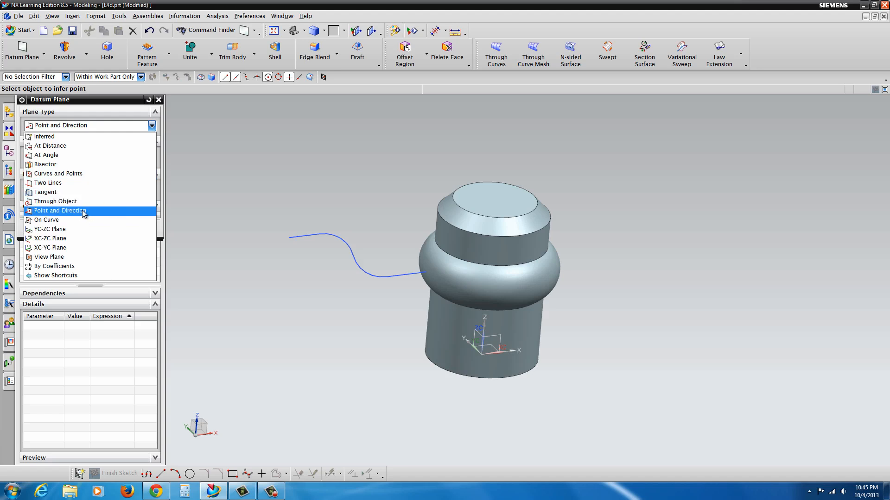
click(60, 210)
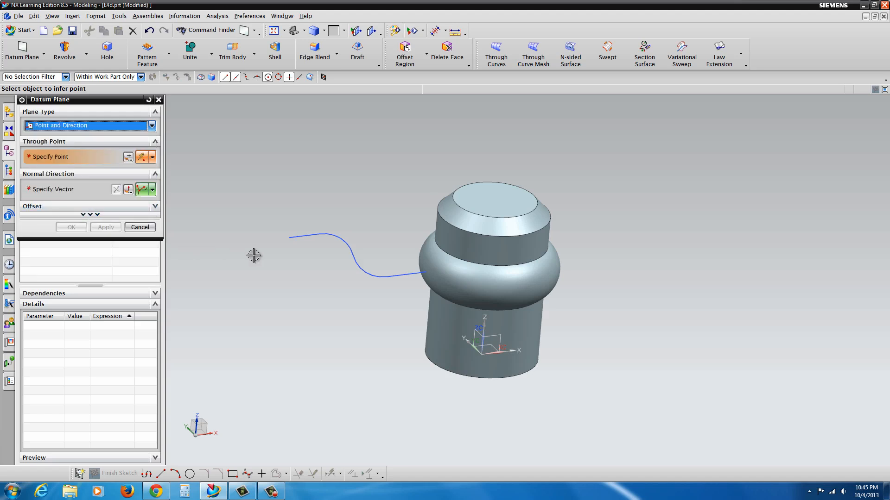
mouse_move(289, 237)
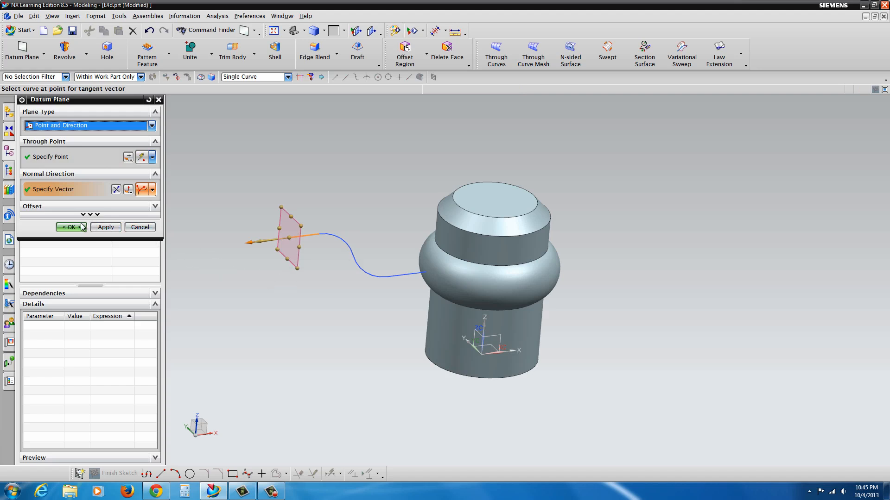
click(68, 227)
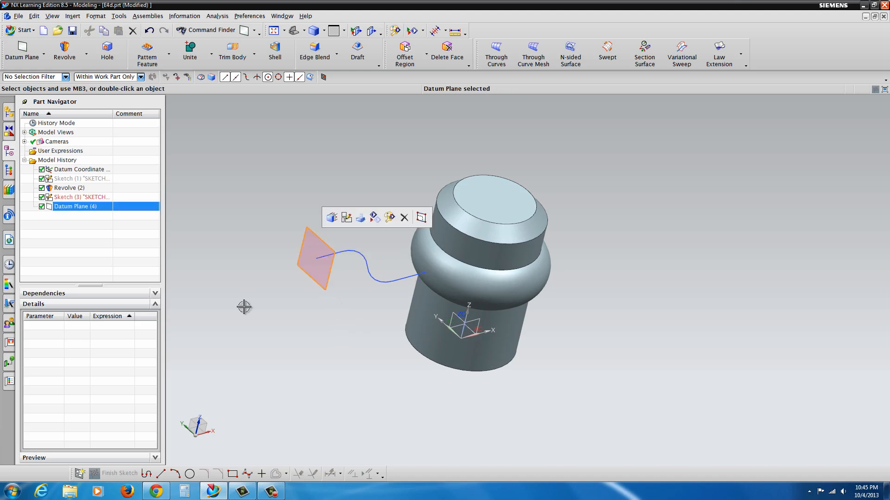
mouse_move(78, 473)
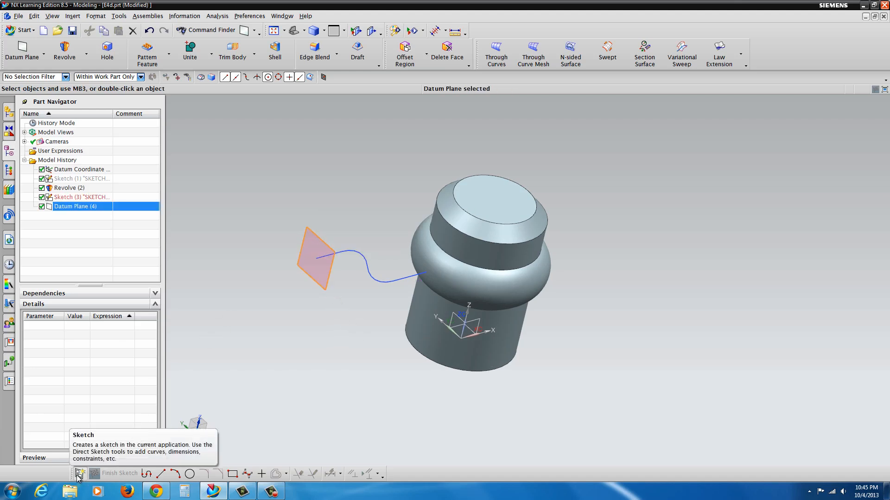
Create Sketch (5) on the new datum plane at the spoke end.
click(78, 473)
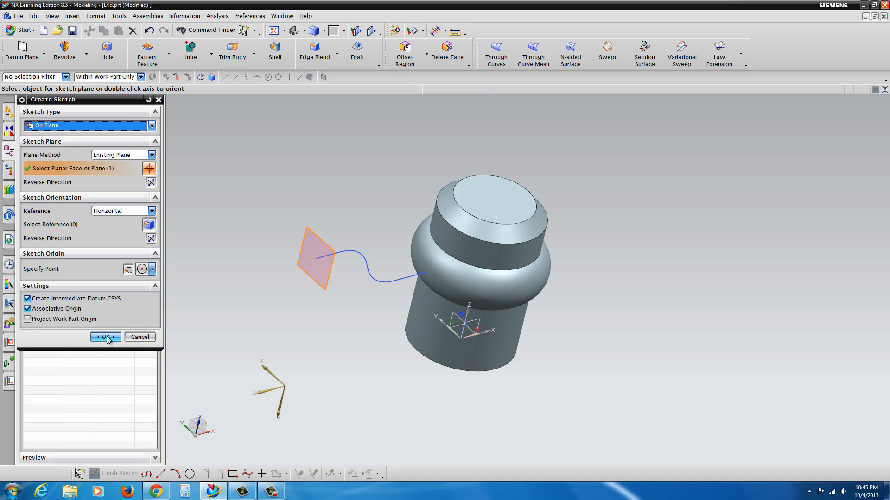
click(105, 337)
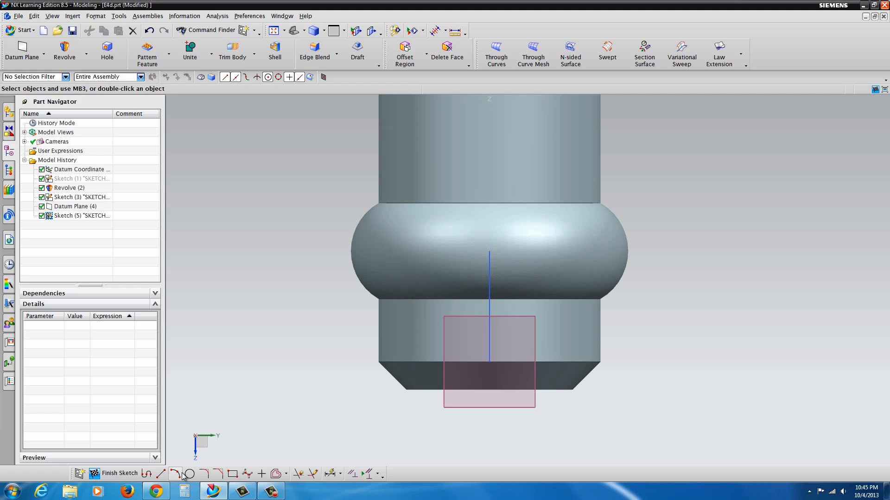
Draw a centre-and-endpoints arc of radius 0.28 at the spoke end, ends on the hub edge.
click(175, 473)
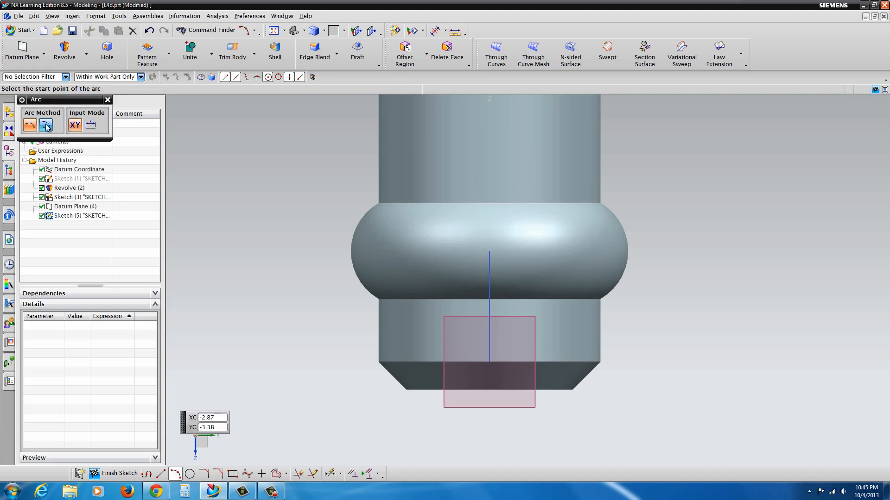
mouse_move(46, 124)
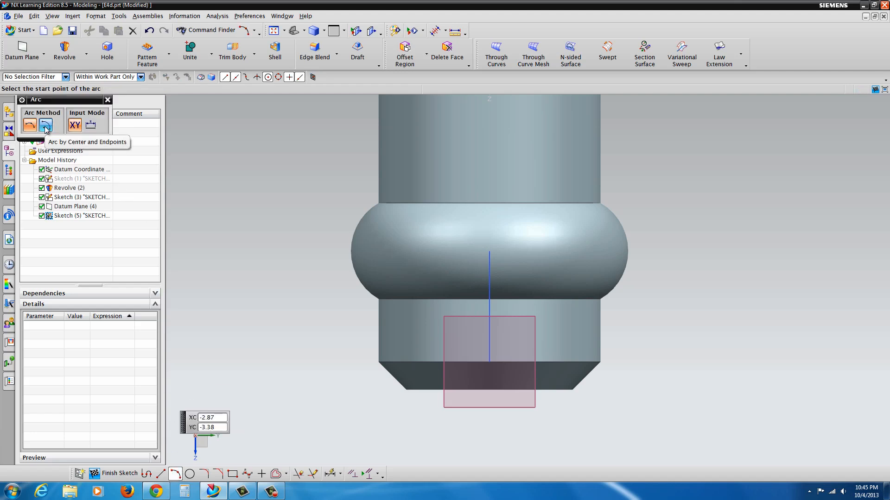
click(46, 124)
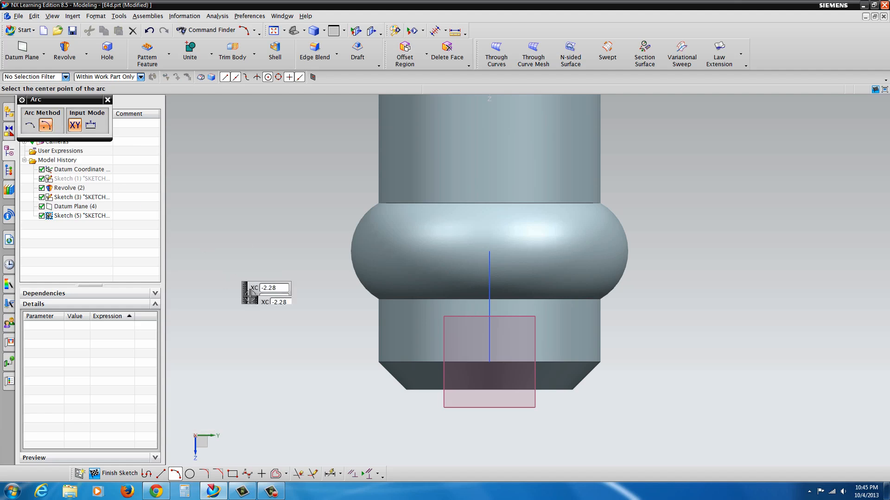
mouse_move(489, 364)
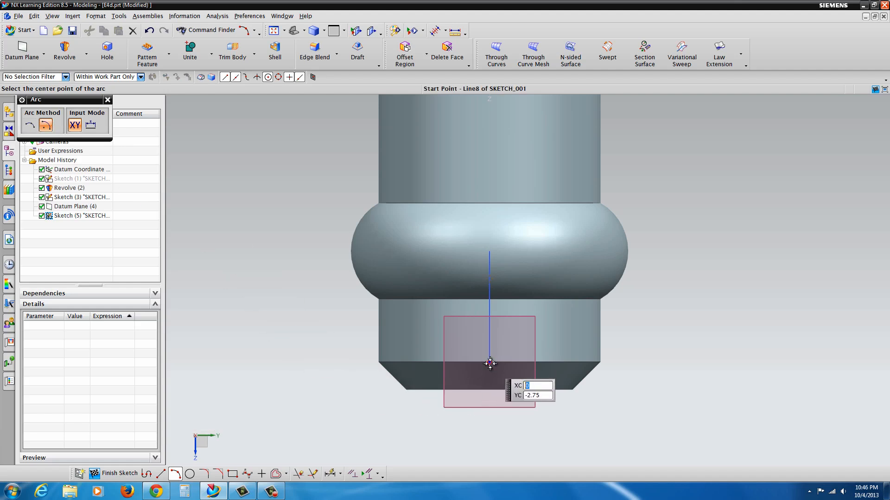
mouse_move(489, 364)
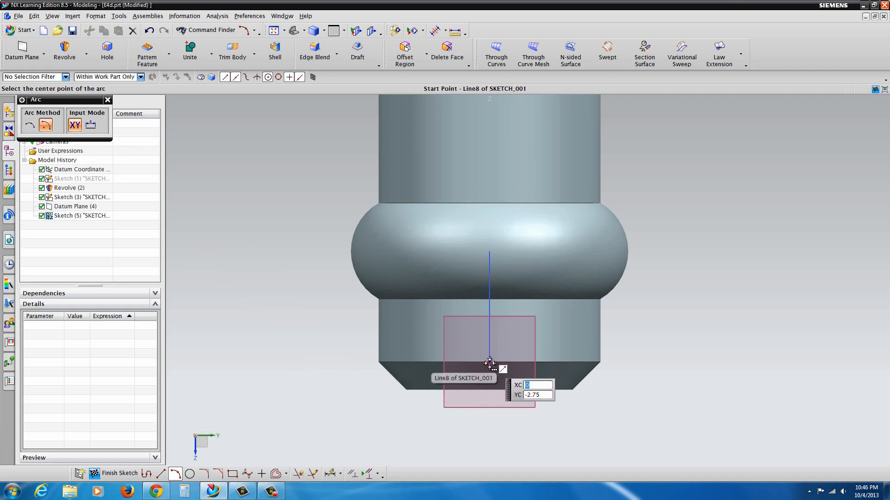
click(483, 364)
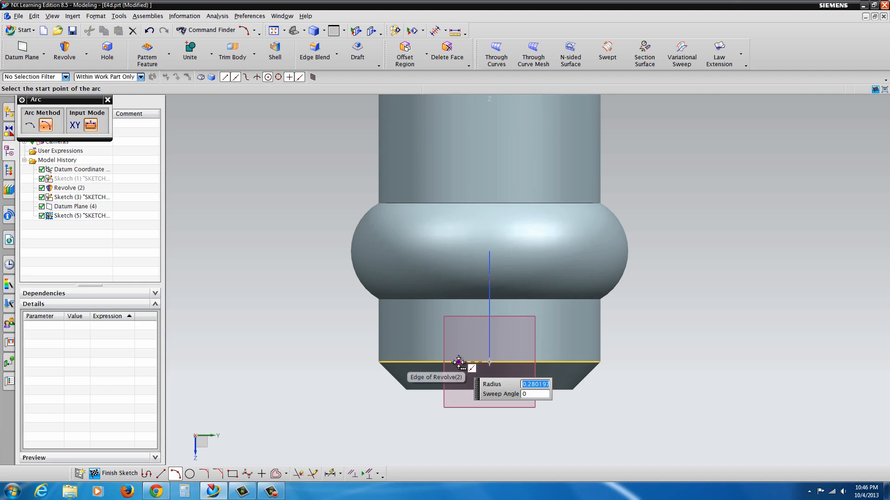
click(459, 362)
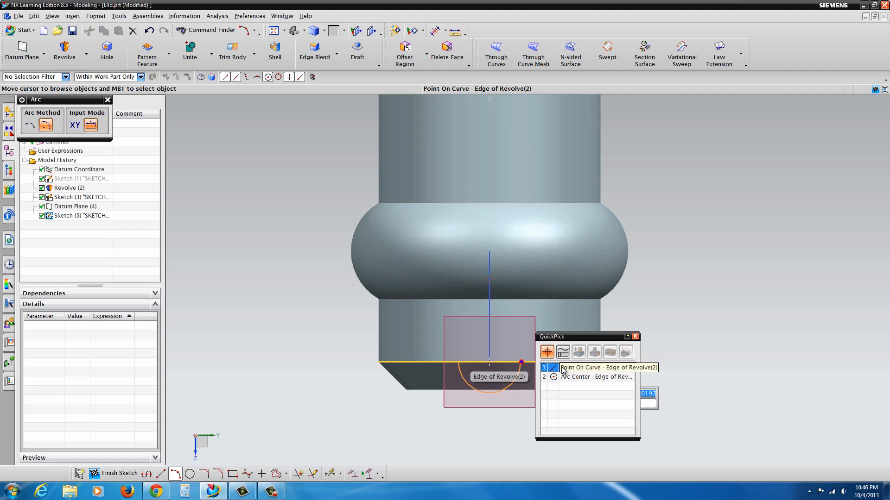
click(606, 367)
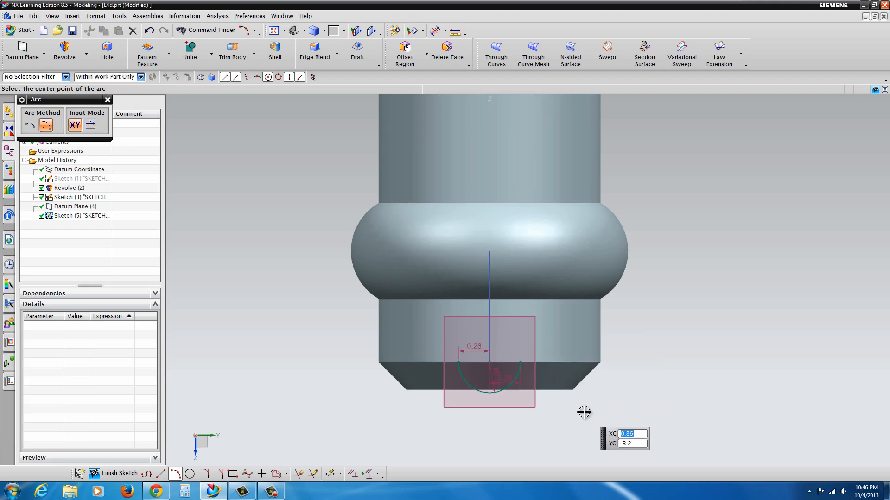
click(489, 387)
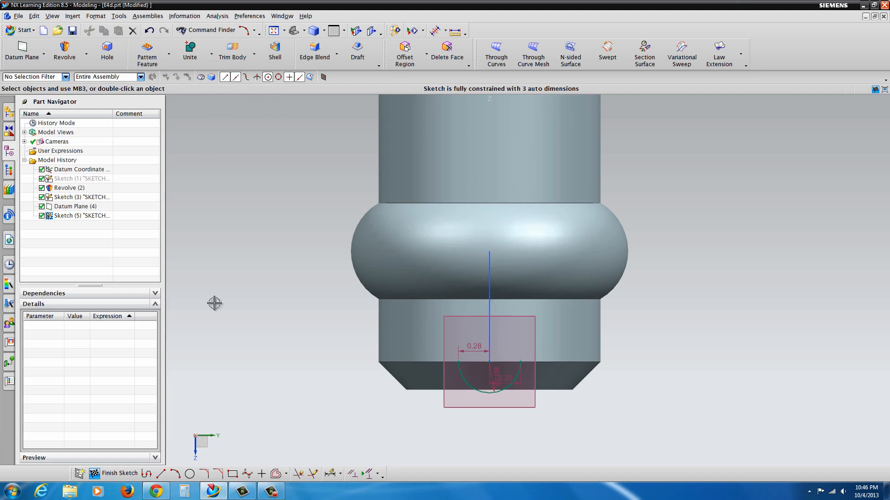
mouse_move(161, 473)
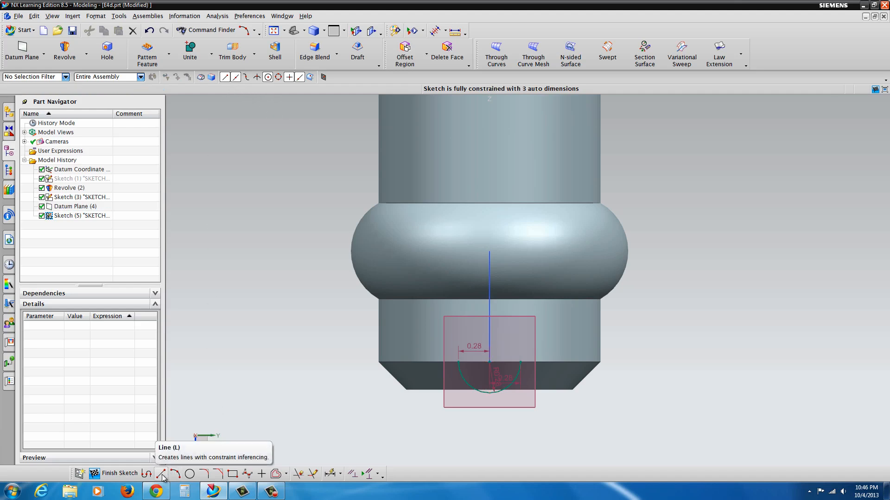
Draw a vertical line up from the arc's end and dimension it 0.25.
click(161, 473)
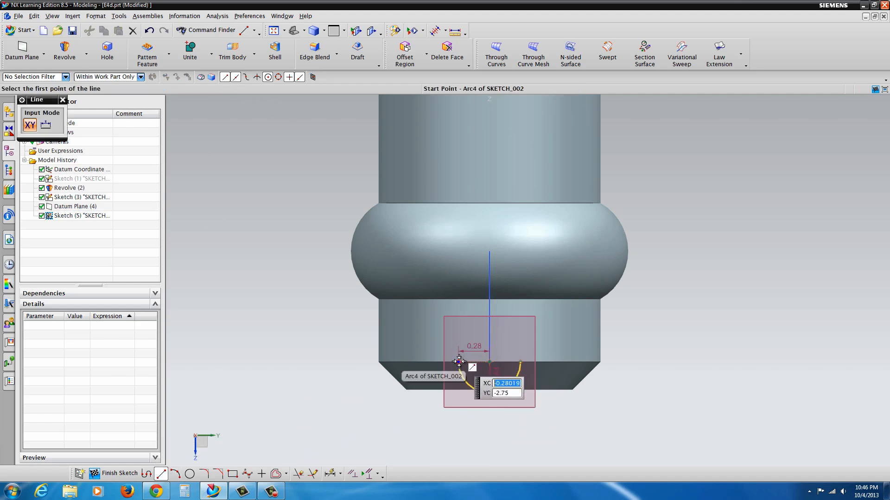
click(458, 362)
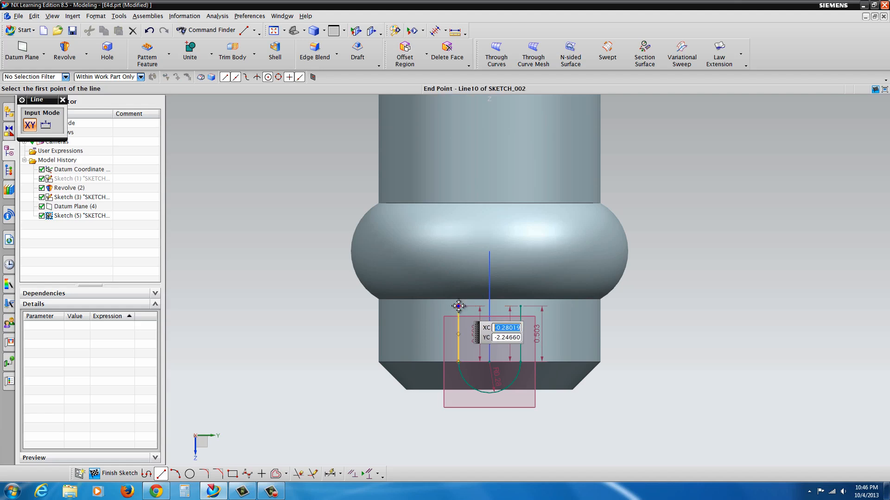
click(458, 306)
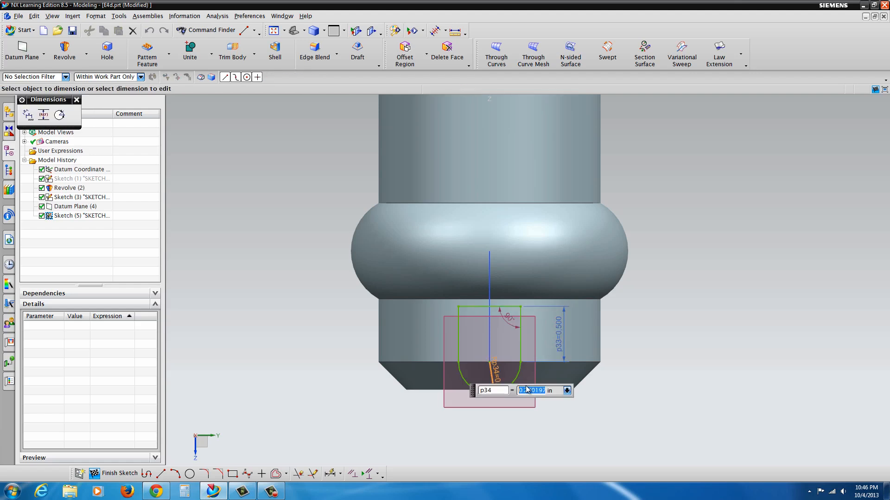
text(.25)
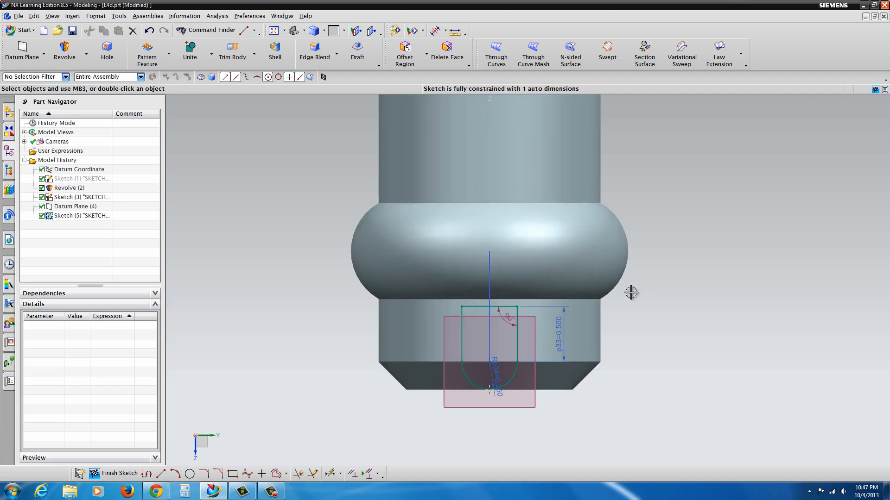
drag(631, 293, 619, 317)
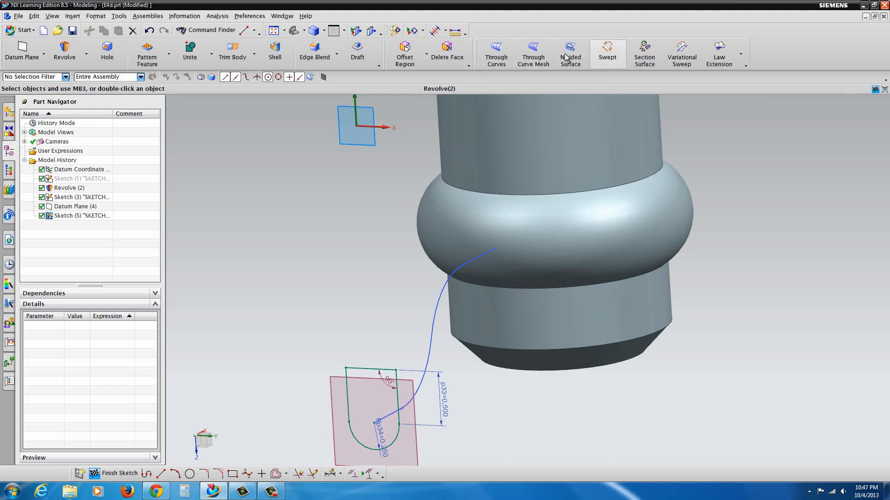
mouse_move(776, 53)
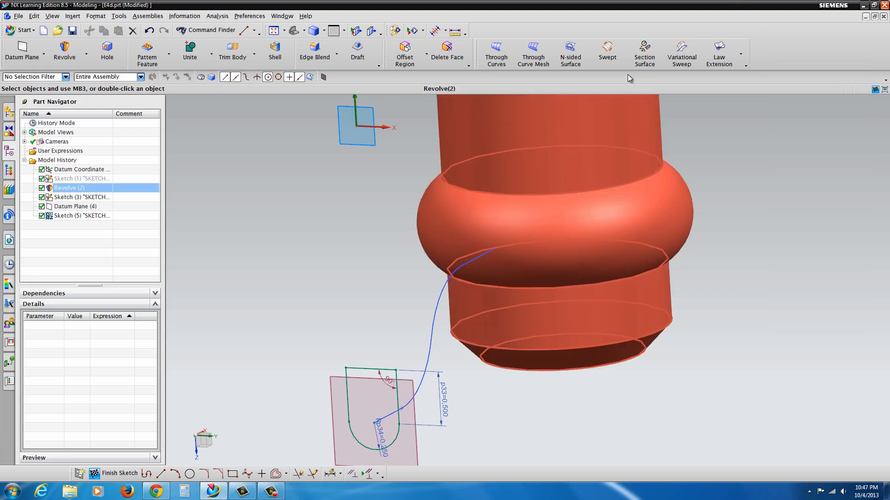
Sweep the U-shaped section along the S-curve guide as a solid body, creating Swept (6).
click(607, 51)
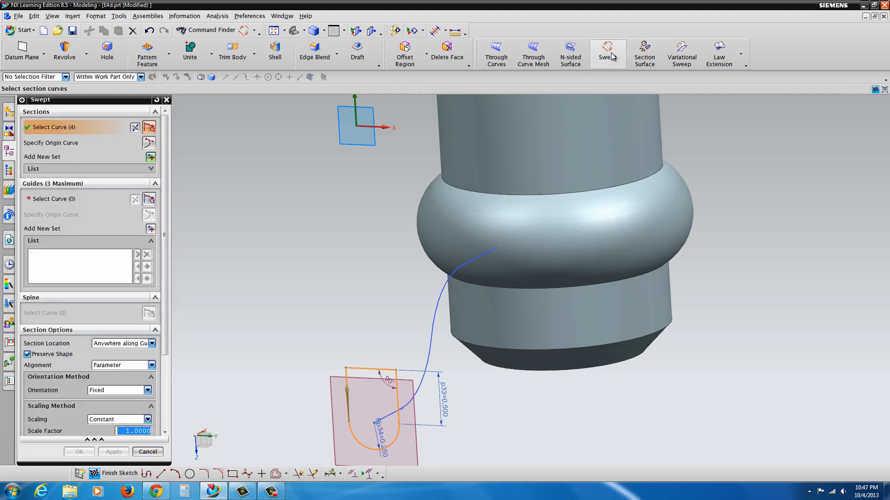
click(149, 127)
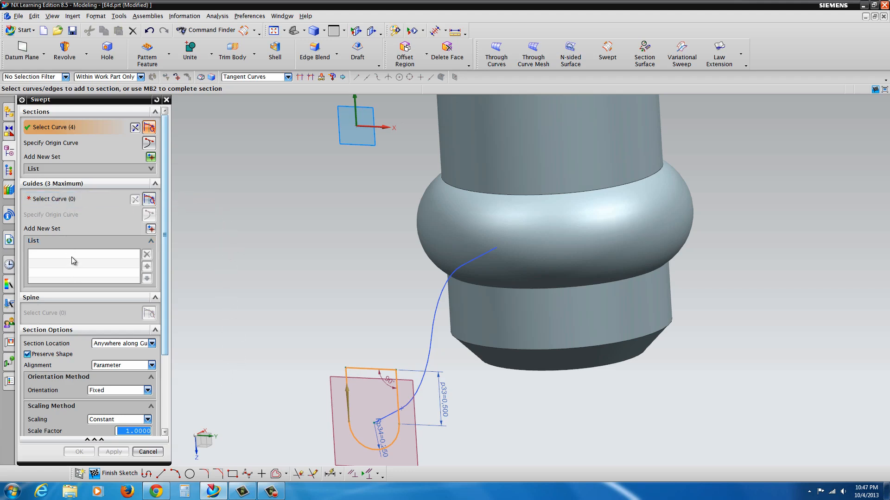
click(150, 200)
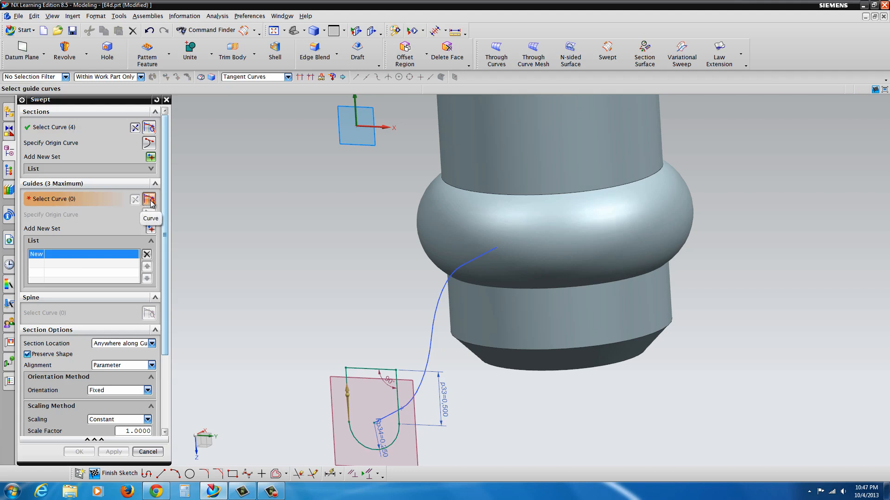
mouse_move(407, 407)
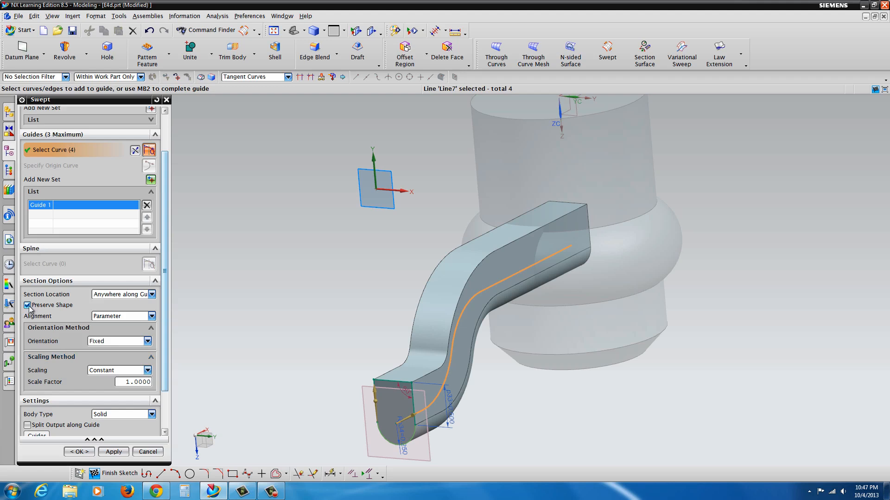
click(27, 306)
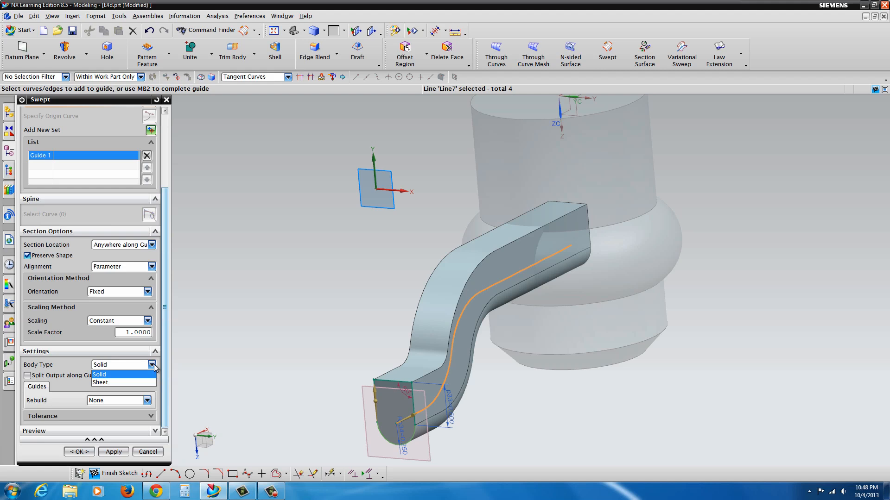
click(98, 375)
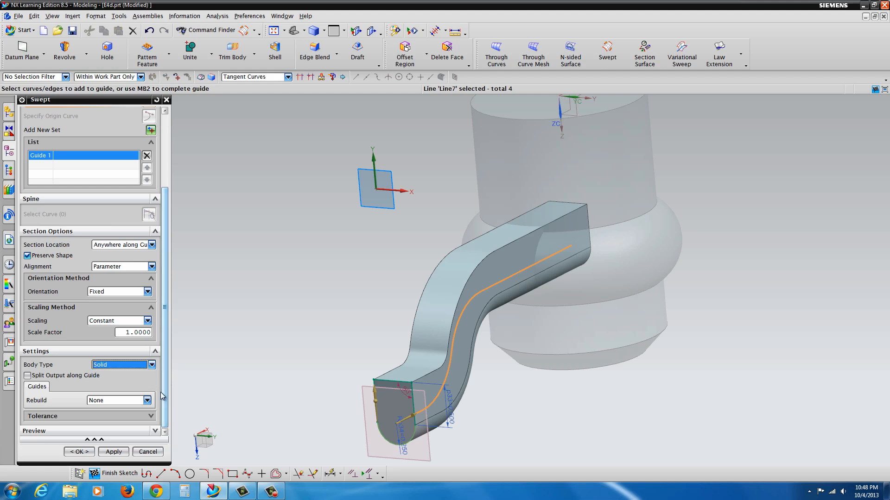
click(78, 452)
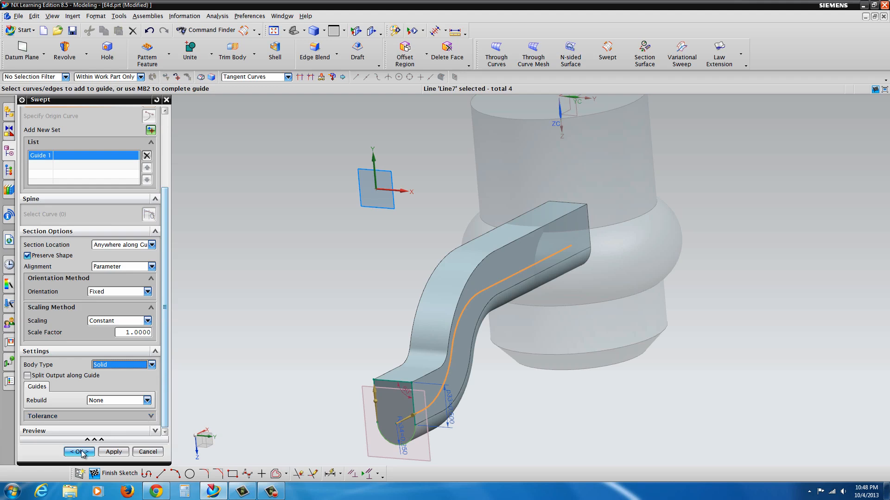
click(78, 451)
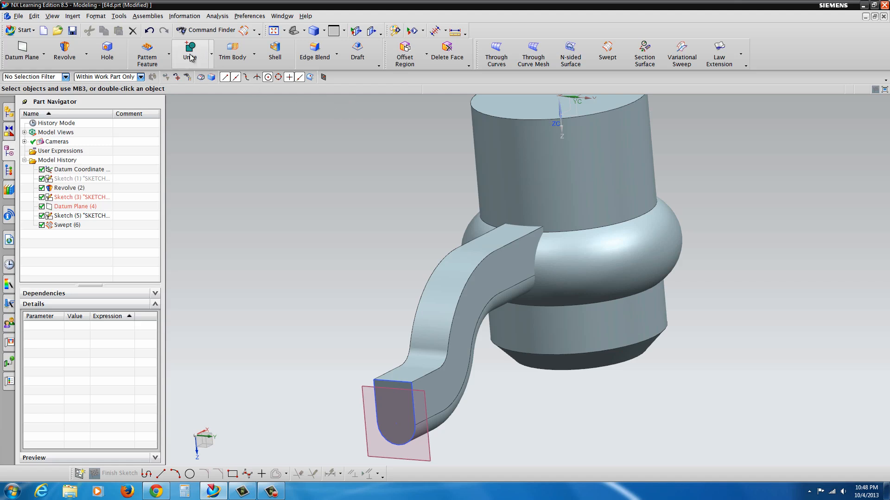
Unite the swept spoke into the revolved hub and hide the spoke-end datum plane.
click(189, 54)
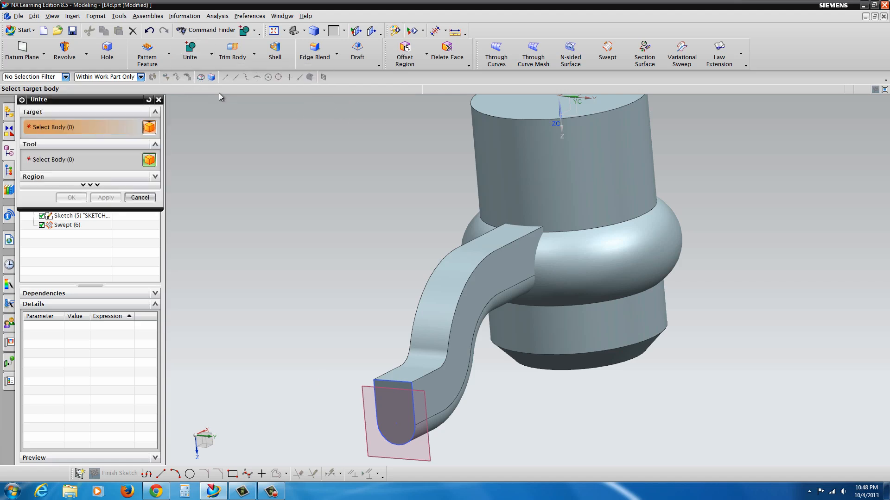
mouse_move(159, 127)
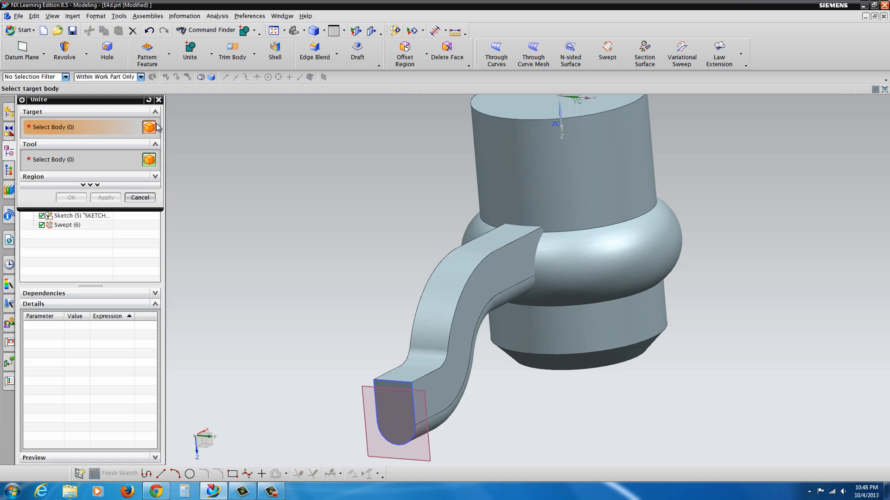
mouse_move(587, 291)
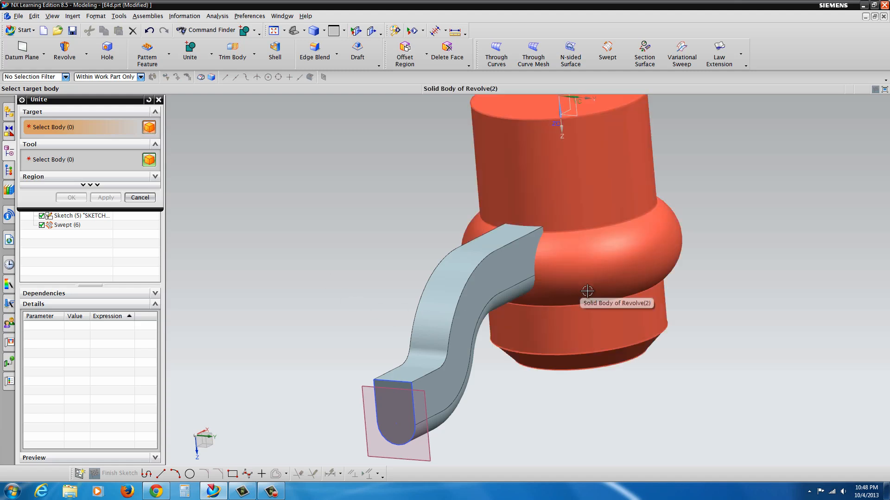
click(587, 291)
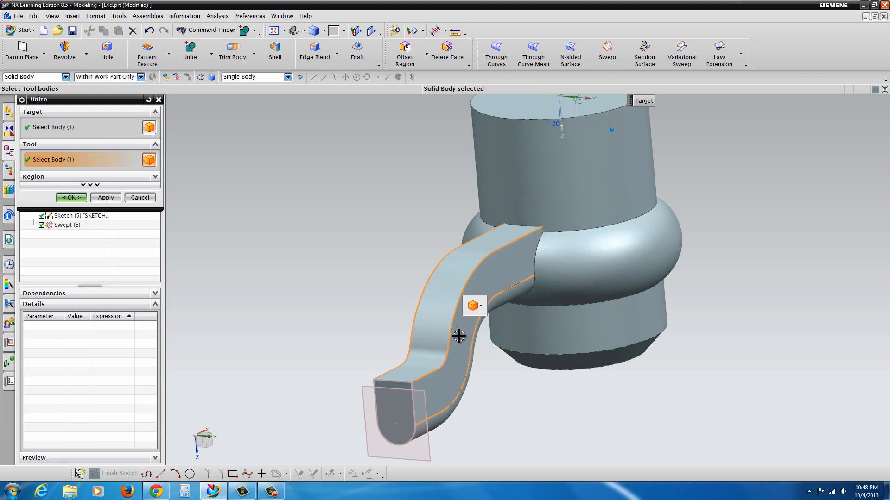
click(481, 306)
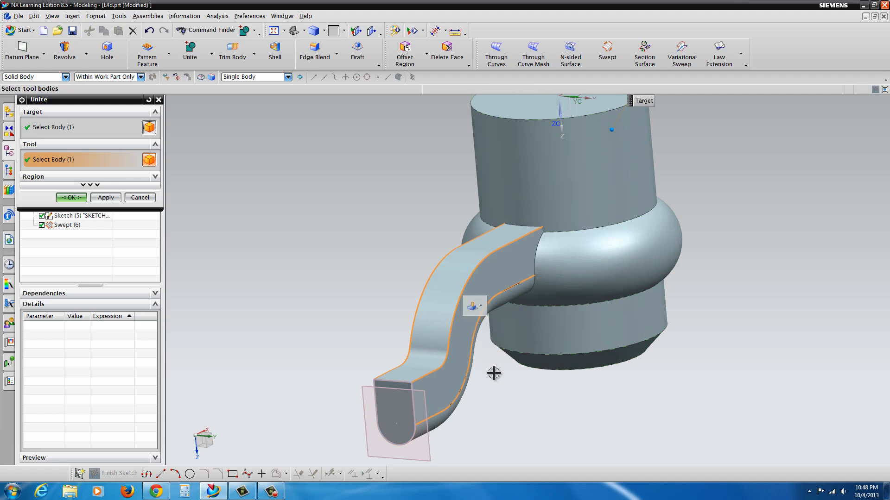
click(480, 305)
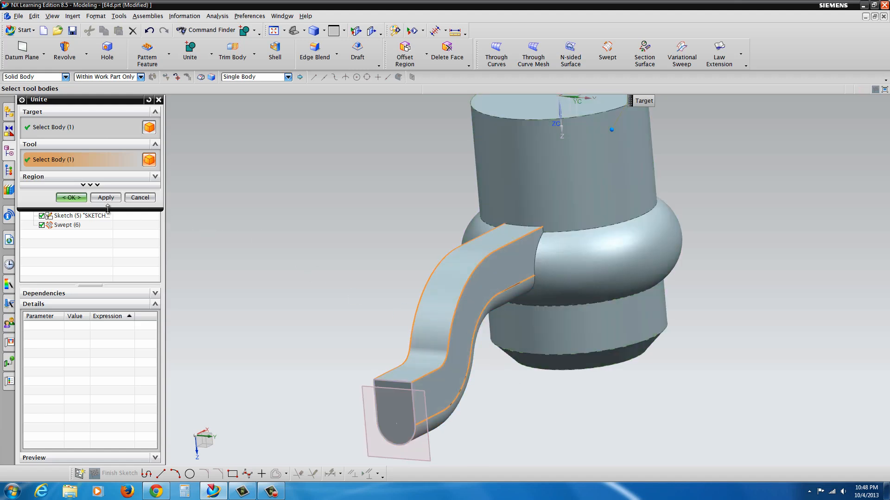
click(71, 198)
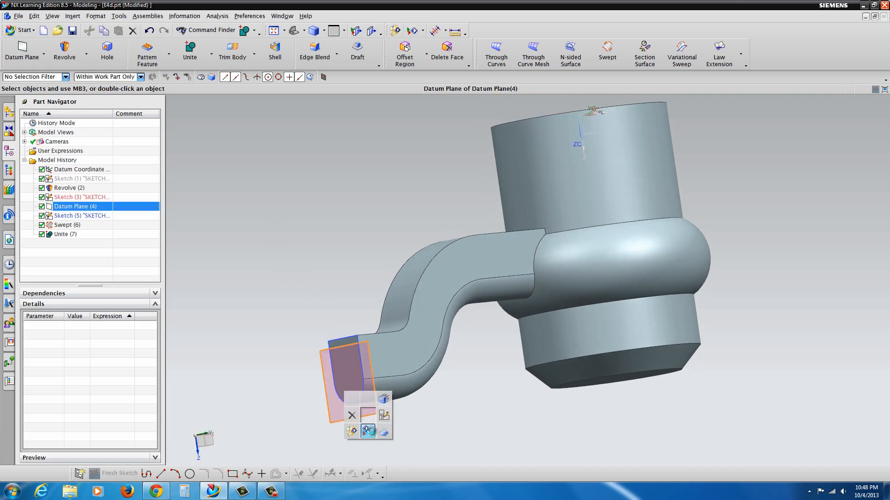
click(74, 216)
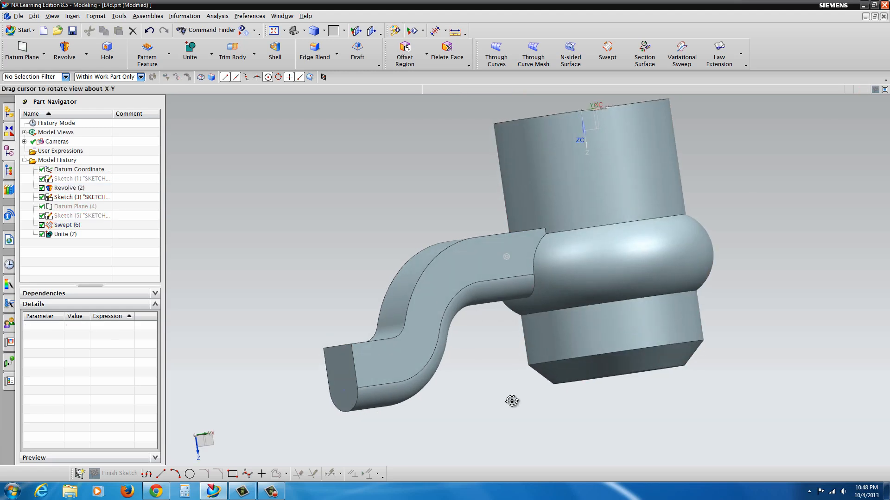
Orbit to a side view of the spoke and launch Edge Blend.
drag(511, 400, 422, 186)
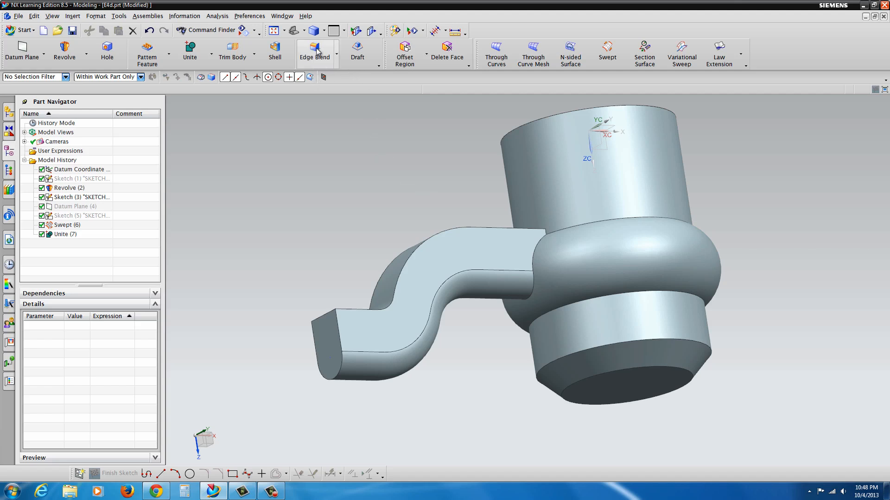
click(316, 53)
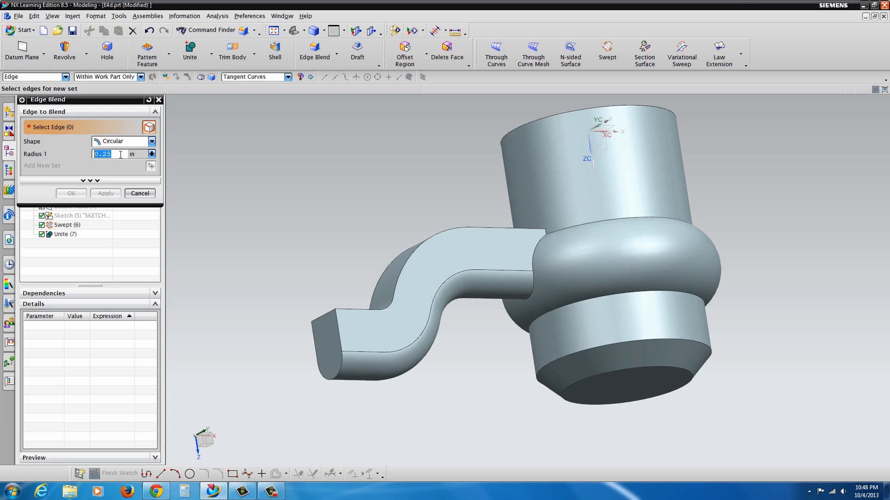
Blend the spoke's two long top edges at 0.188 radius and check them by orbiting.
text(.188)
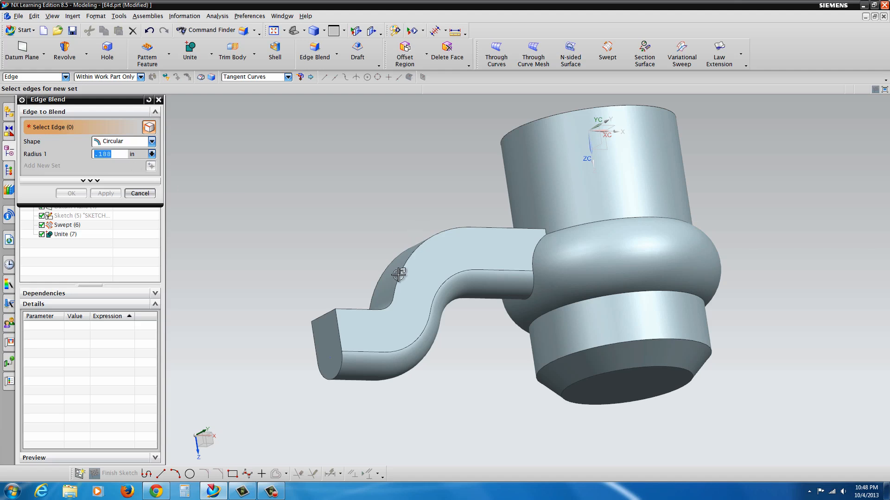
click(397, 274)
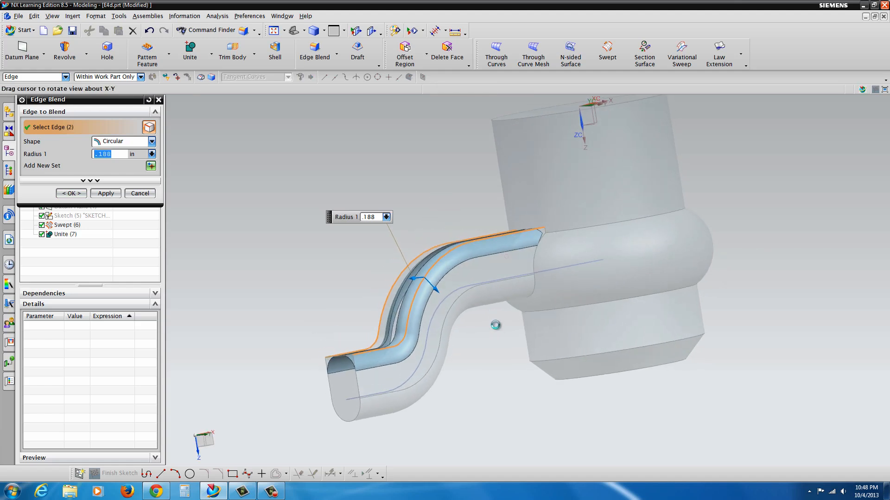
drag(496, 326, 218, 311)
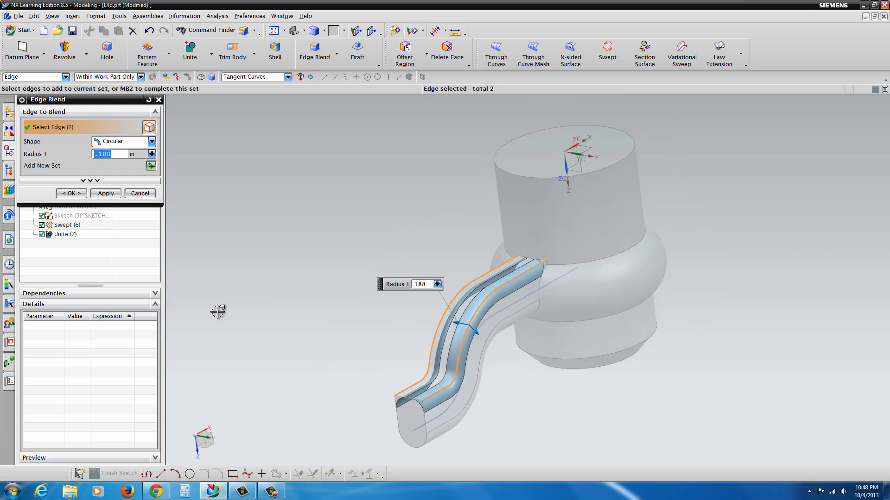
mouse_move(402, 395)
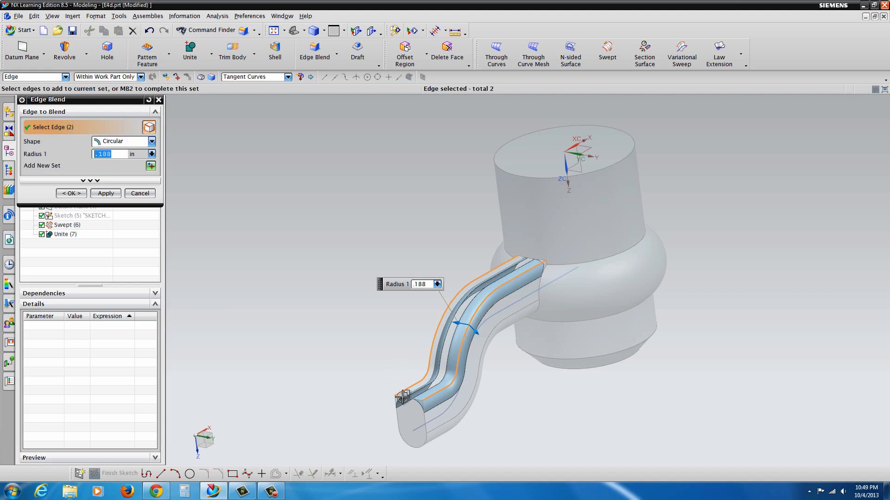
mouse_move(64, 230)
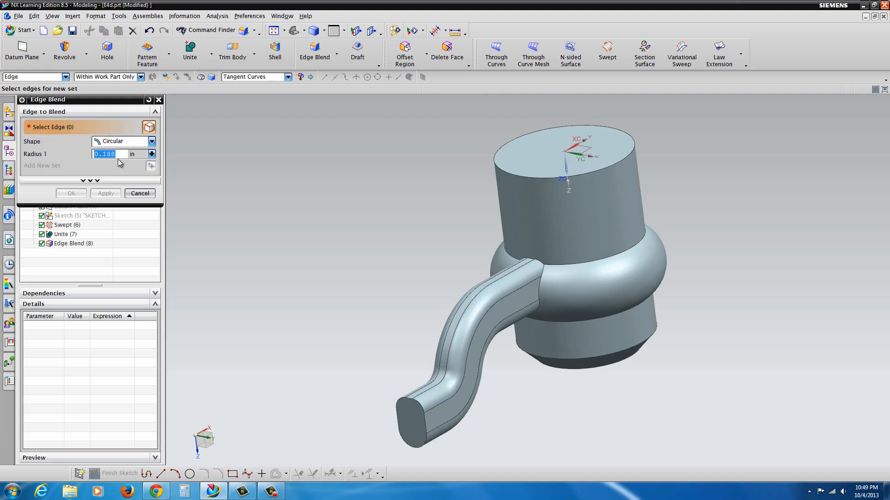
text(.25)
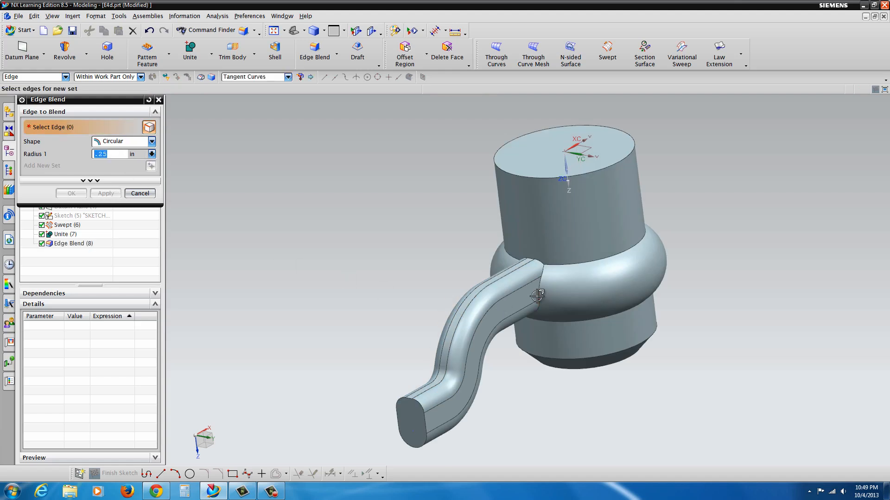
Blend both spoke-to-hub junction edges at 0.25, then start a circular Pattern Feature.
click(536, 295)
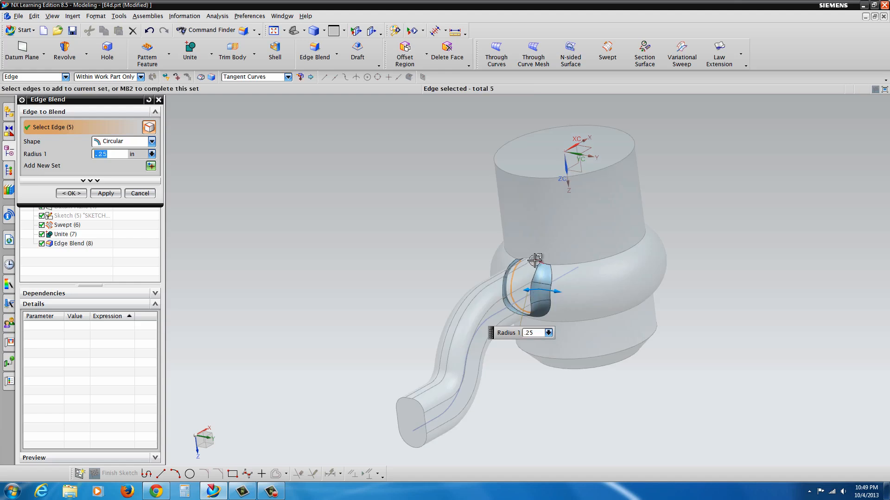
click(532, 261)
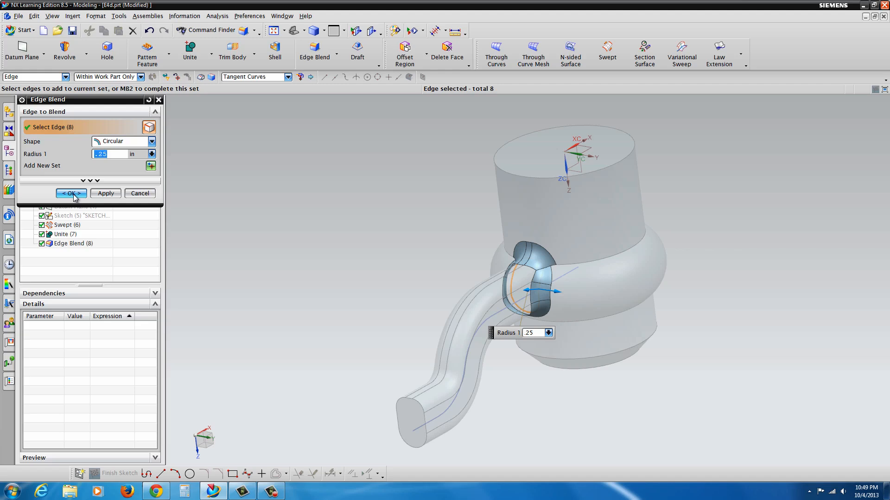
click(70, 194)
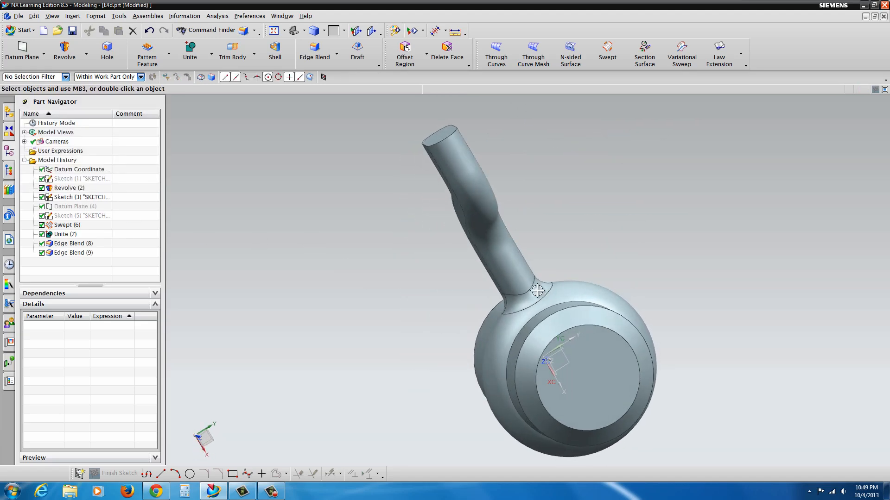
drag(536, 289, 516, 285)
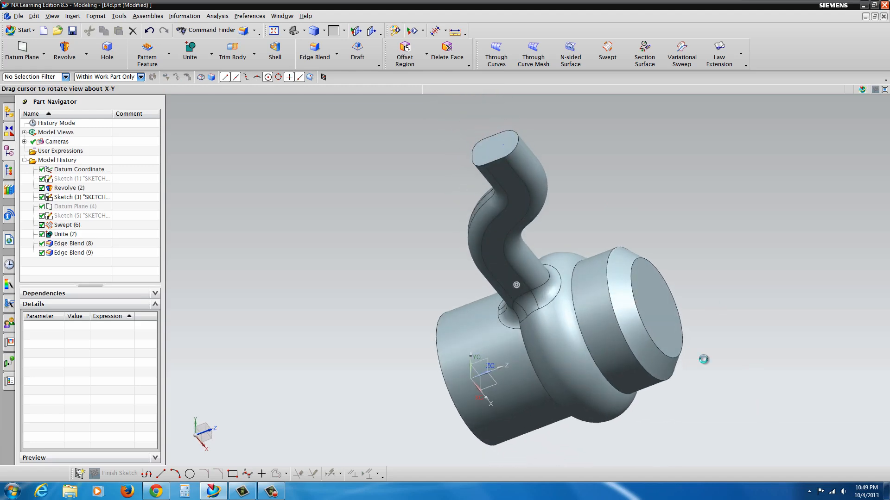
drag(516, 284, 653, 298)
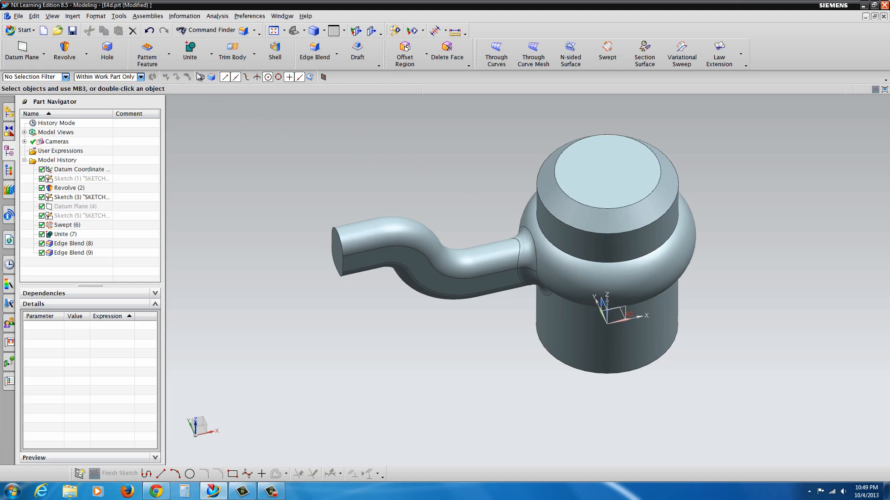
click(147, 54)
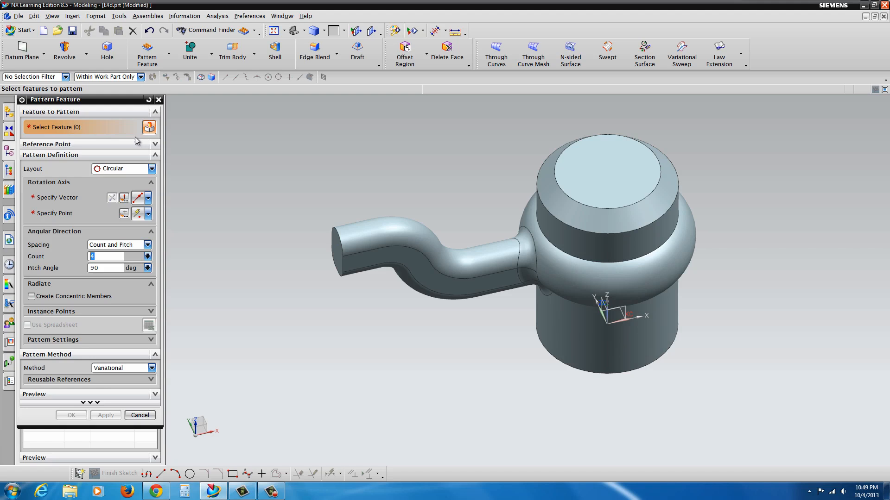
click(417, 282)
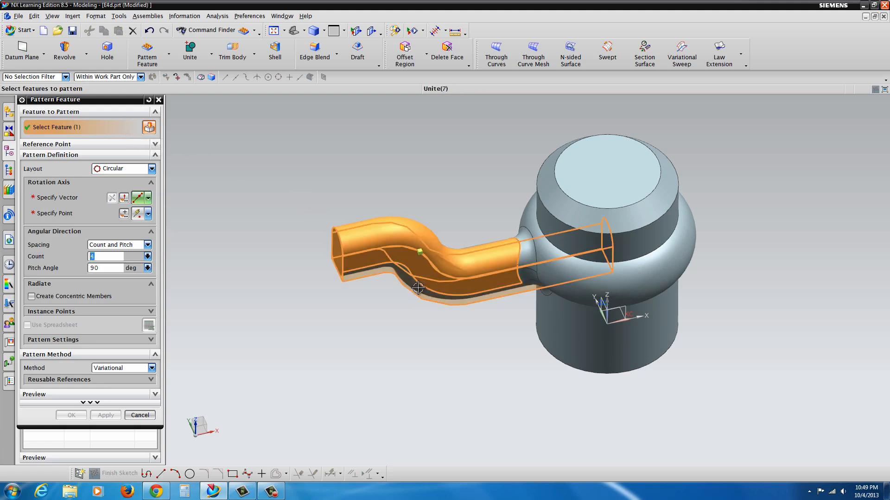
Pick the spoke's Unite feature and its blend features as the pattern set.
click(419, 299)
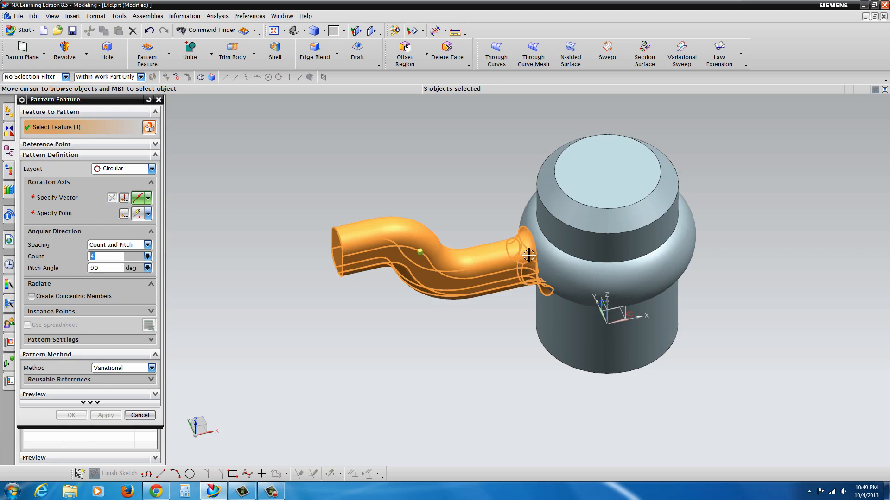
drag(528, 256, 493, 216)
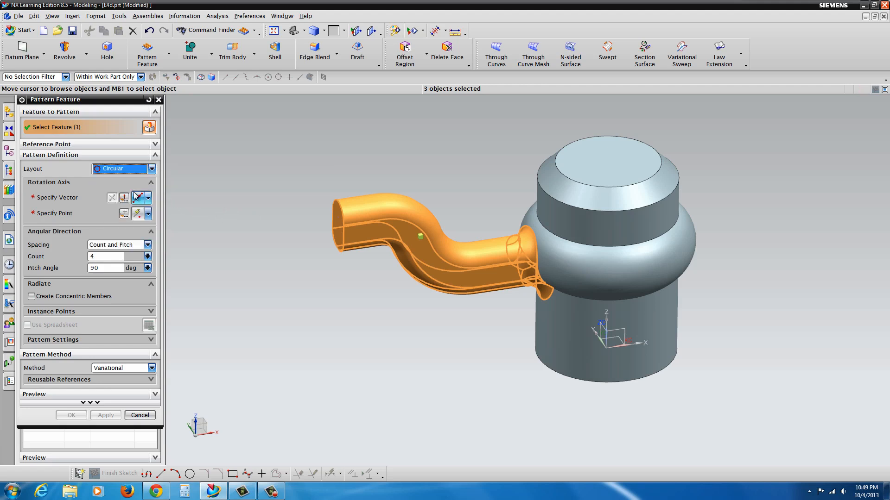
click(149, 198)
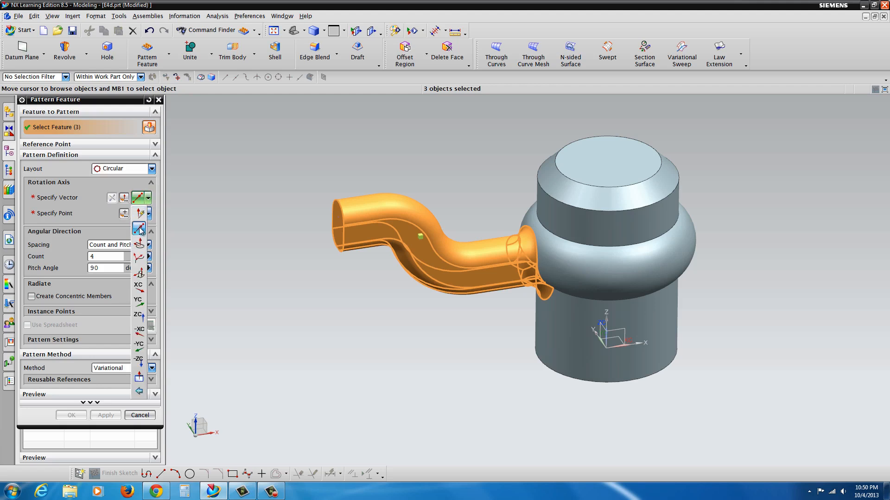
mouse_move(139, 228)
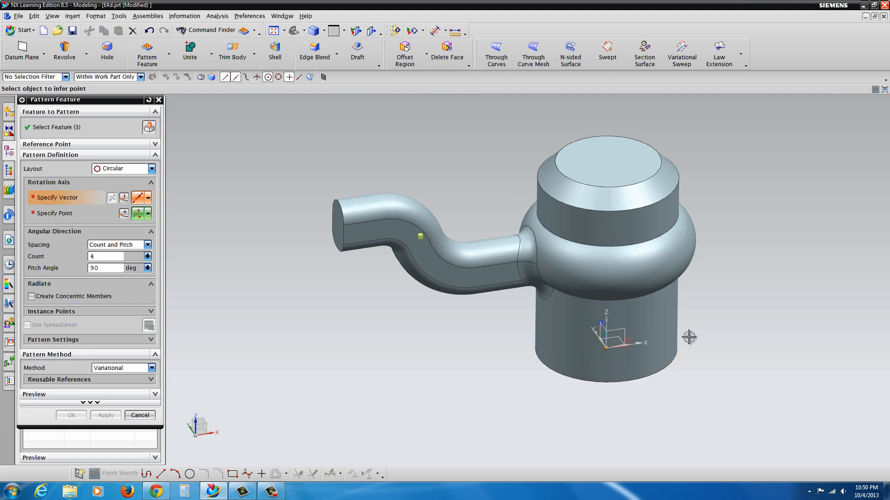
Infer the rotation axis from picked geometry and set the instance count to 3.
click(629, 187)
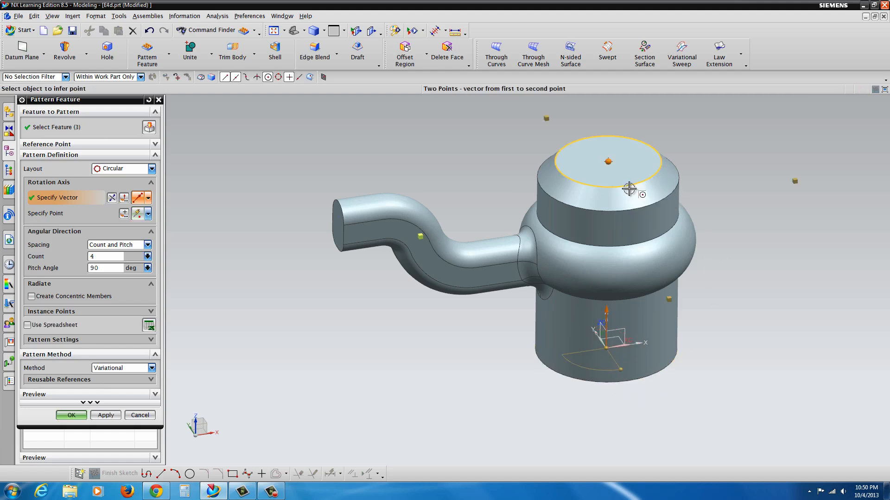
drag(630, 187, 600, 378)
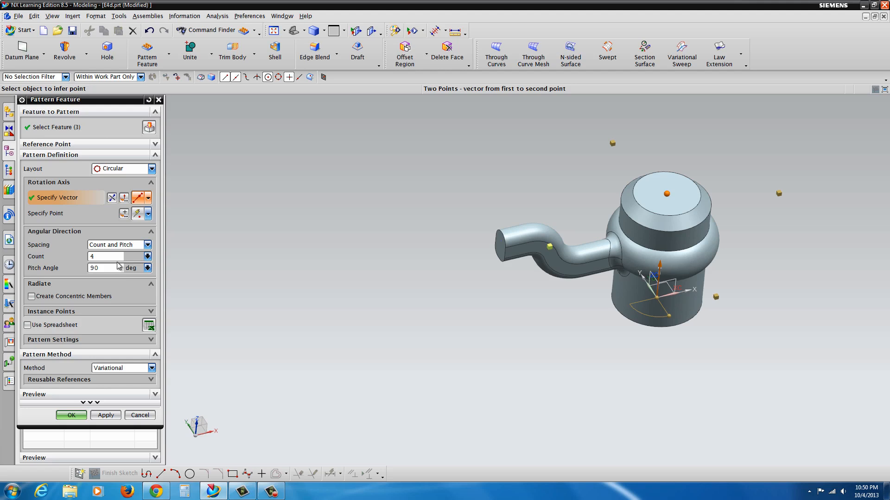
triple_click(105, 256)
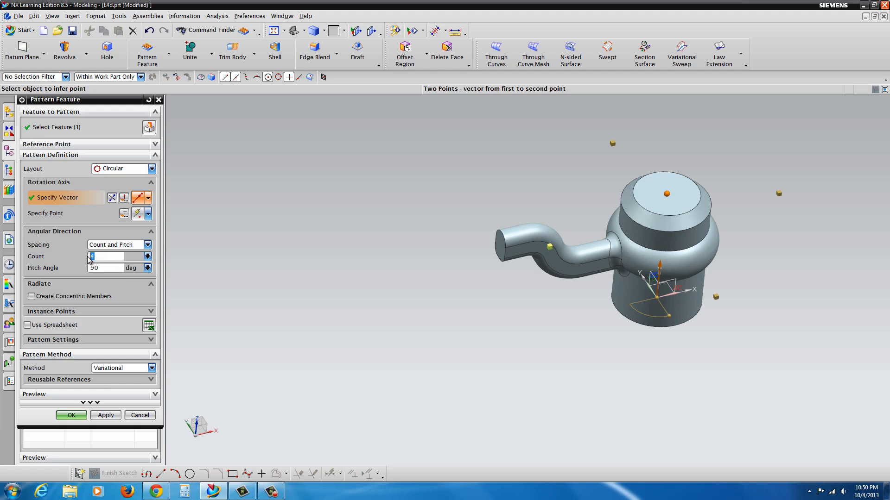
text(3)
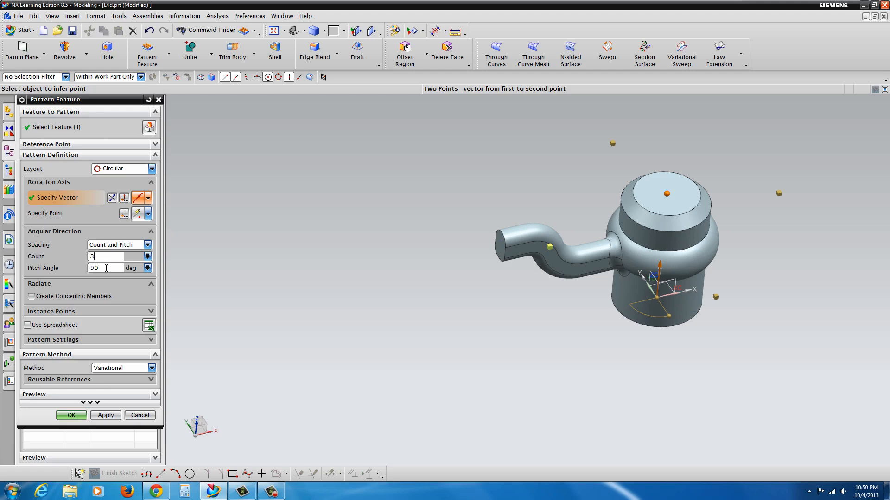
Set the pitch angle formula to 360/3 and create the circular pattern.
click(149, 267)
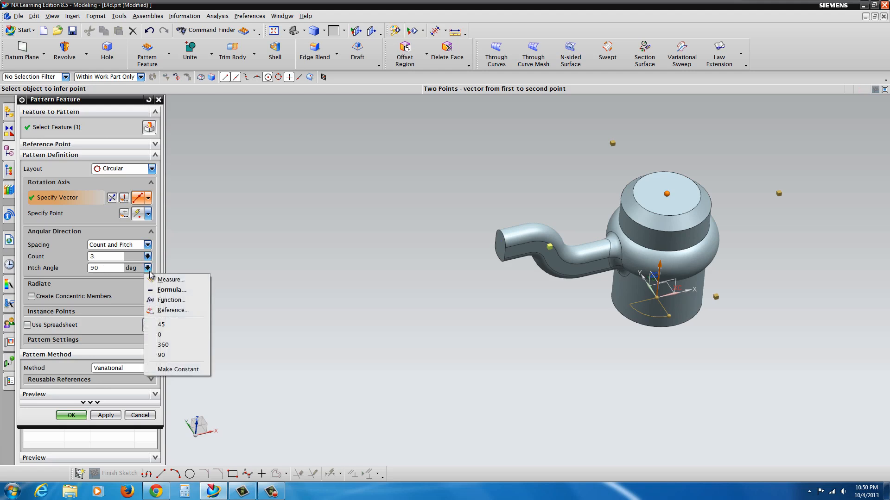
mouse_move(172, 290)
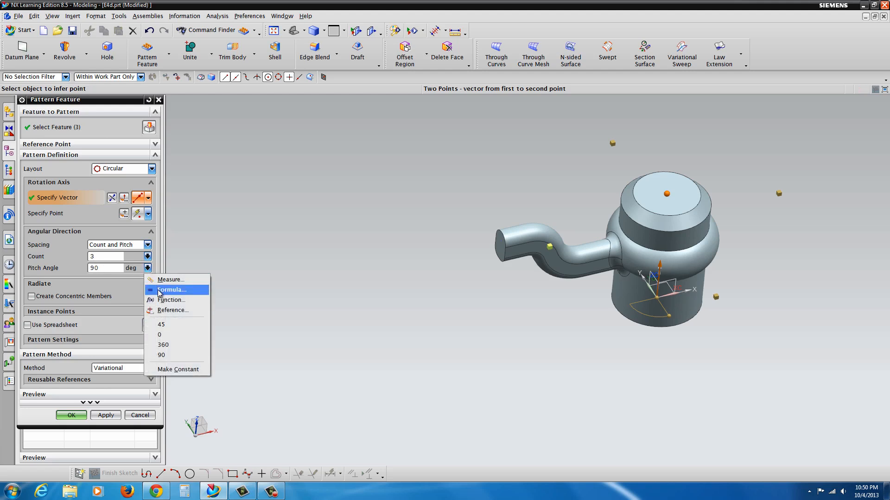
click(170, 290)
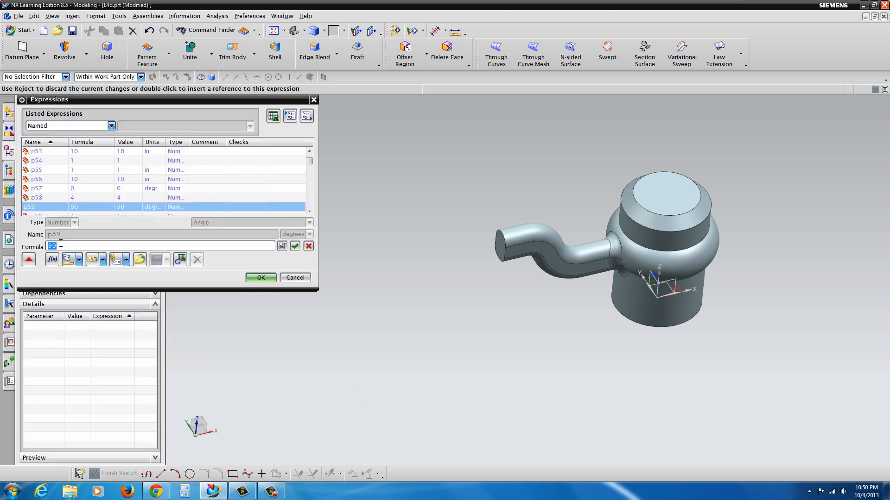
click(79, 259)
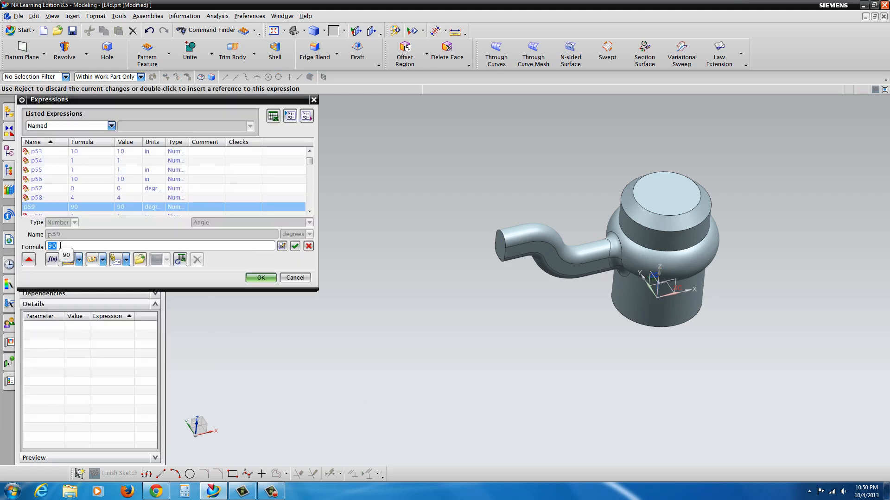
text(360/)
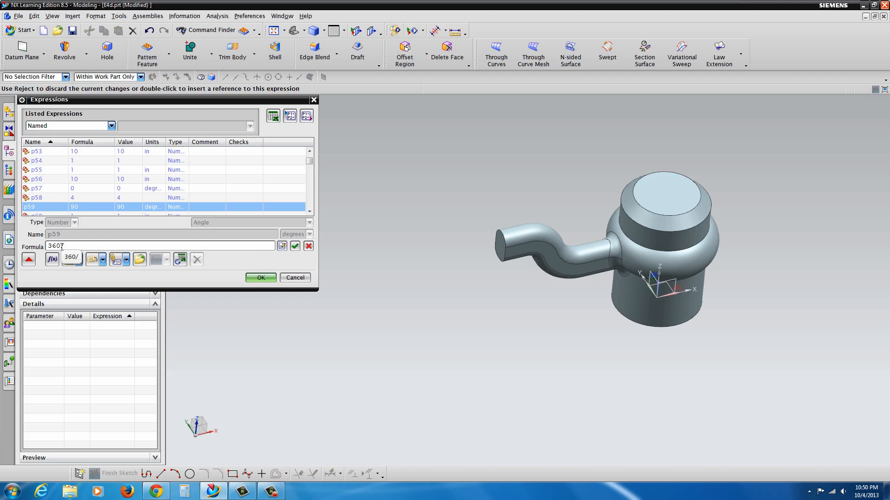
text(3)
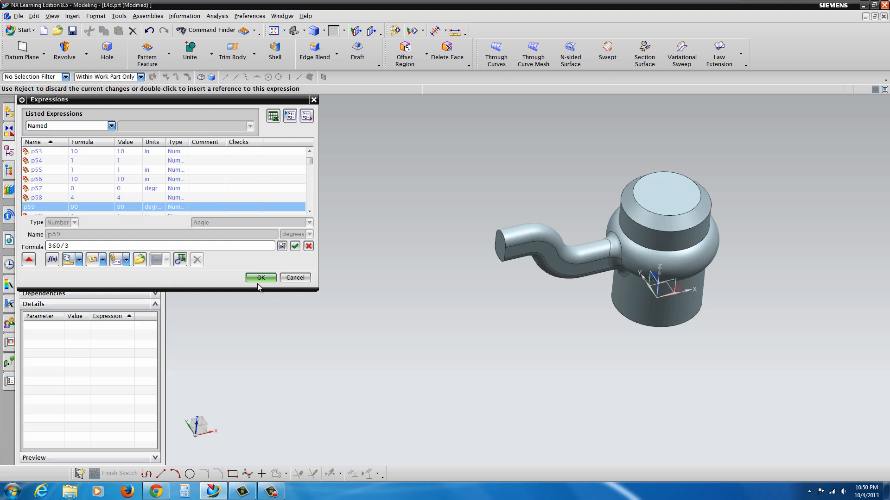
click(261, 278)
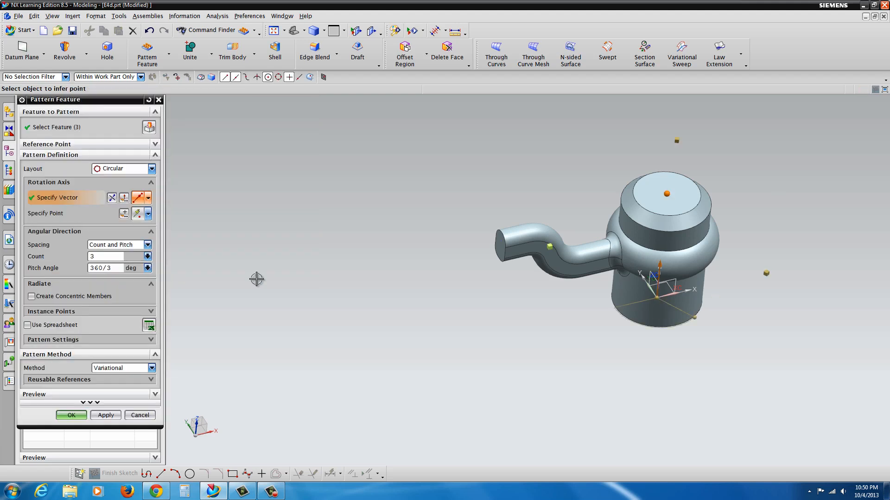
mouse_move(652, 315)
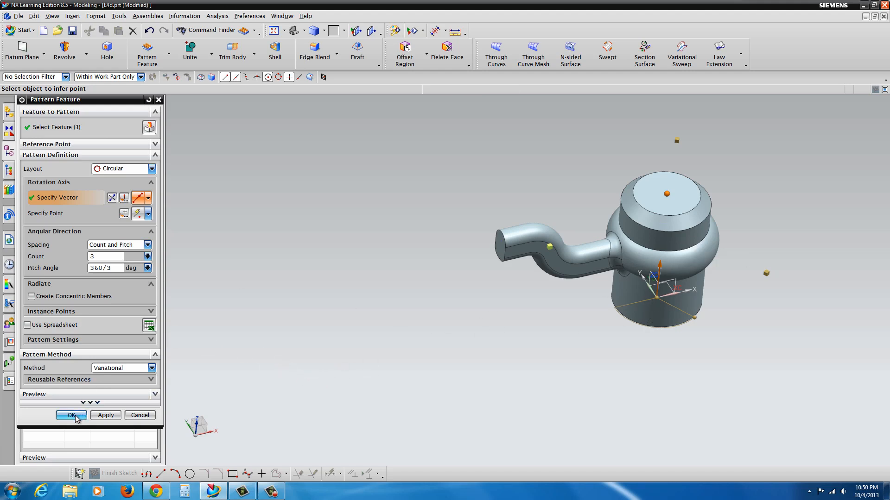
click(71, 415)
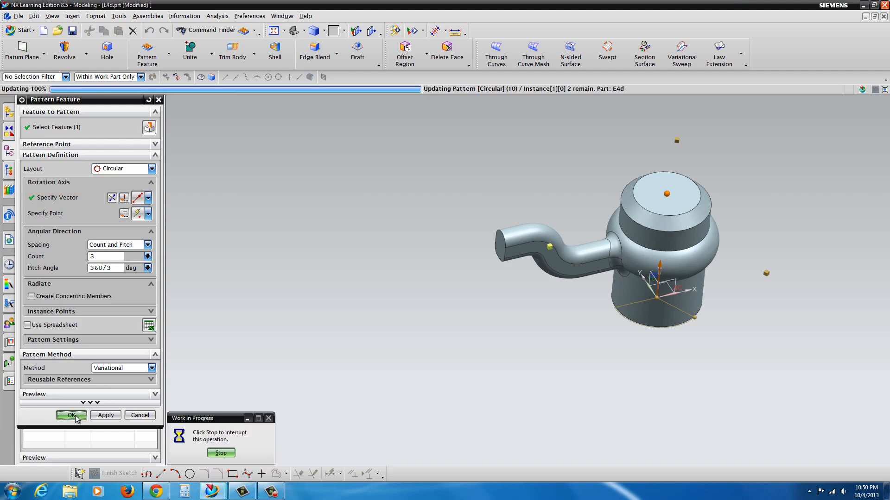
click(71, 415)
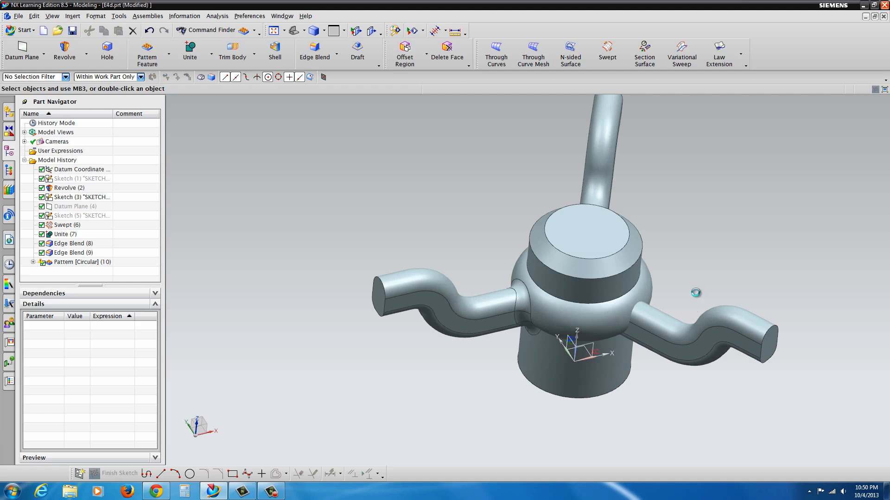
Unite the hub as target with the two patterned spoke bodies as tools.
drag(695, 293, 428, 356)
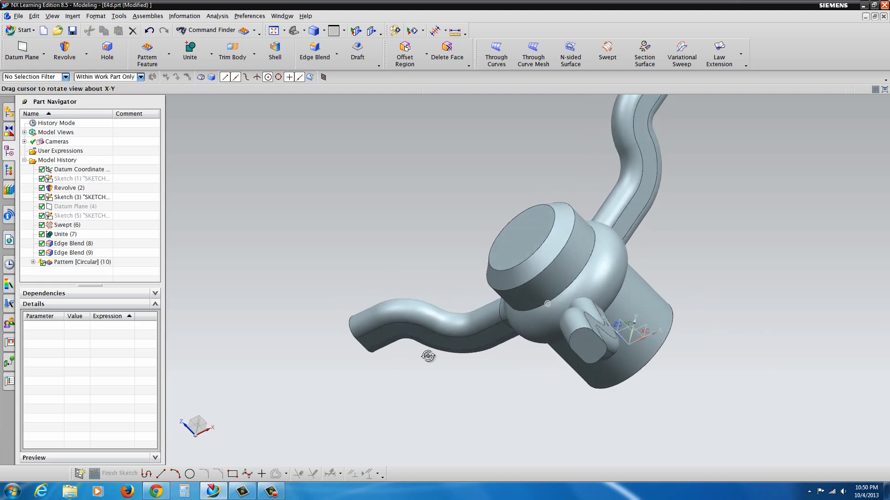
click(66, 225)
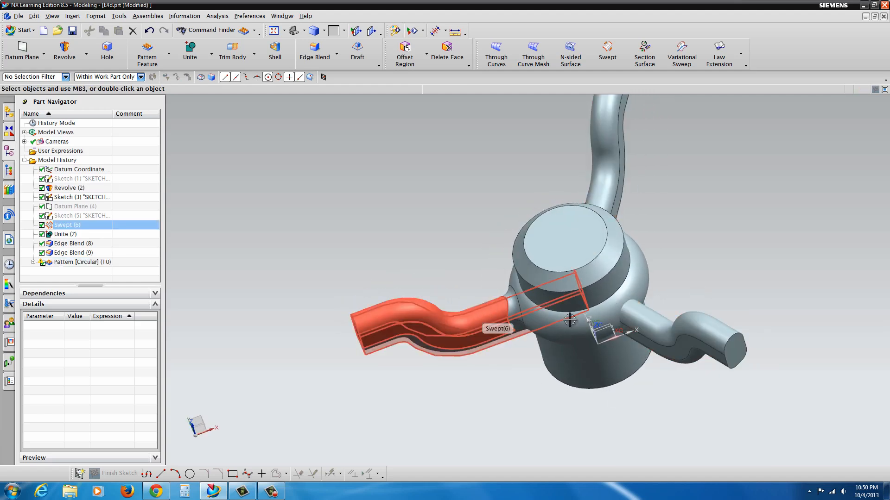
click(83, 261)
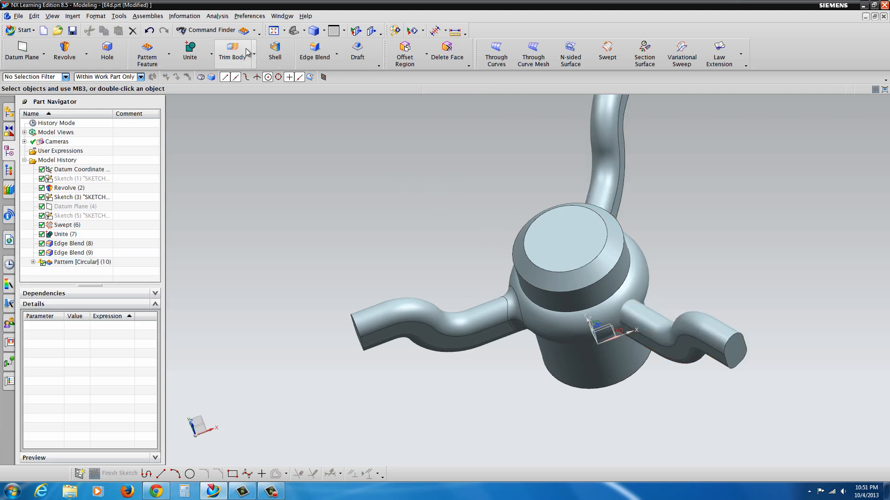
mouse_move(190, 50)
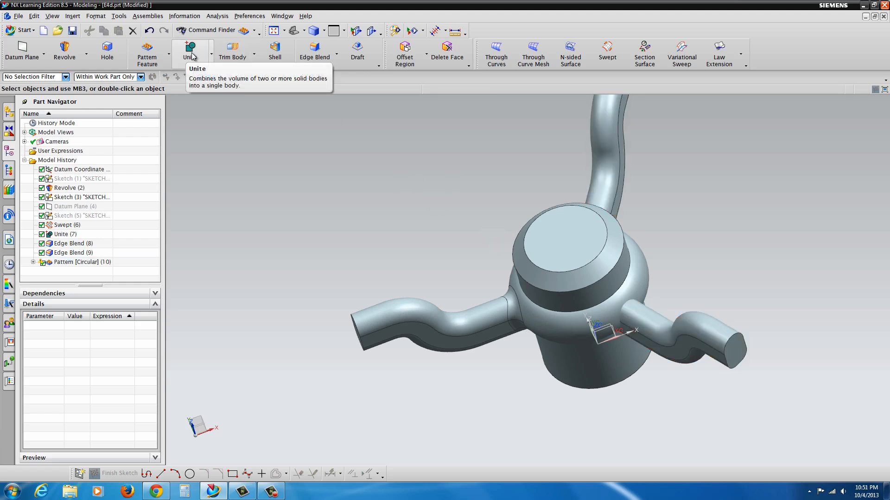
click(189, 51)
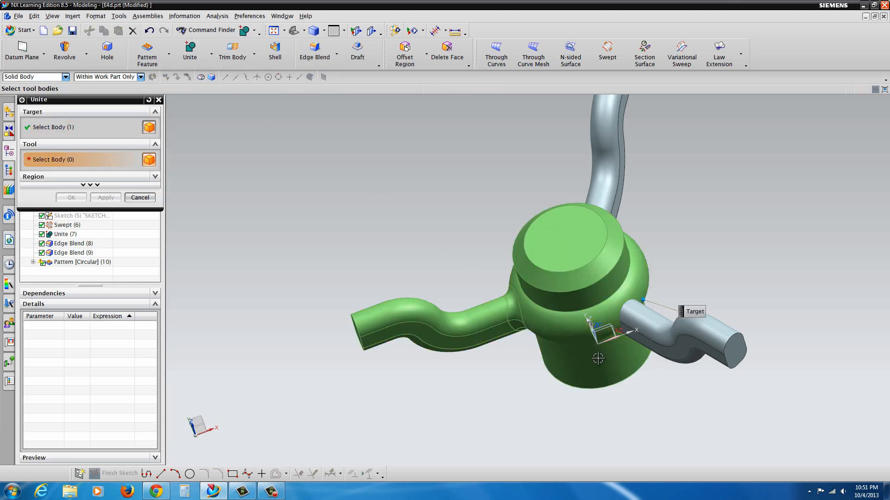
click(698, 335)
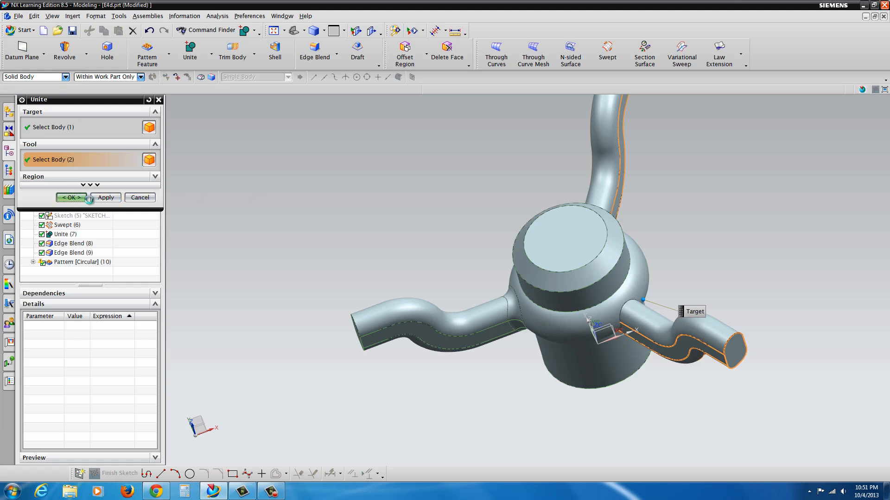
click(71, 198)
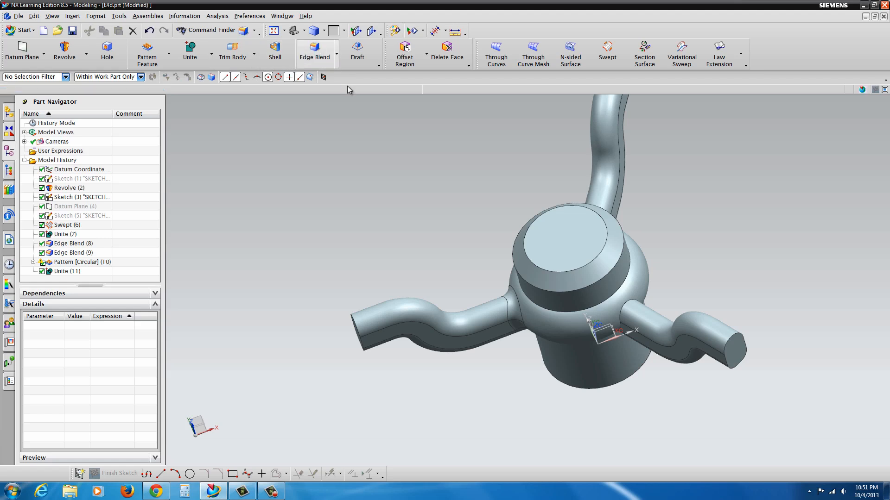
Apply a 0.25 edge blend to the patterned spokes' hub junction edges.
click(315, 41)
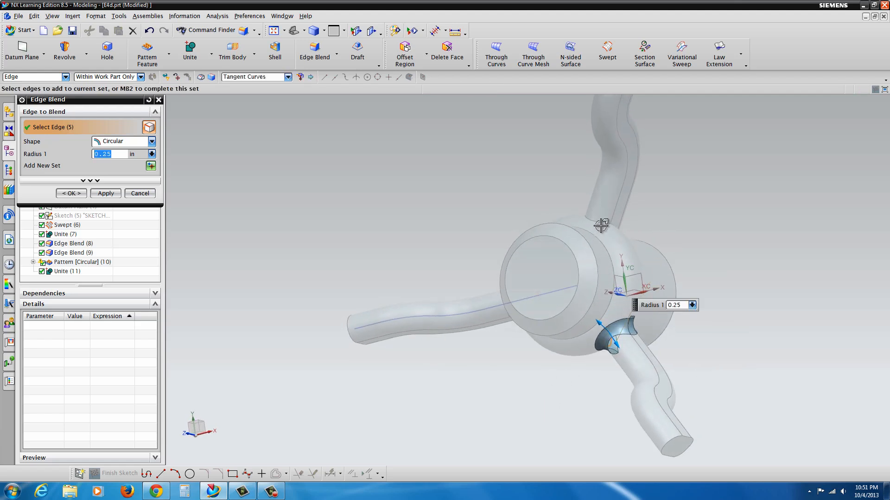
click(602, 224)
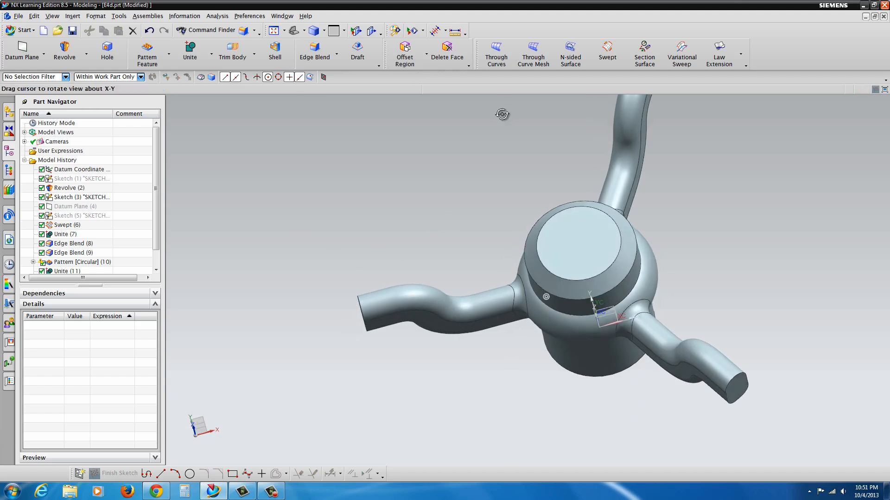
drag(502, 114, 505, 253)
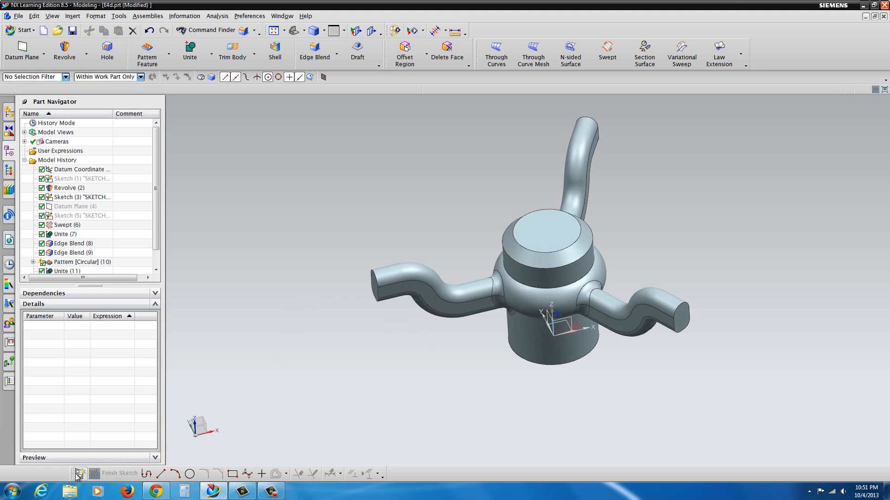
Create an XZ-plane sketch with a 1.000-diameter circle at the left spoke tip.
click(78, 473)
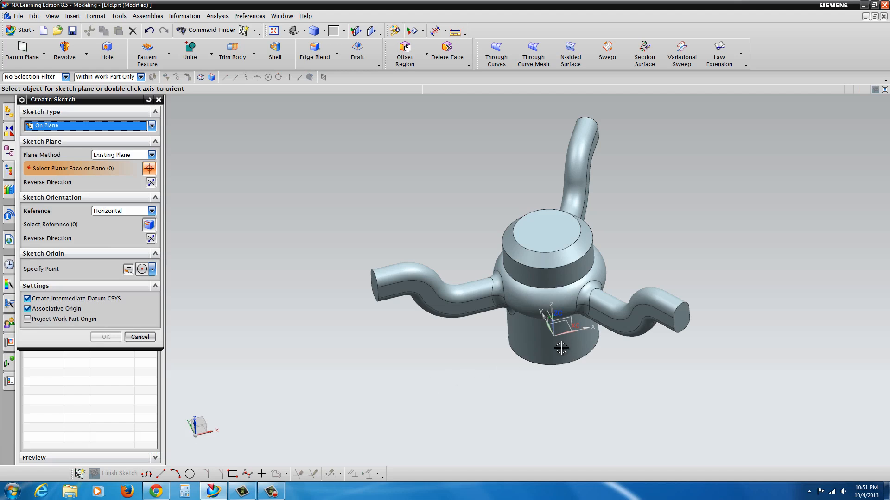
mouse_move(571, 318)
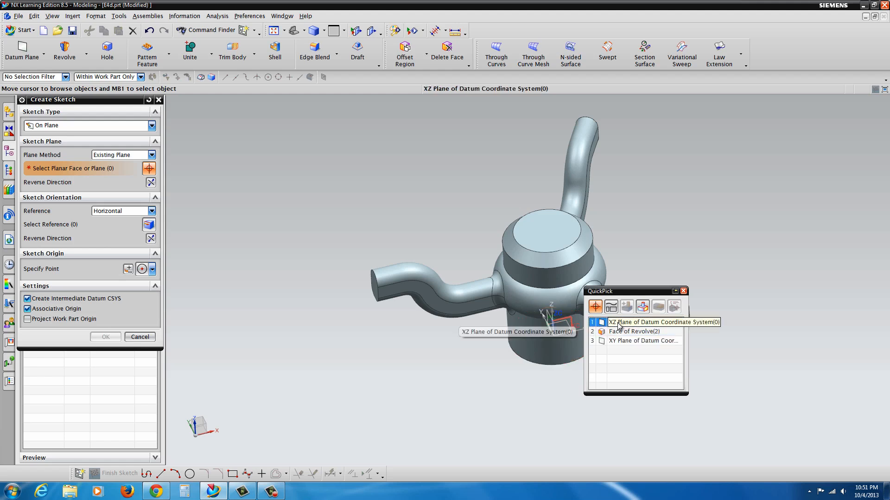
click(664, 321)
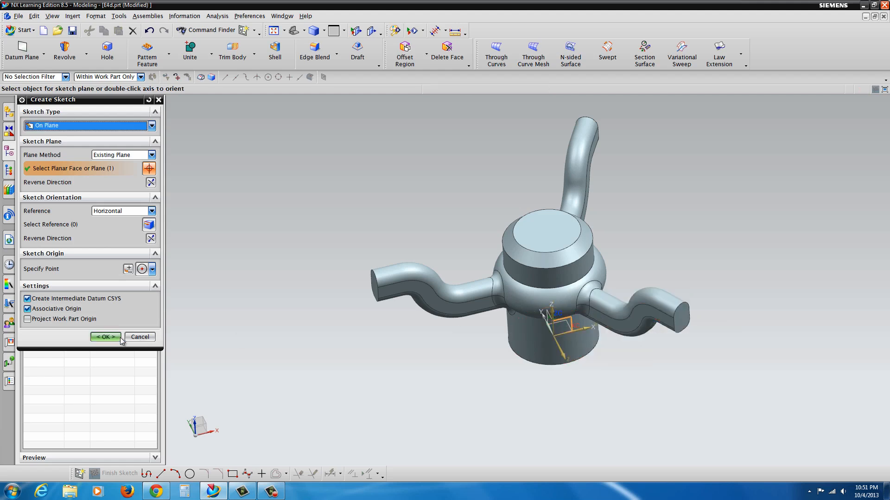
click(105, 337)
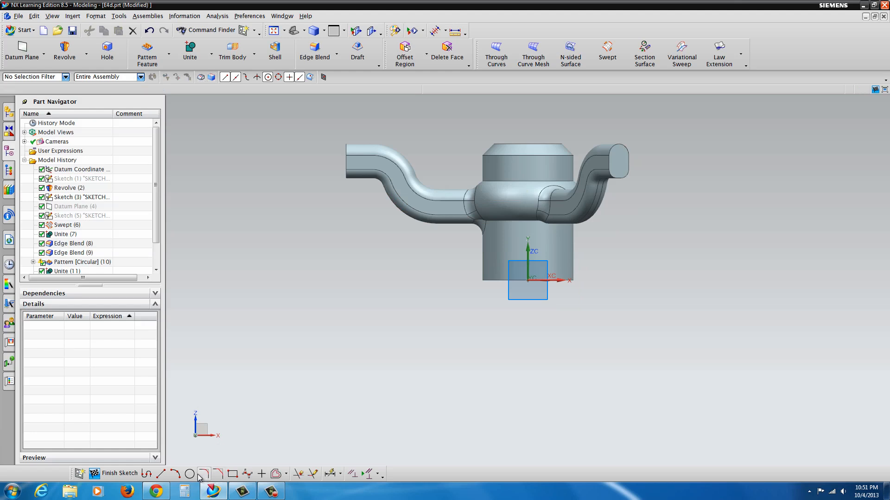
click(190, 474)
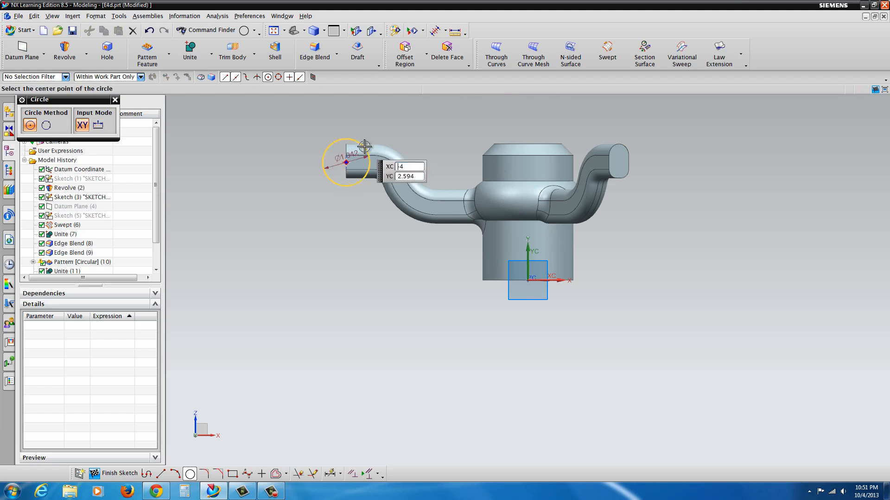
click(115, 99)
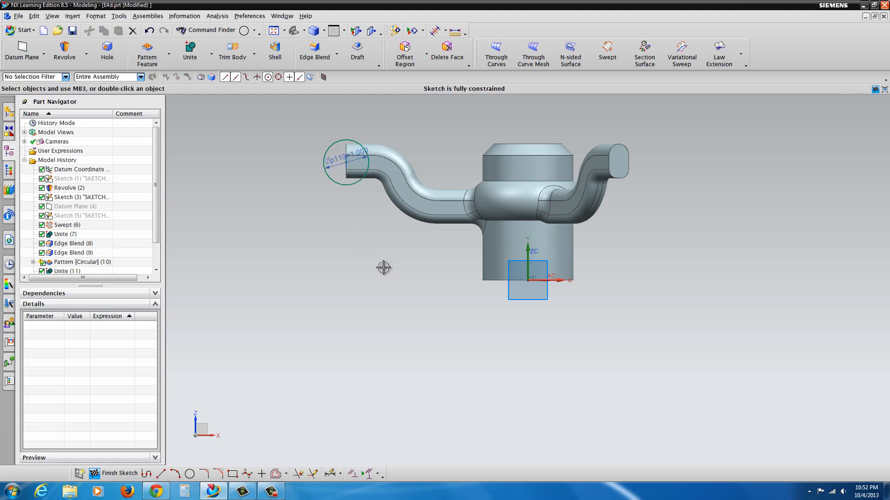
mouse_move(278, 209)
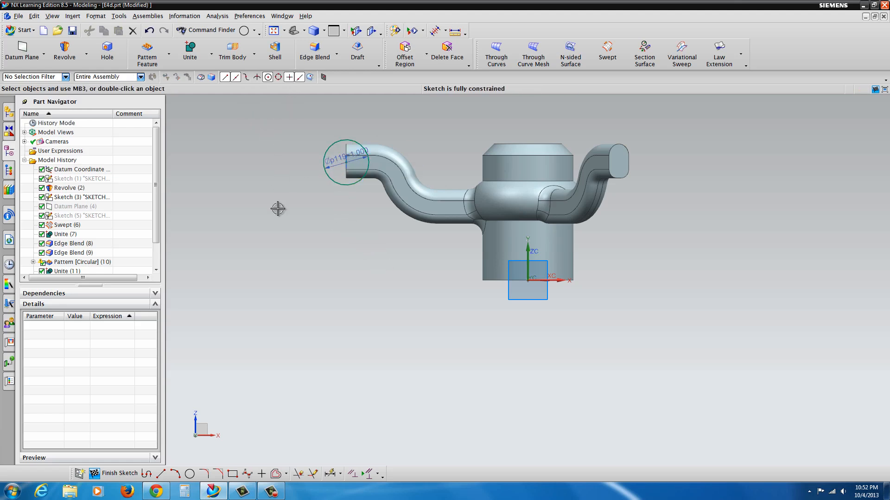
Revolve the sketched circle 0–360° about the ZC axis through the origin.
click(64, 54)
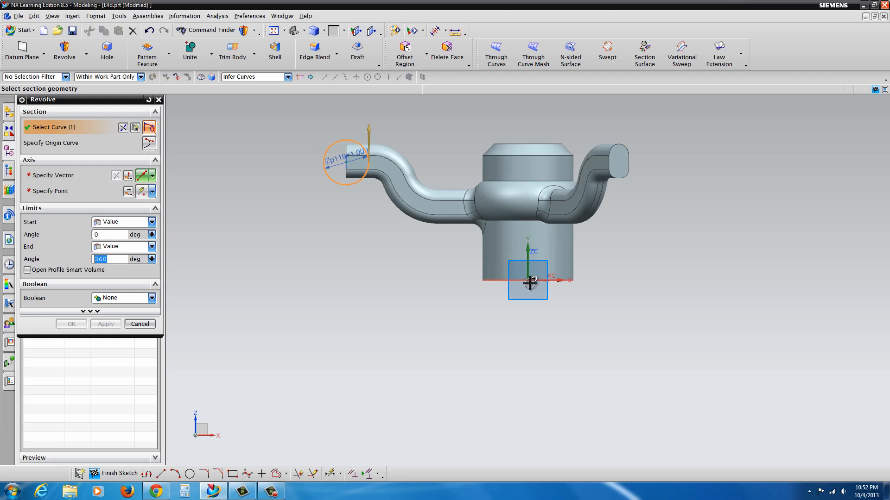
click(538, 145)
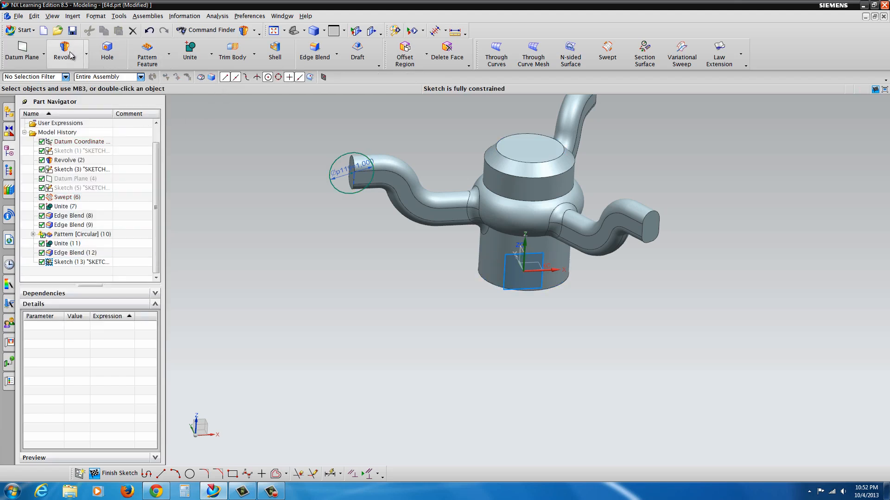
click(64, 51)
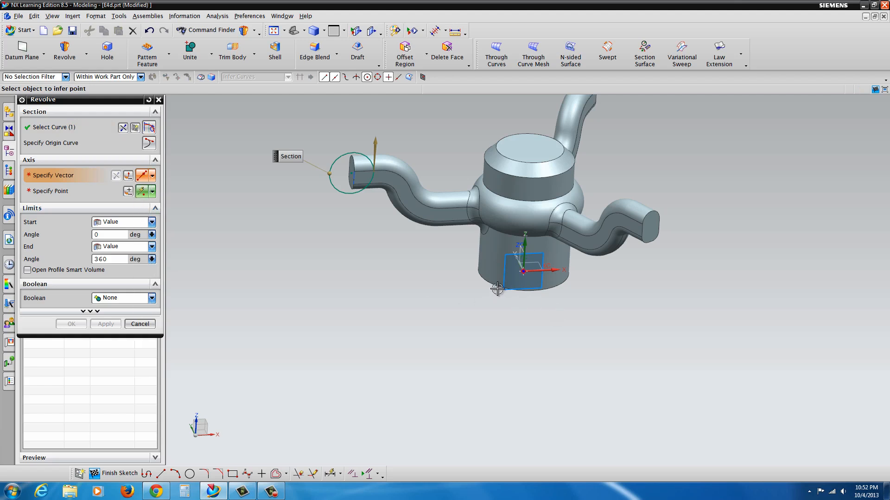
mouse_move(530, 173)
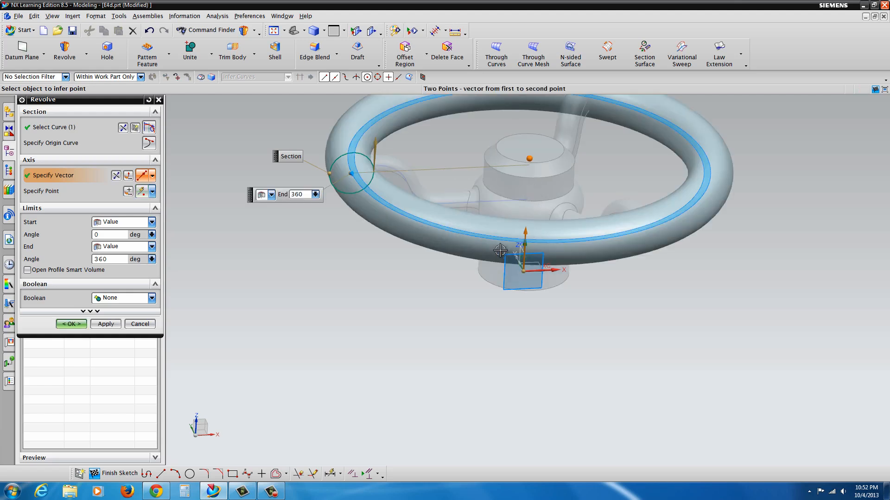
click(71, 324)
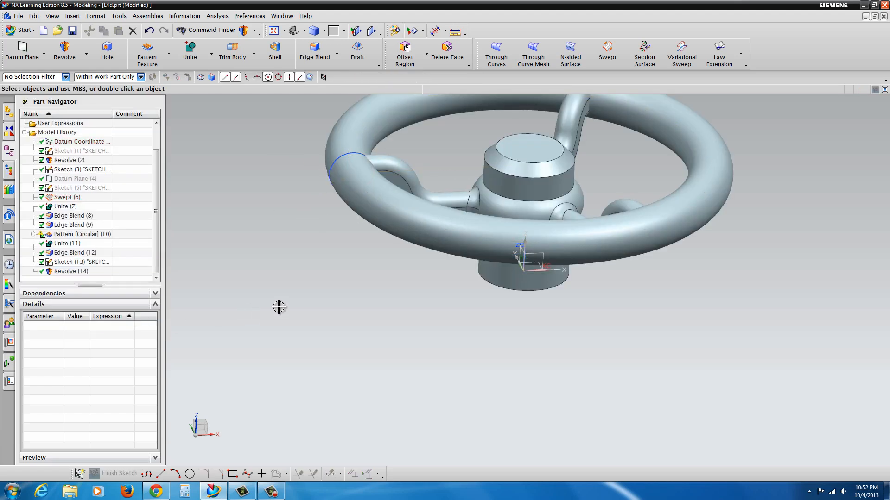
click(81, 261)
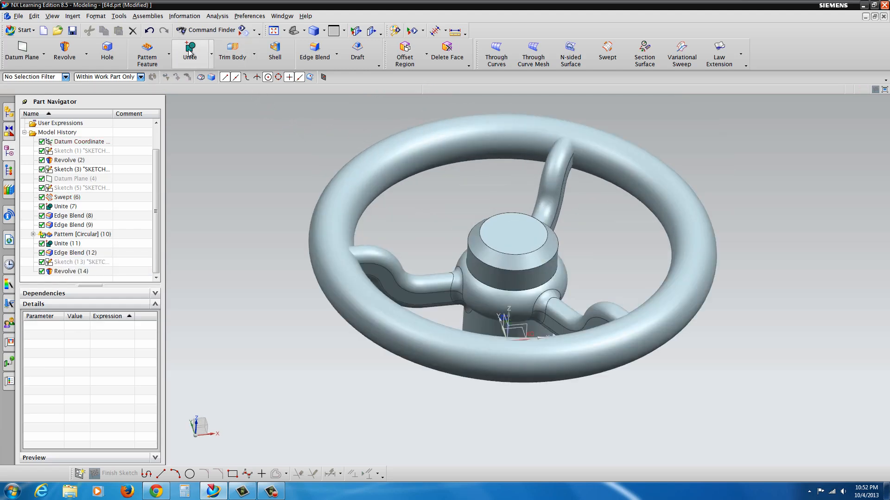
Unite the revolved rim as tool into the hub-and-spokes target body.
click(189, 54)
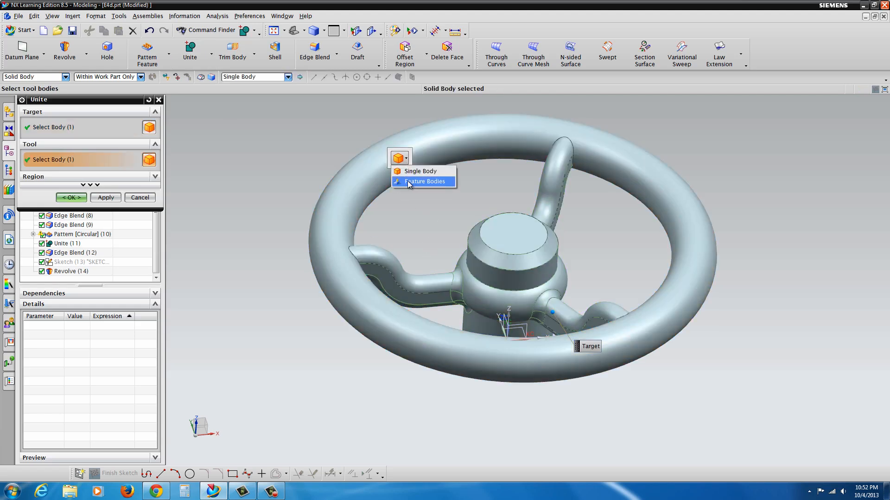
click(423, 181)
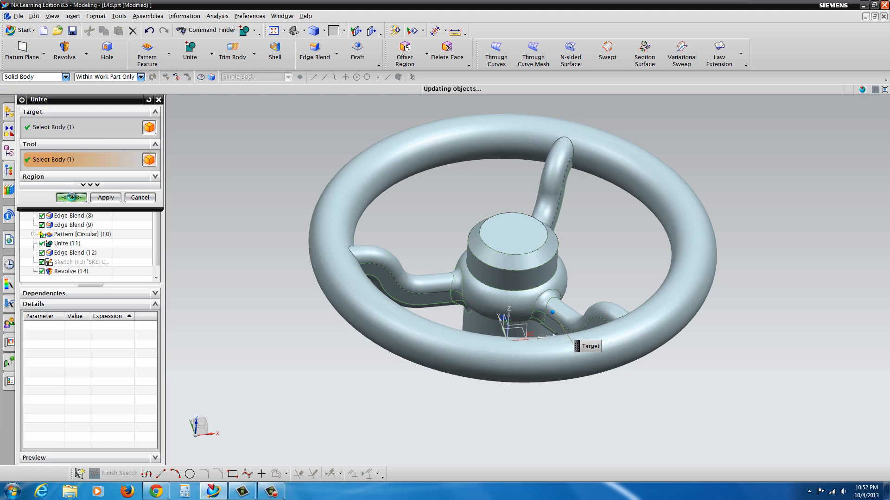
click(70, 198)
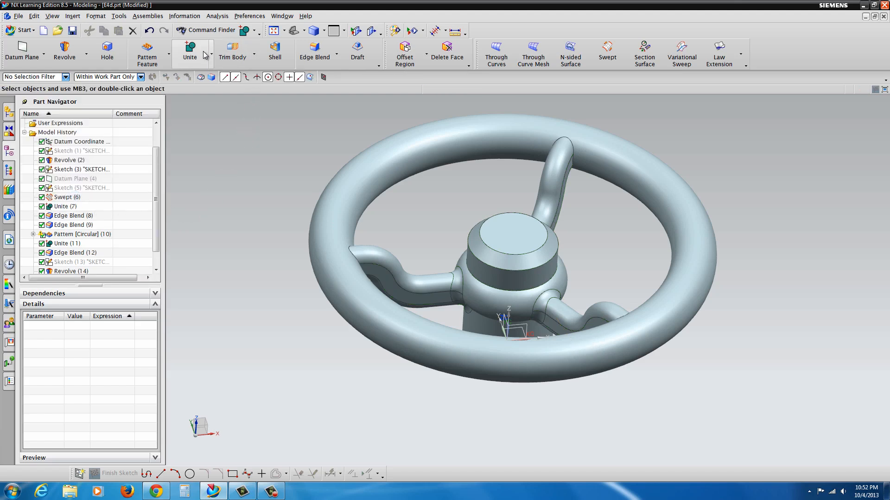
click(313, 53)
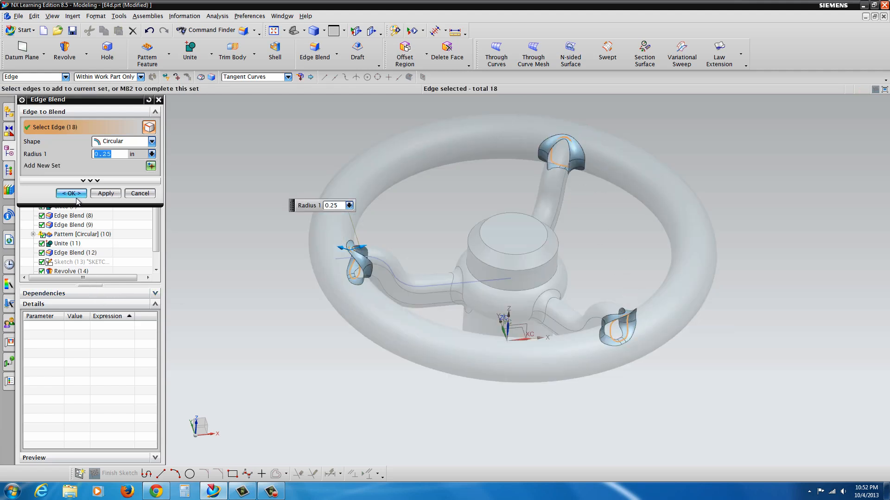
Confirm the 0.25 blend on the 18 spoke–rim edges and orbit the wheel.
click(70, 194)
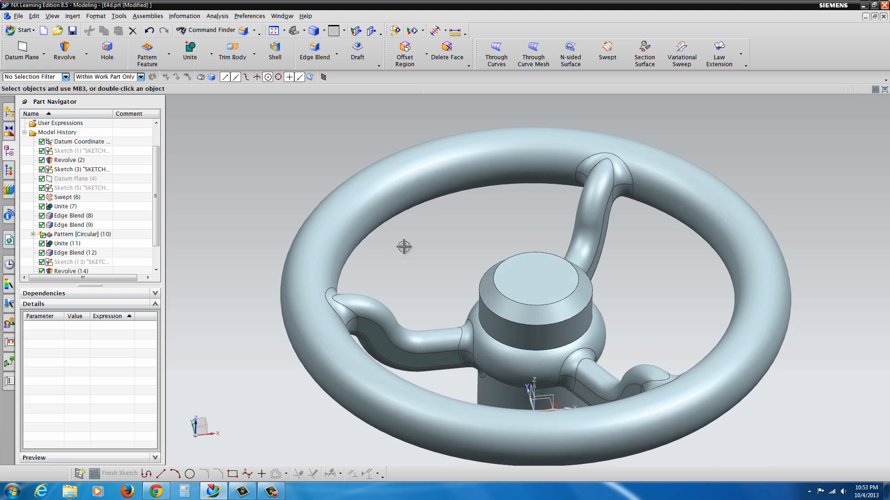
drag(404, 246, 427, 316)
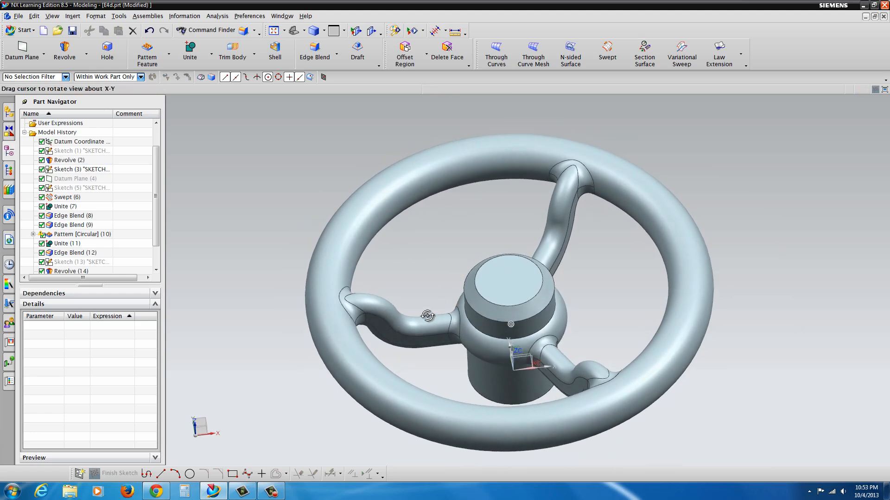